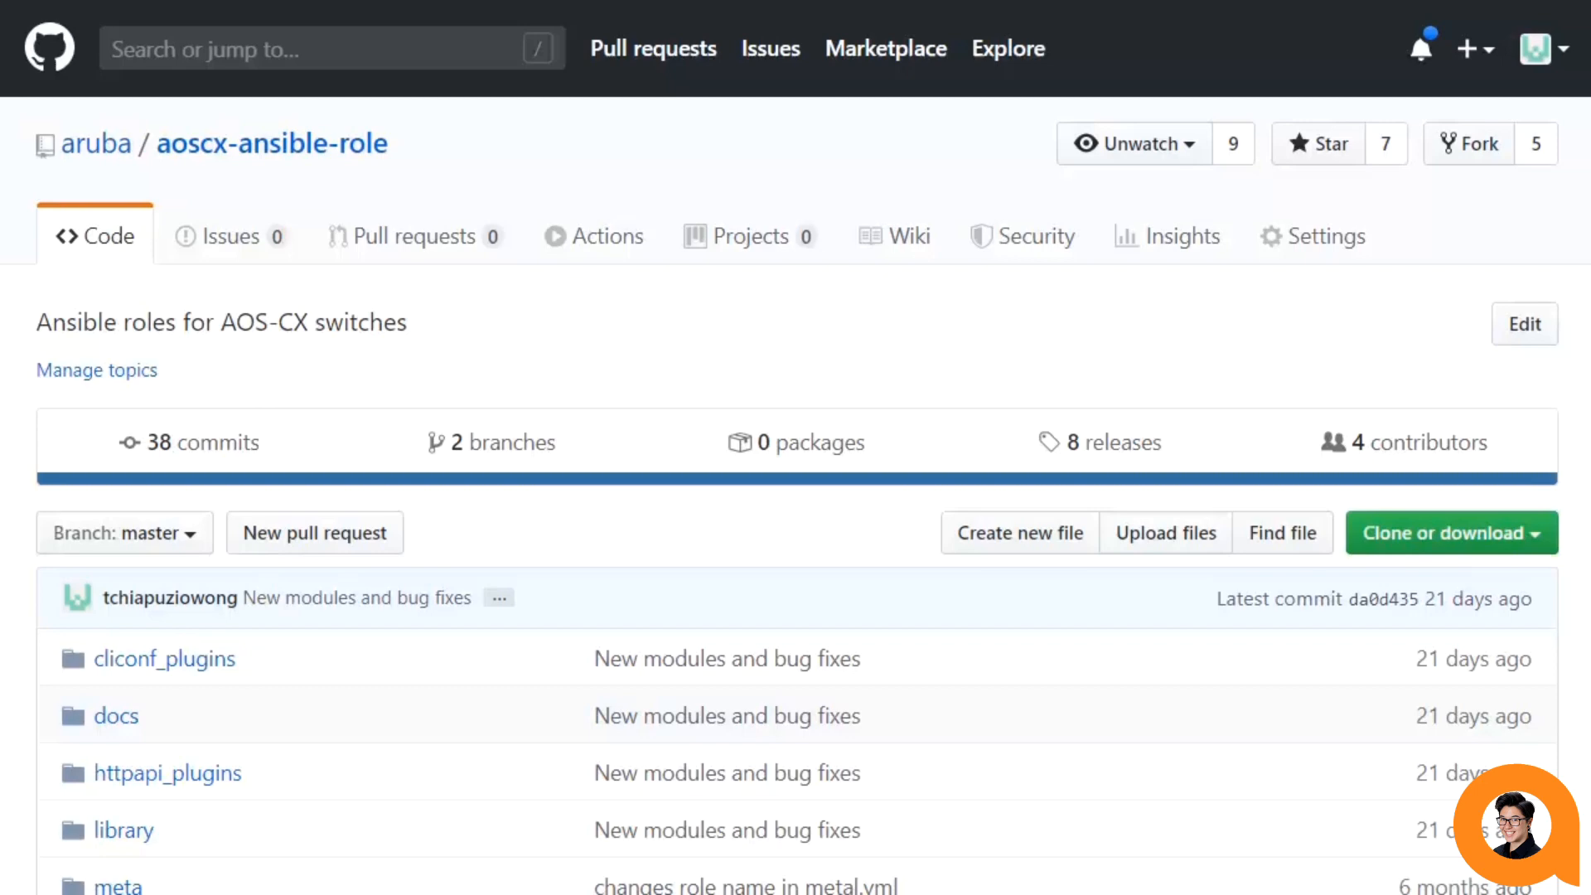
mouse_move(481, 236)
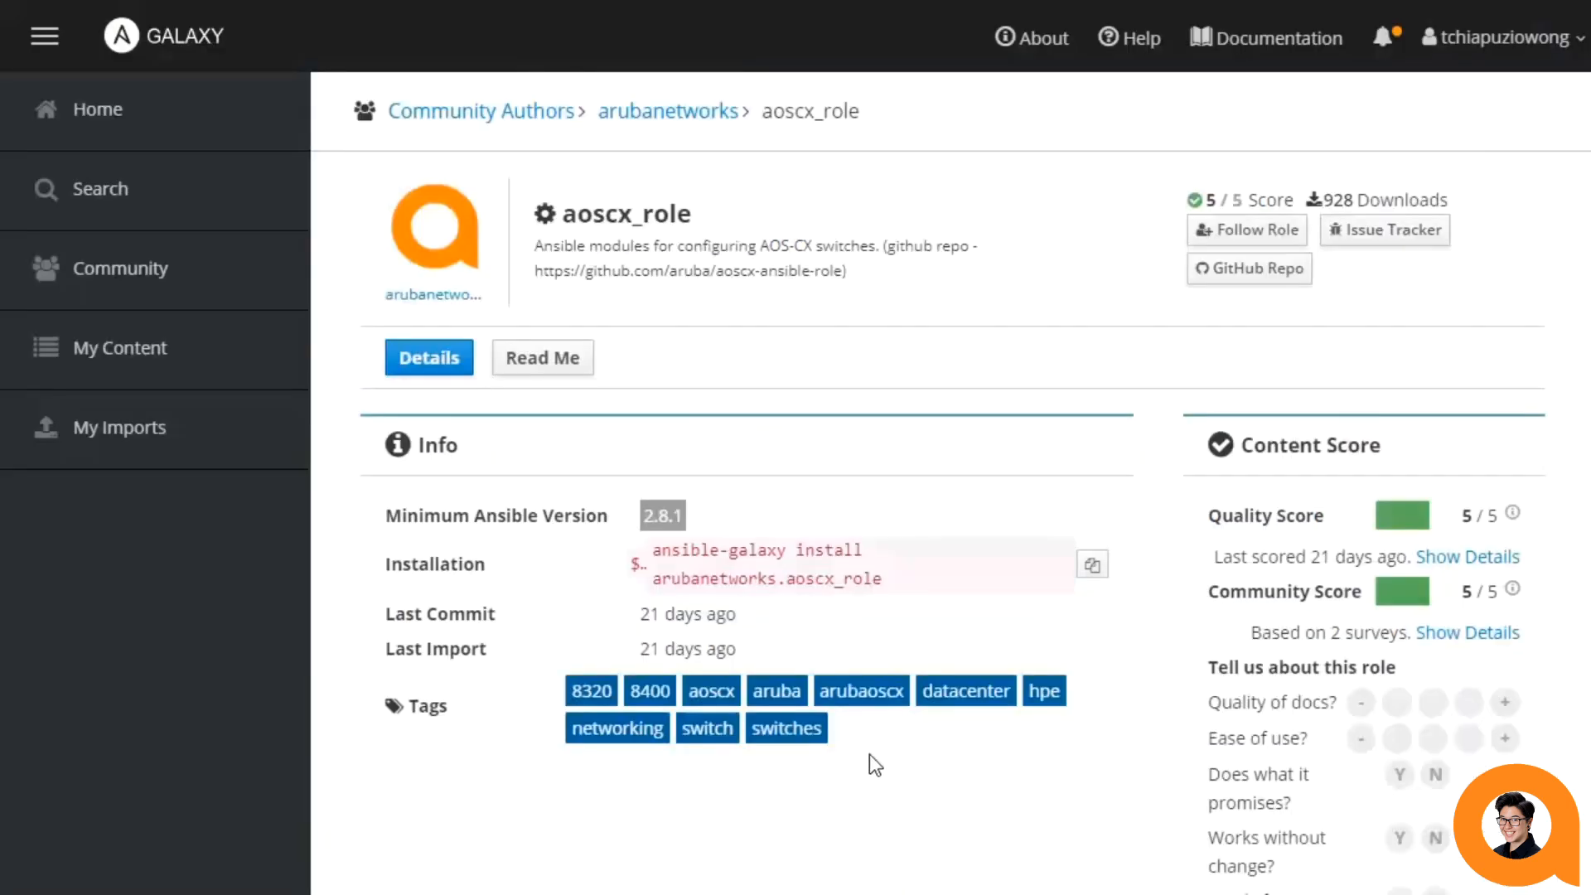
mouse_move(1544, 84)
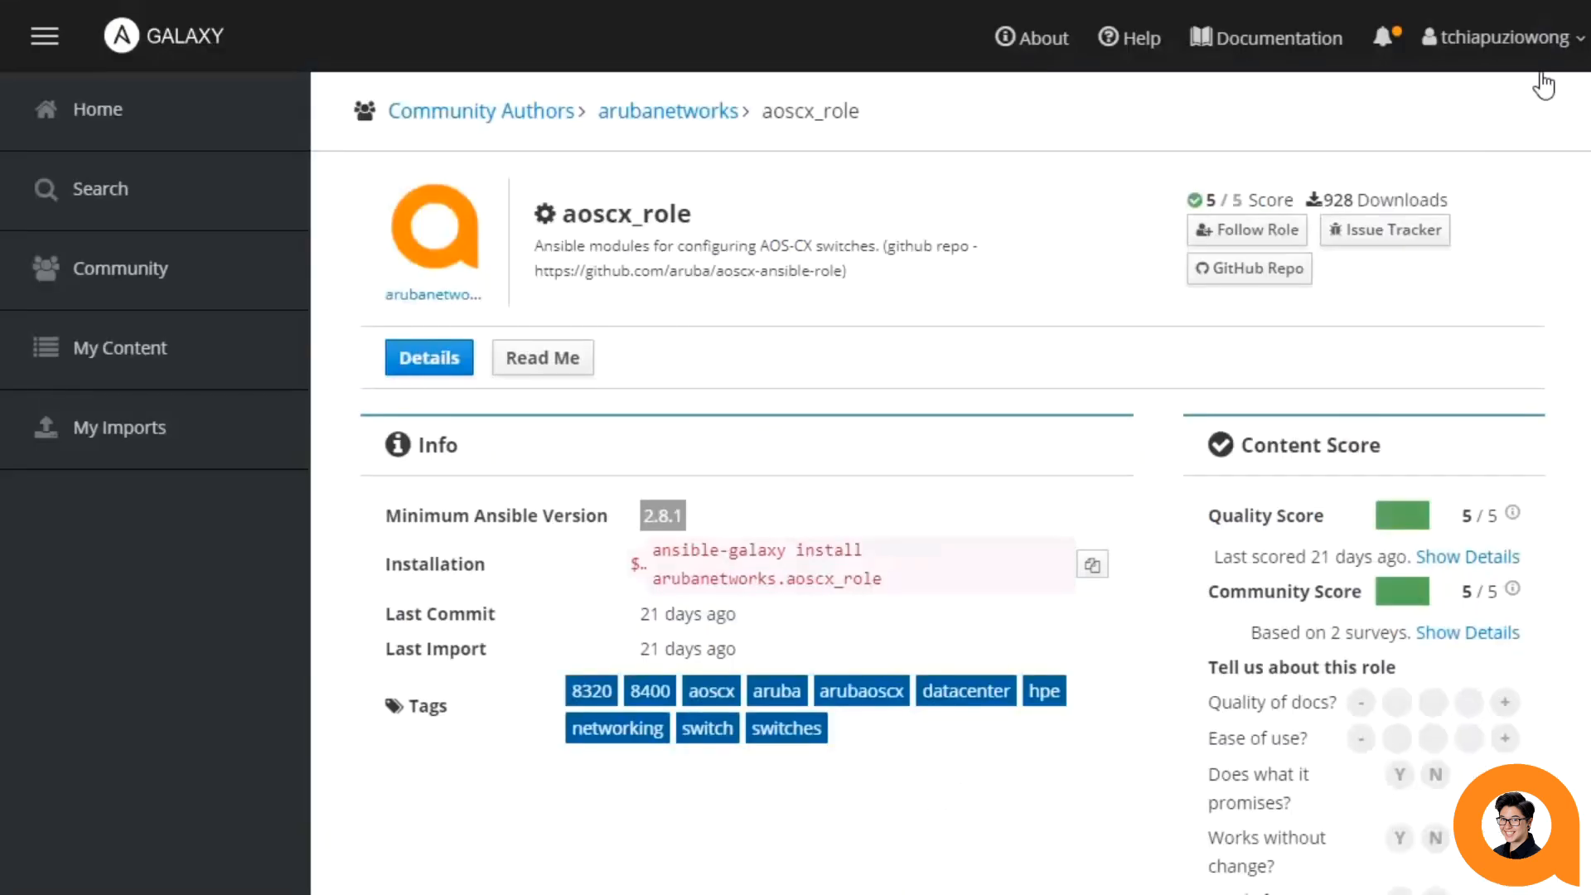
mouse_move(1268, 278)
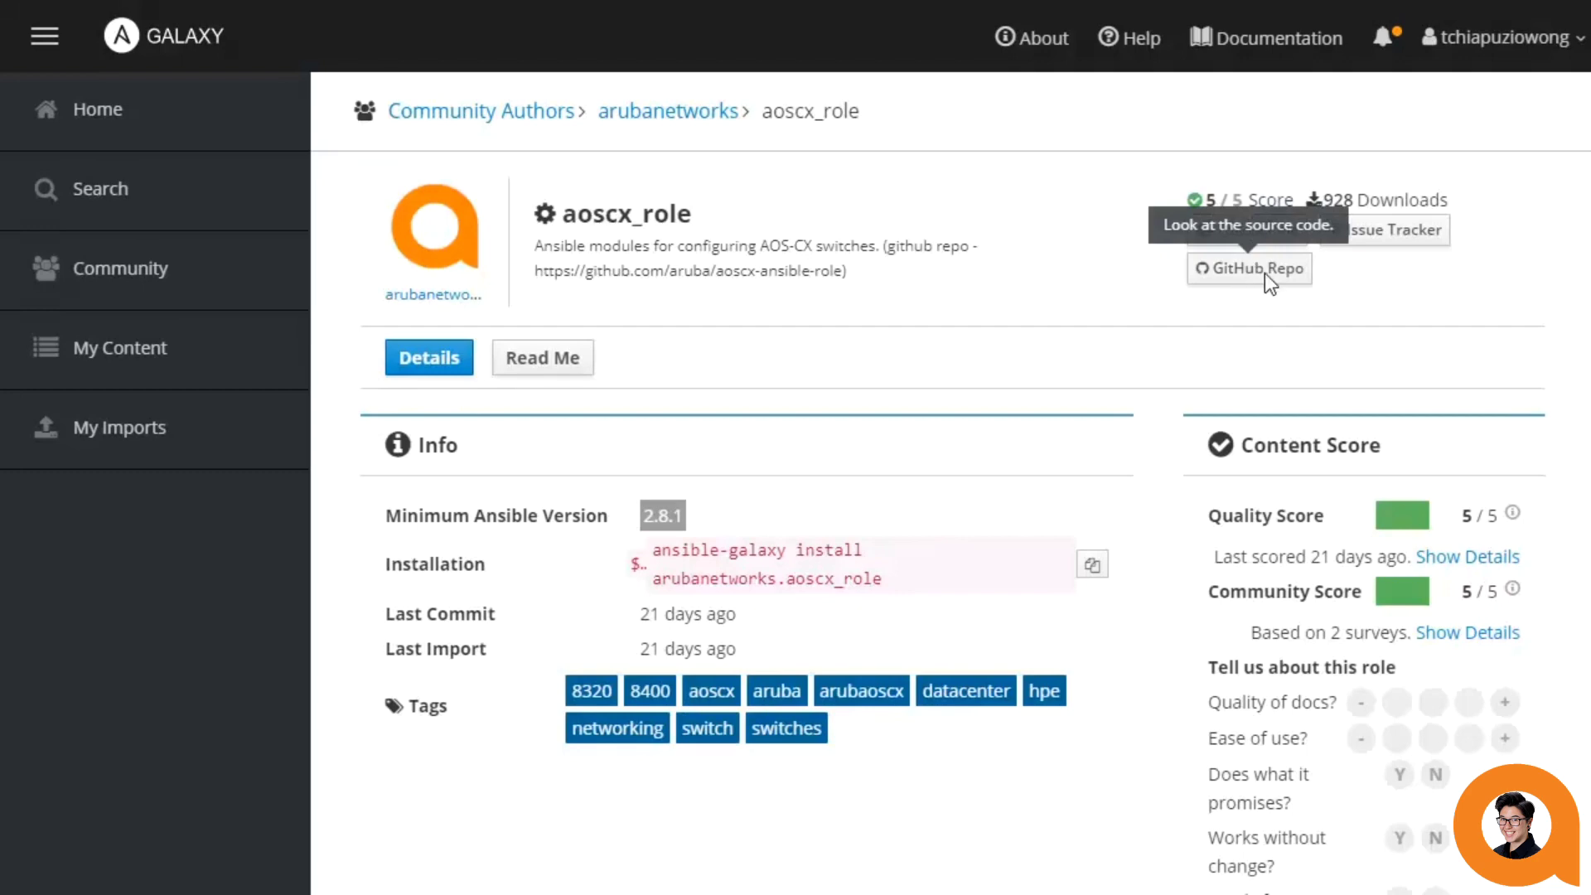
Open the aoscx-ansible-role GitHub repository from Galaxy and browse into its docs folder.
click(1250, 269)
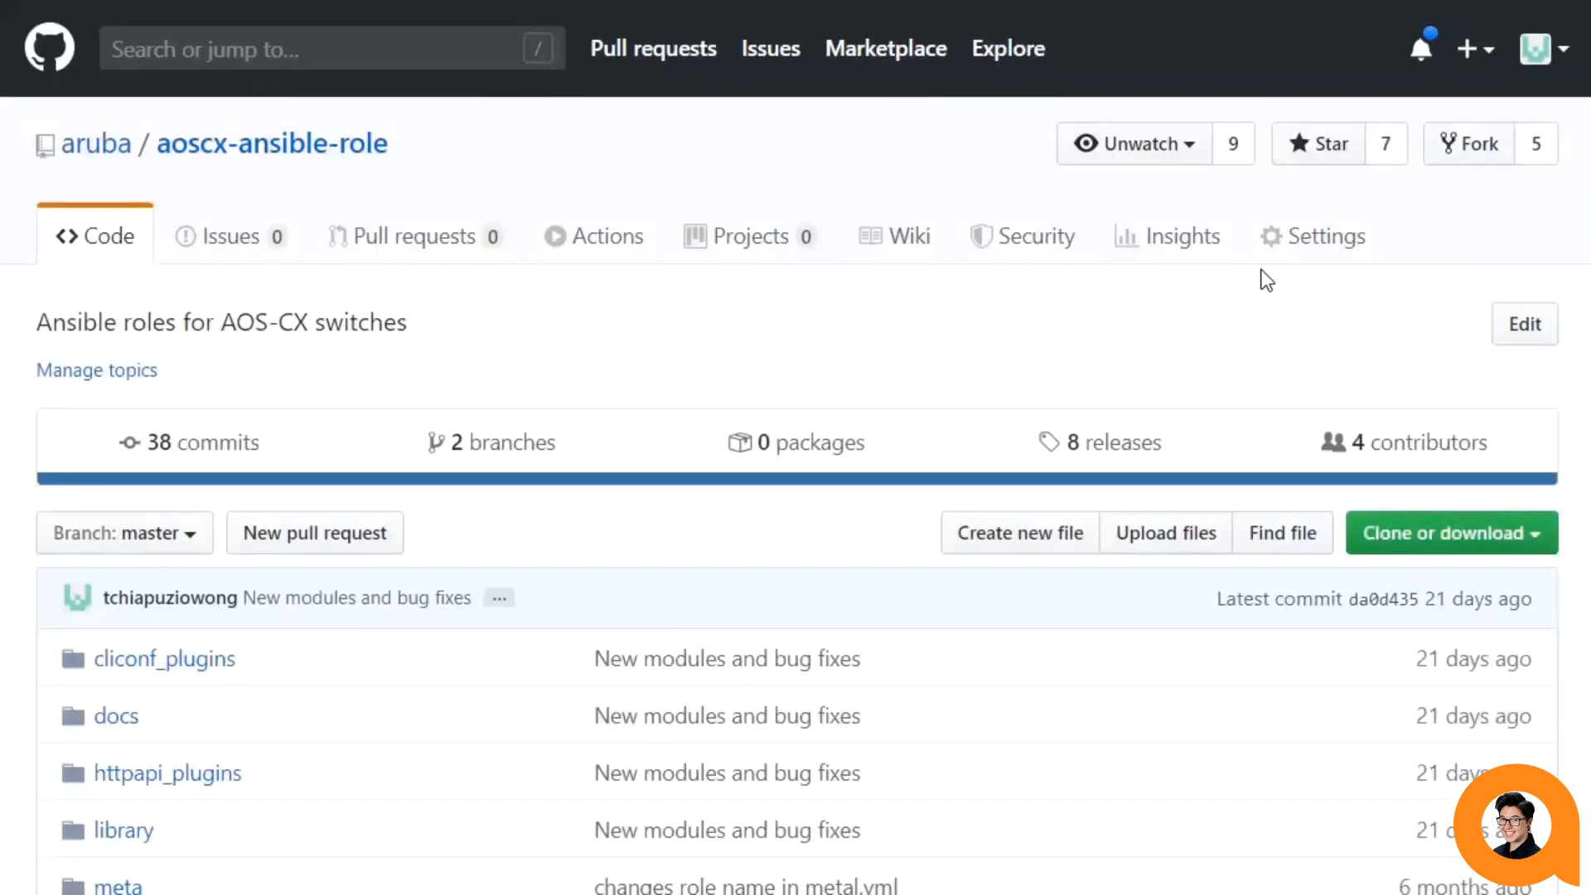
scroll(down, 3)
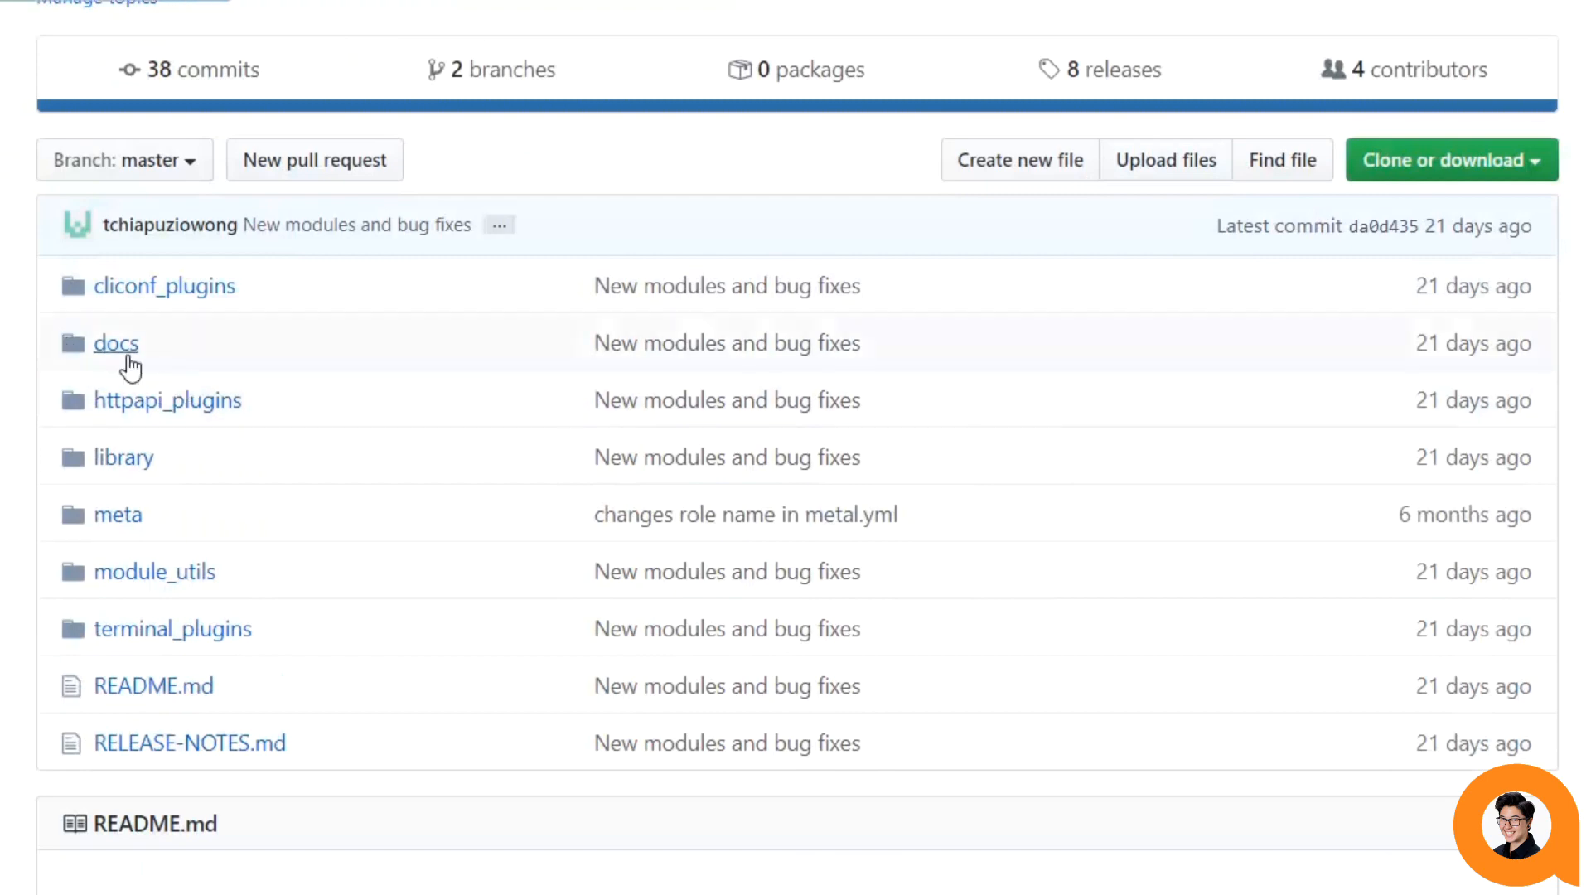
click(115, 343)
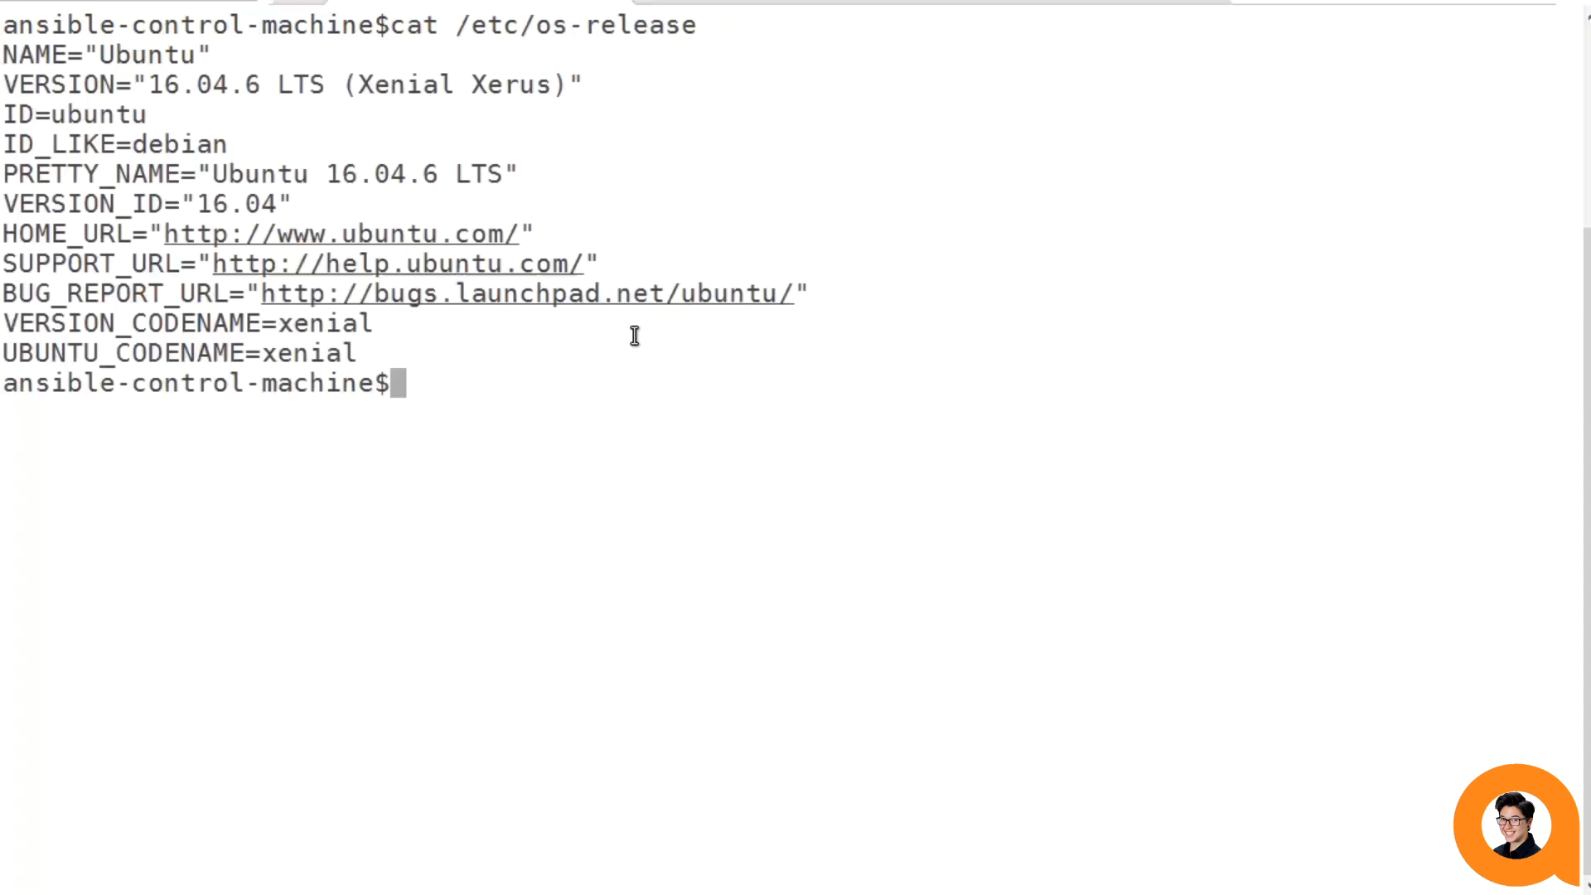
Run ansible --version to confirm Ansible 2.9.6 and Python 2.7.12, then begin ansible-galaxy.
text(ansible --version)
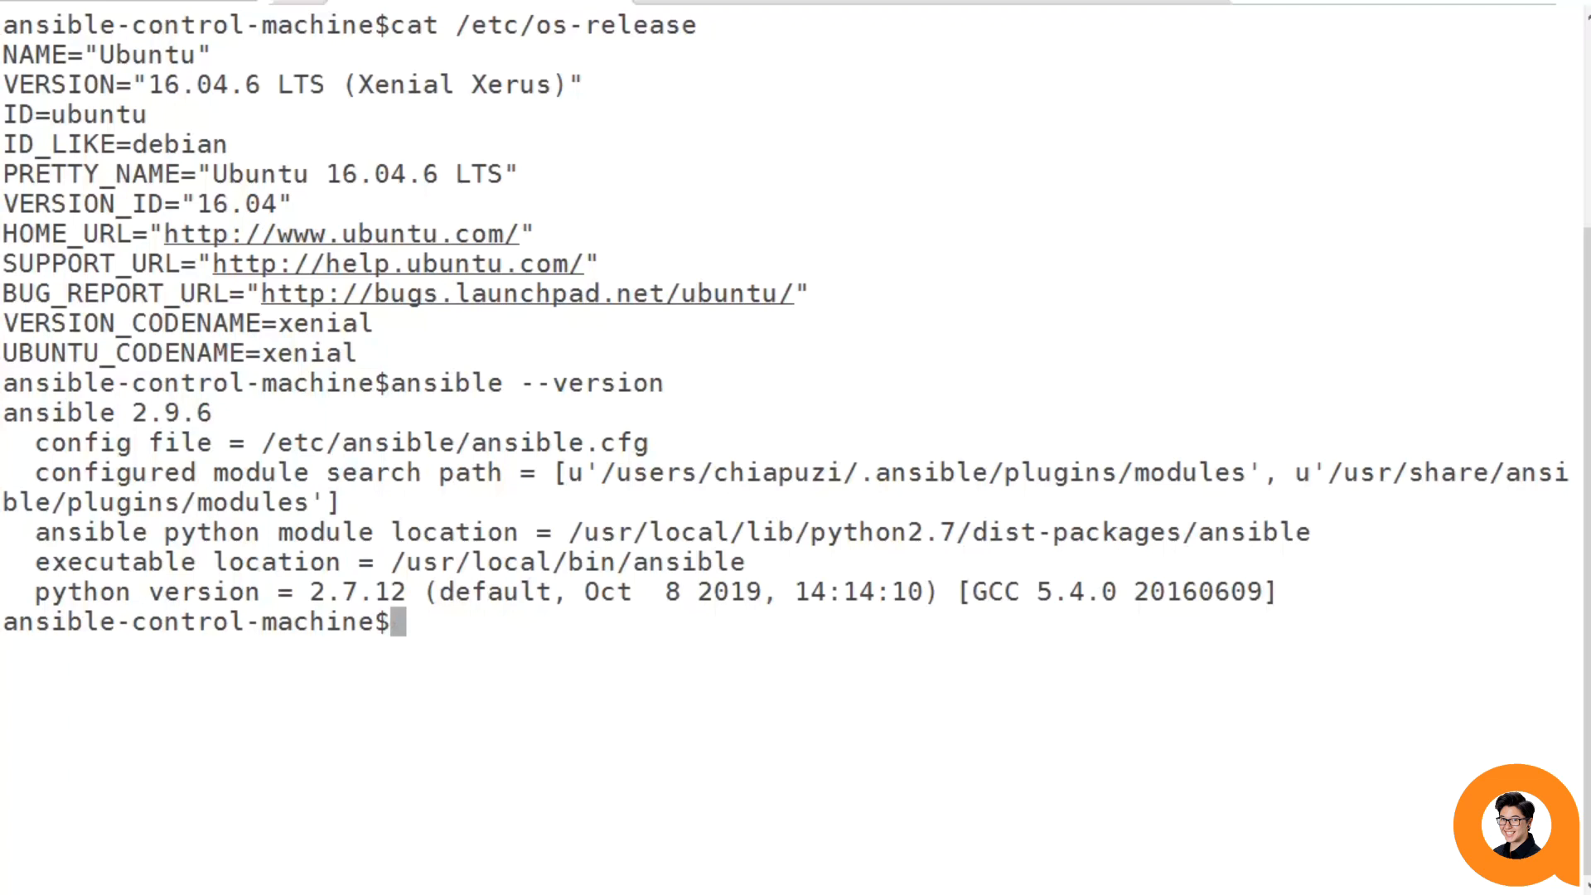
text(ansible-g)
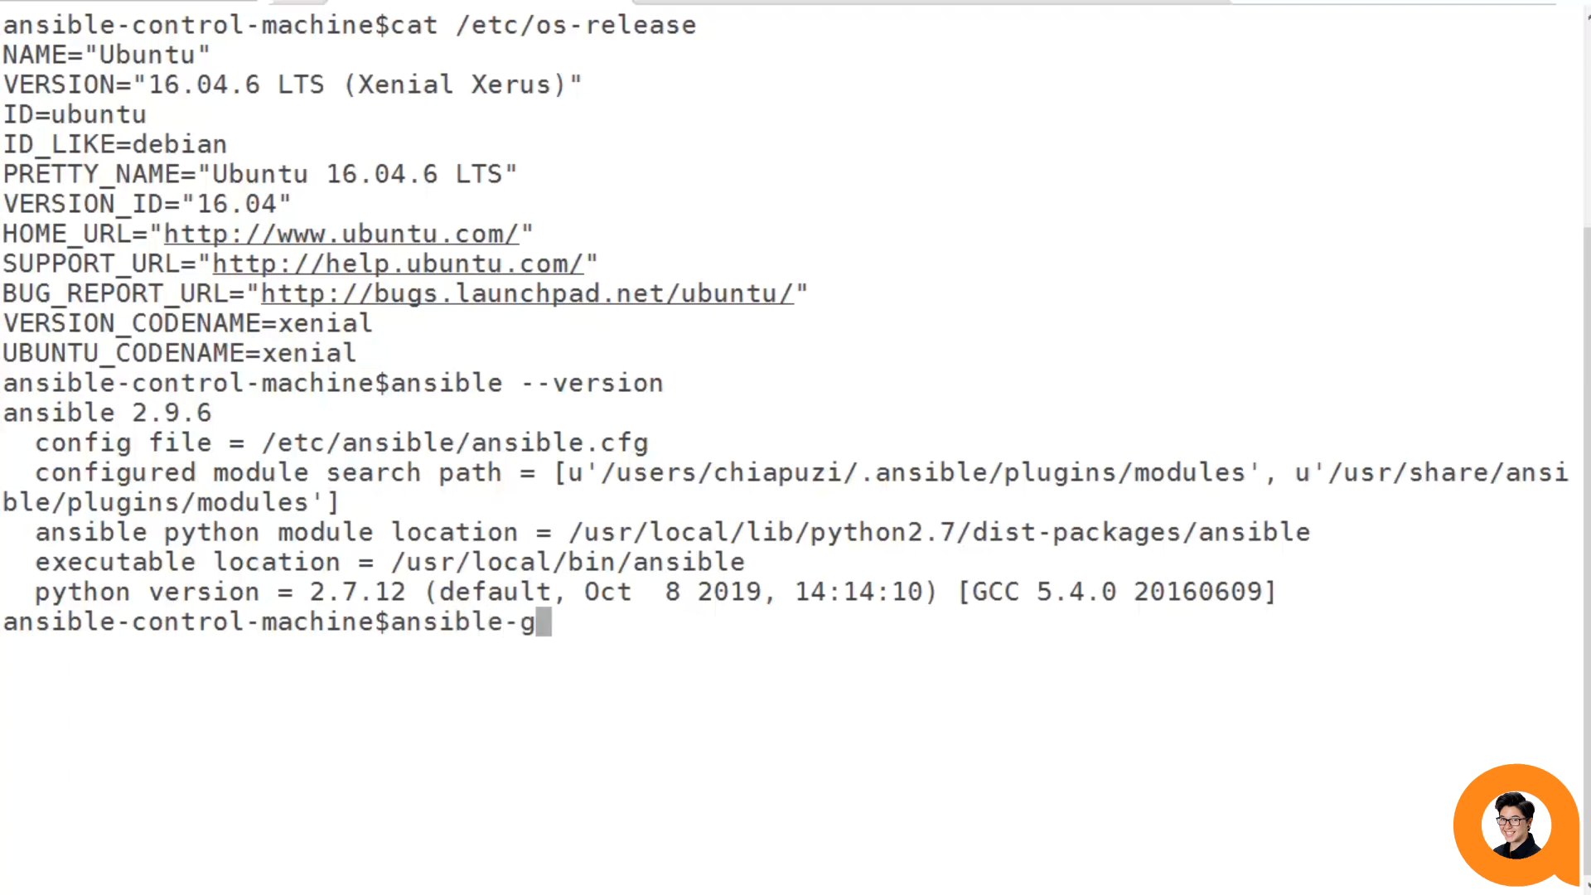
Install arubanetworks.aoscx_role via ansible-galaxy, then retry with --roles-path /etc/ansible/roles.
text(alaxy install)
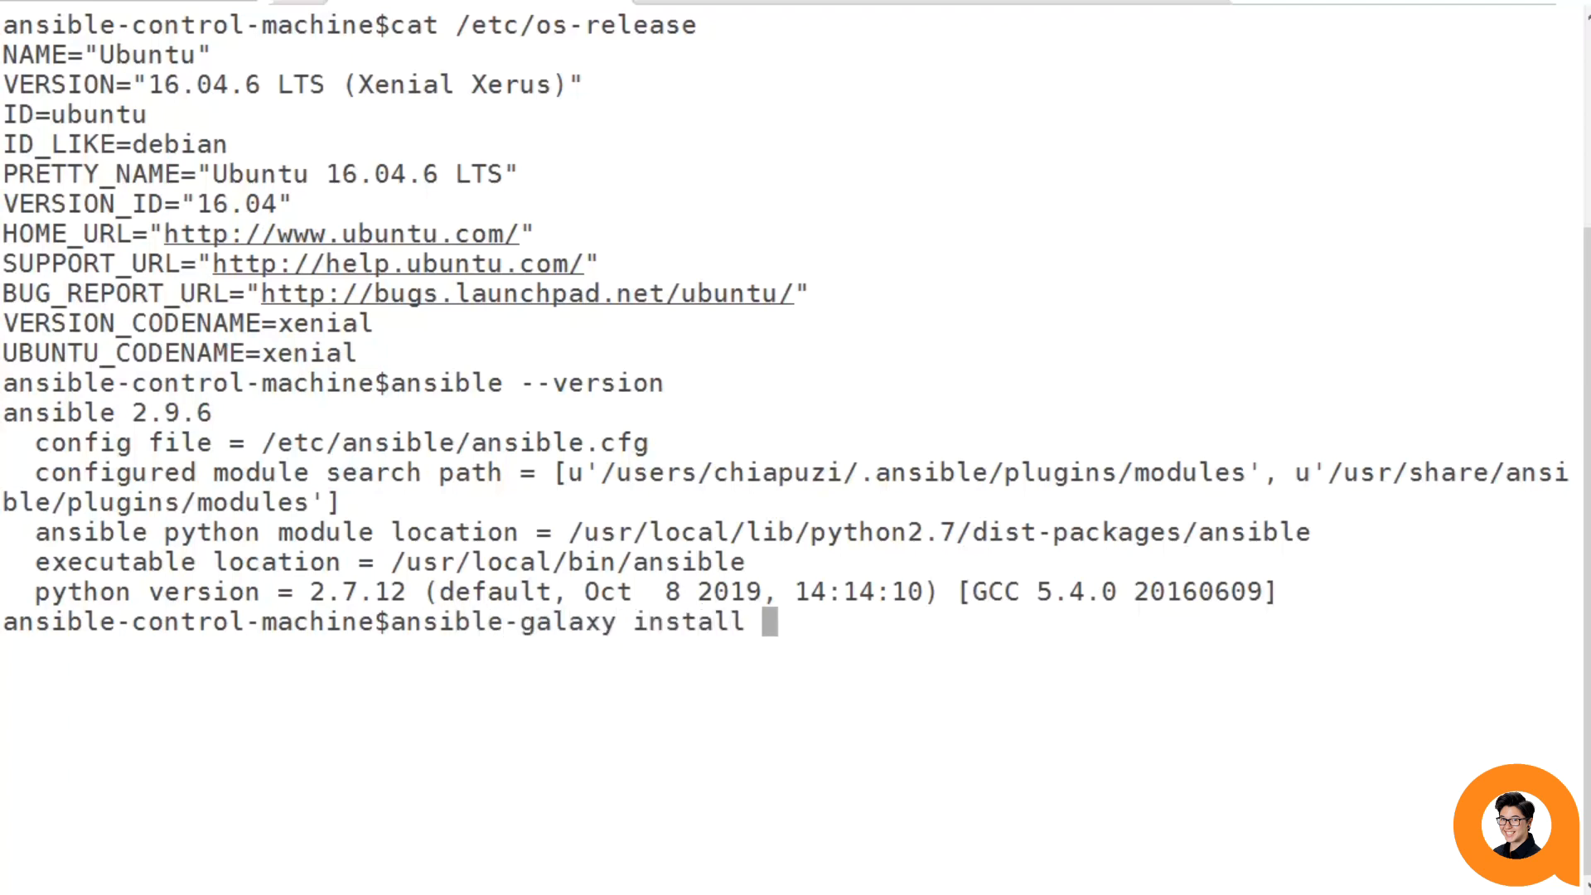
text(arubanetworks.aoscx_role)
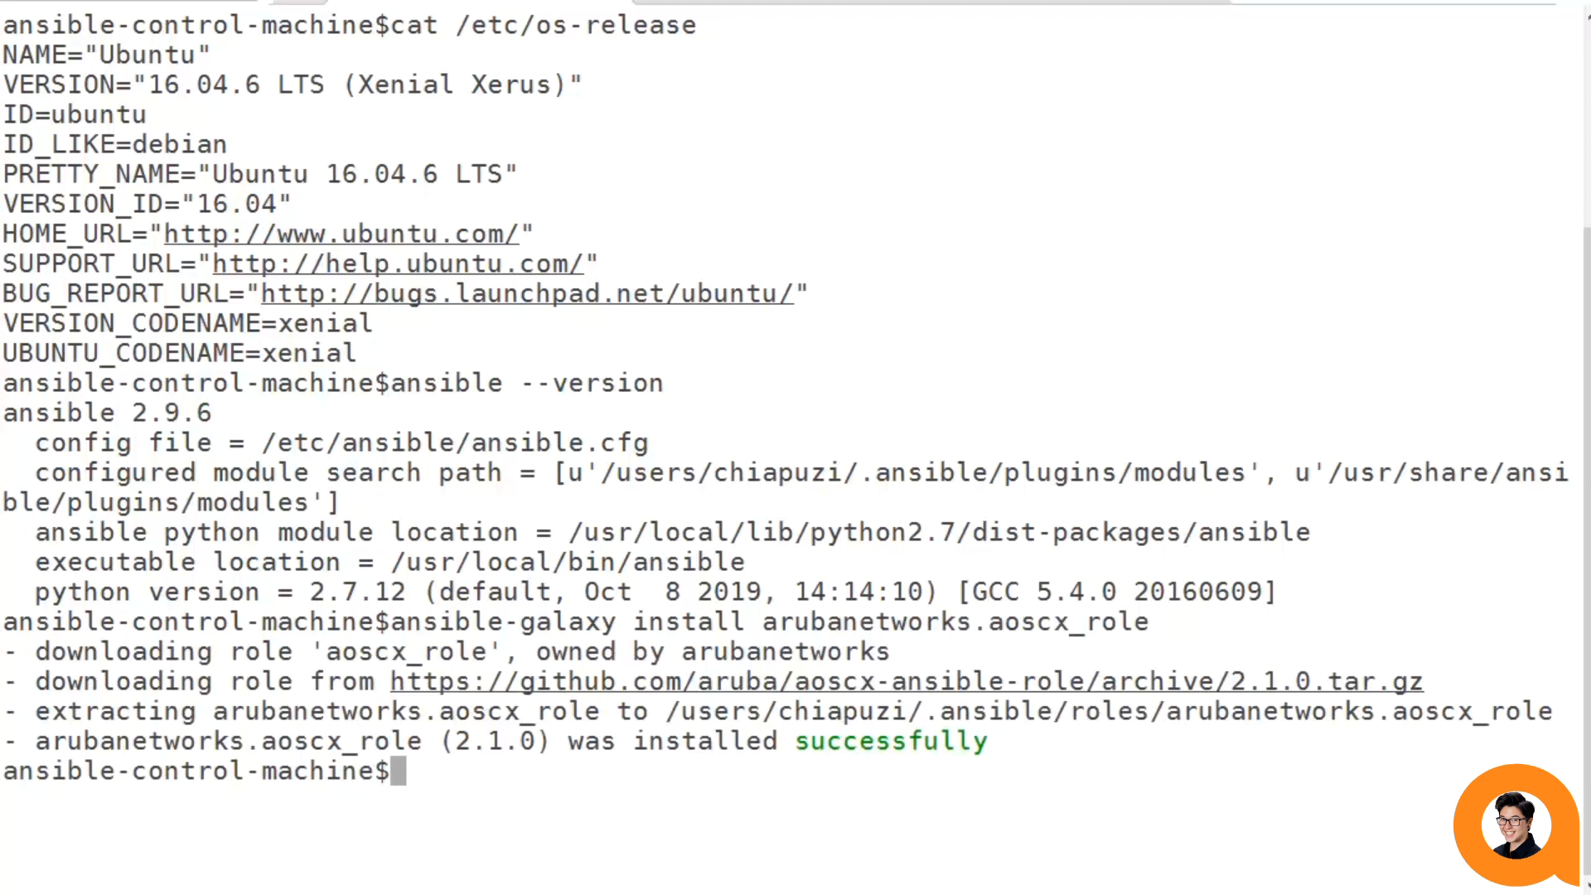
text(ansible-galaxy install arubanetworks.aoscx_role)
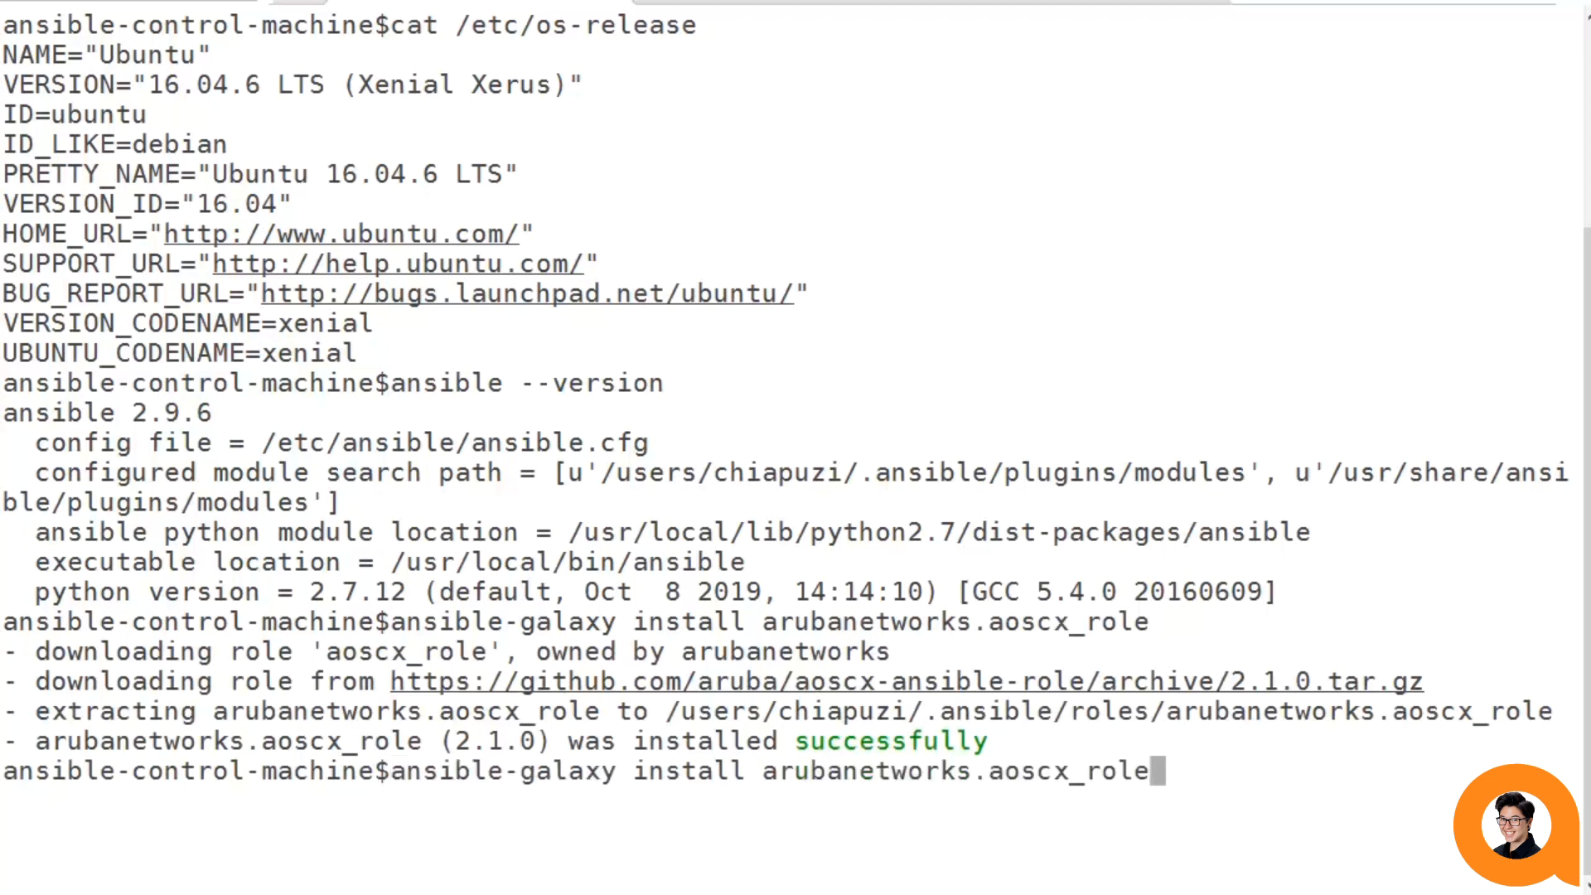
text(--)
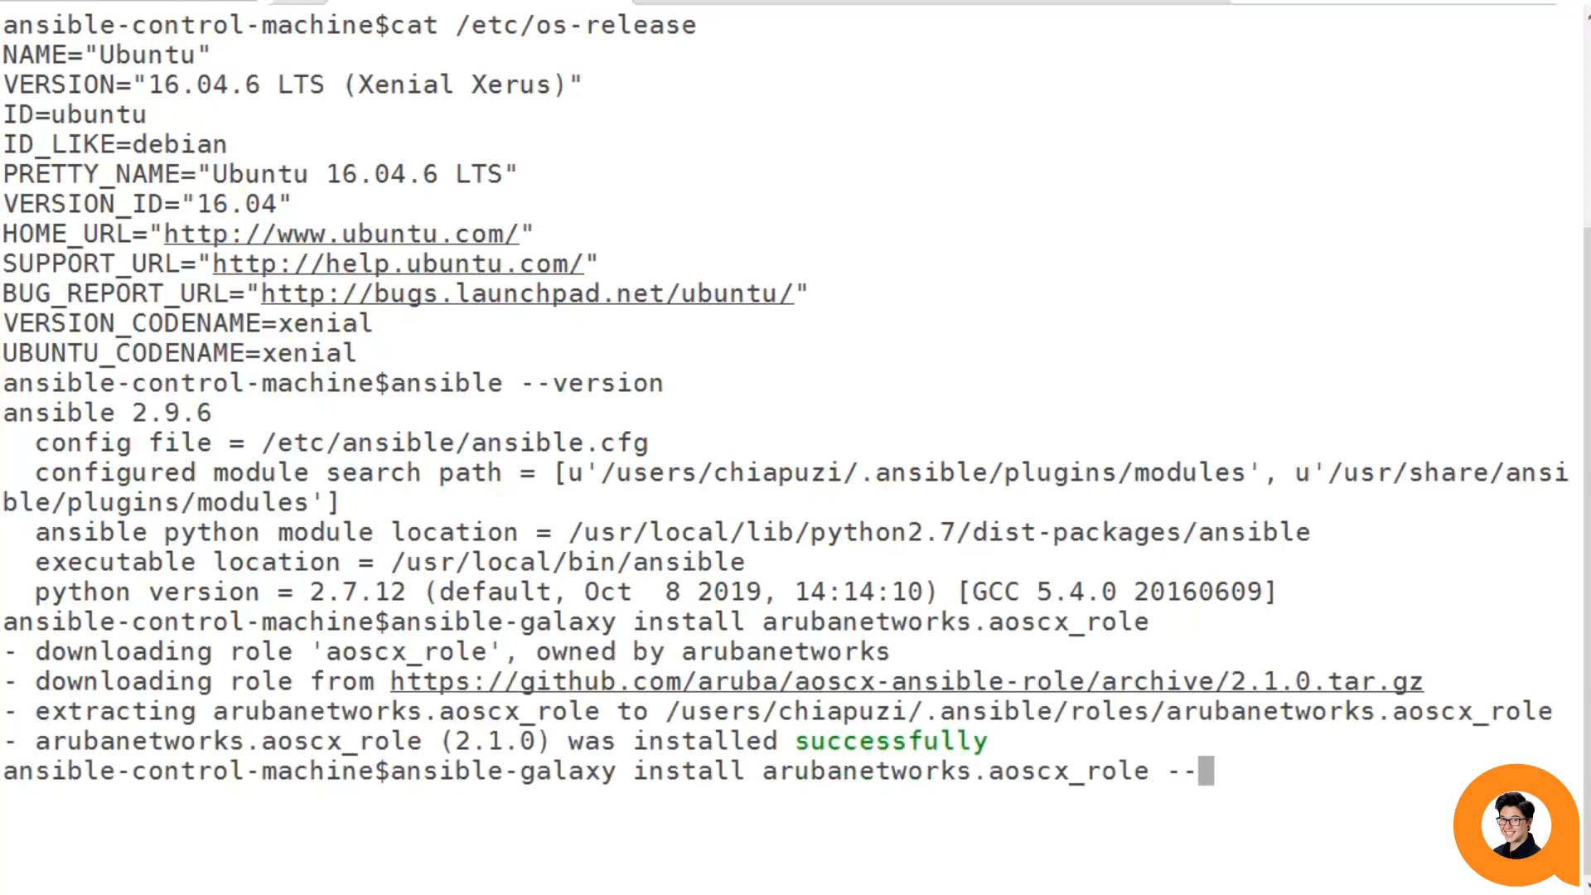
text(roles-path /etc/an)
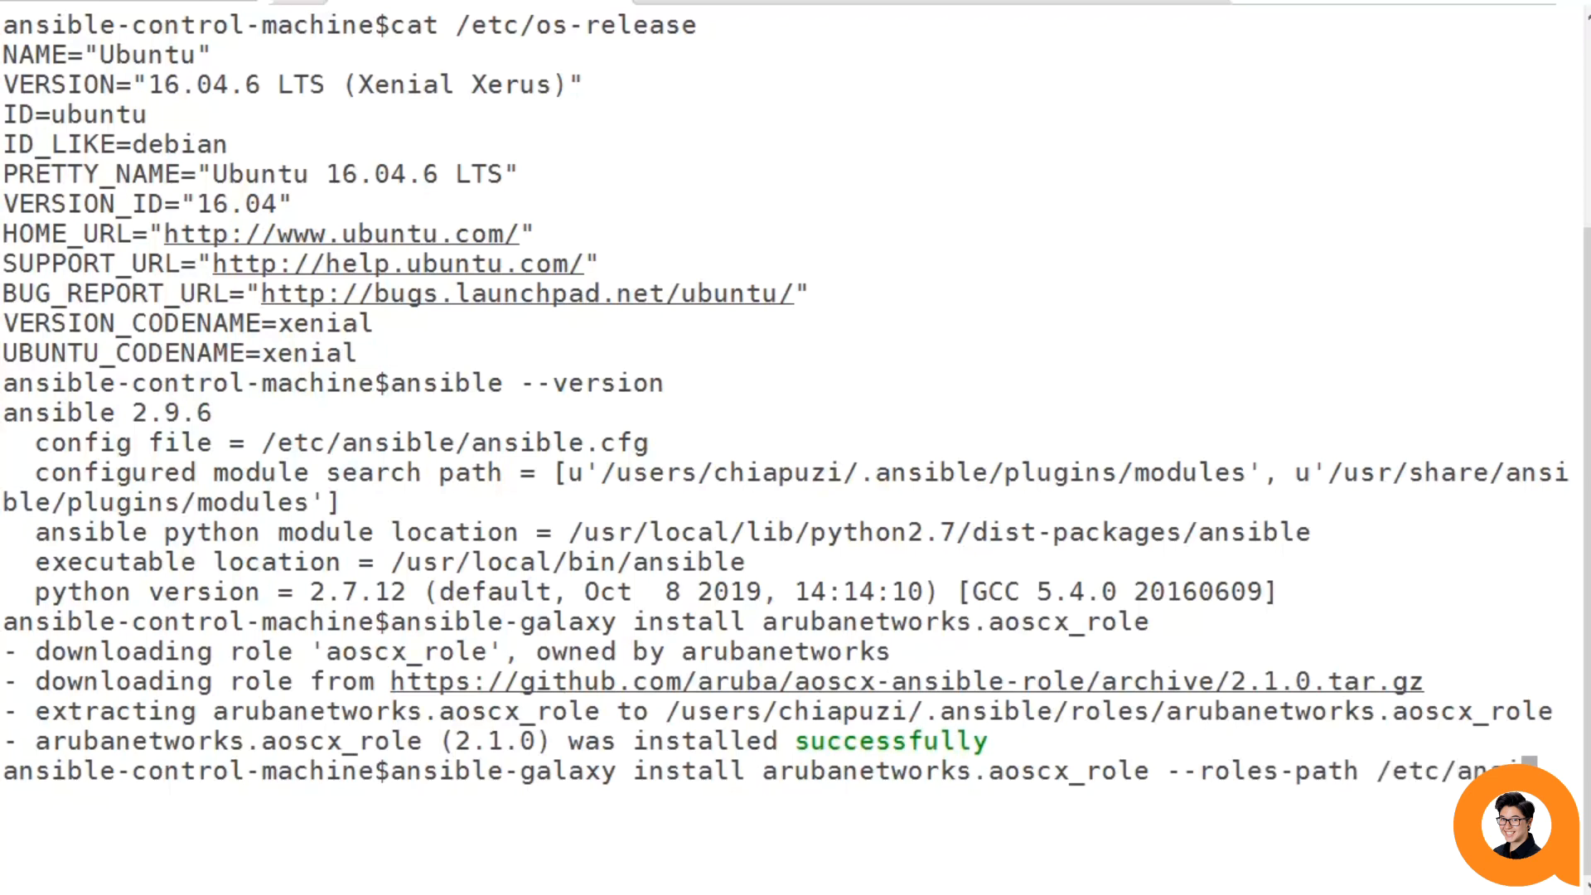
text(/roles)
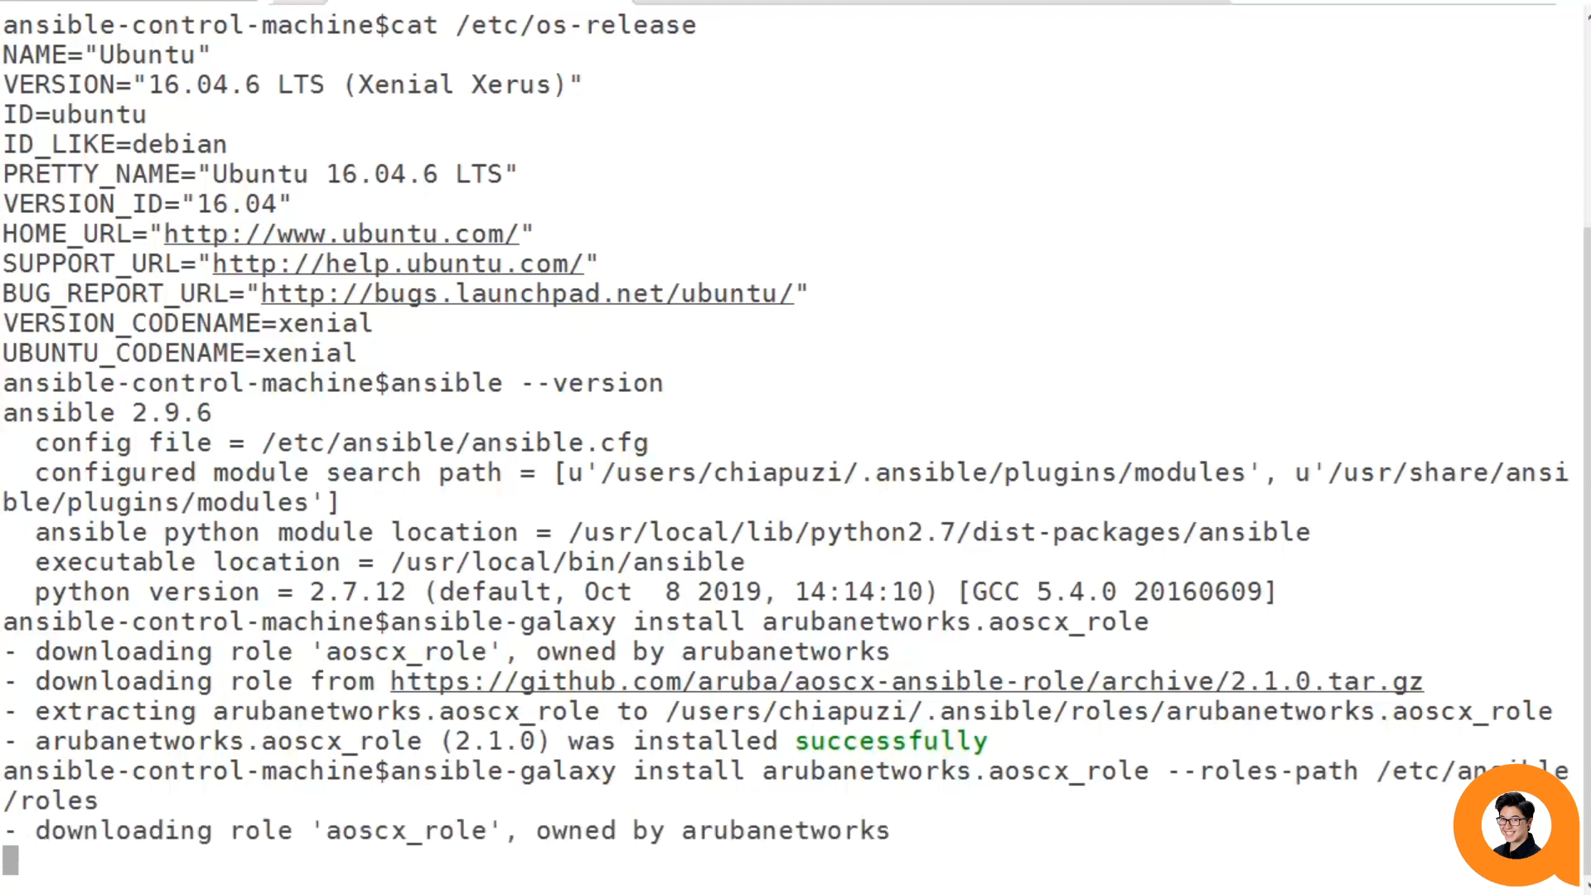
key(Return)
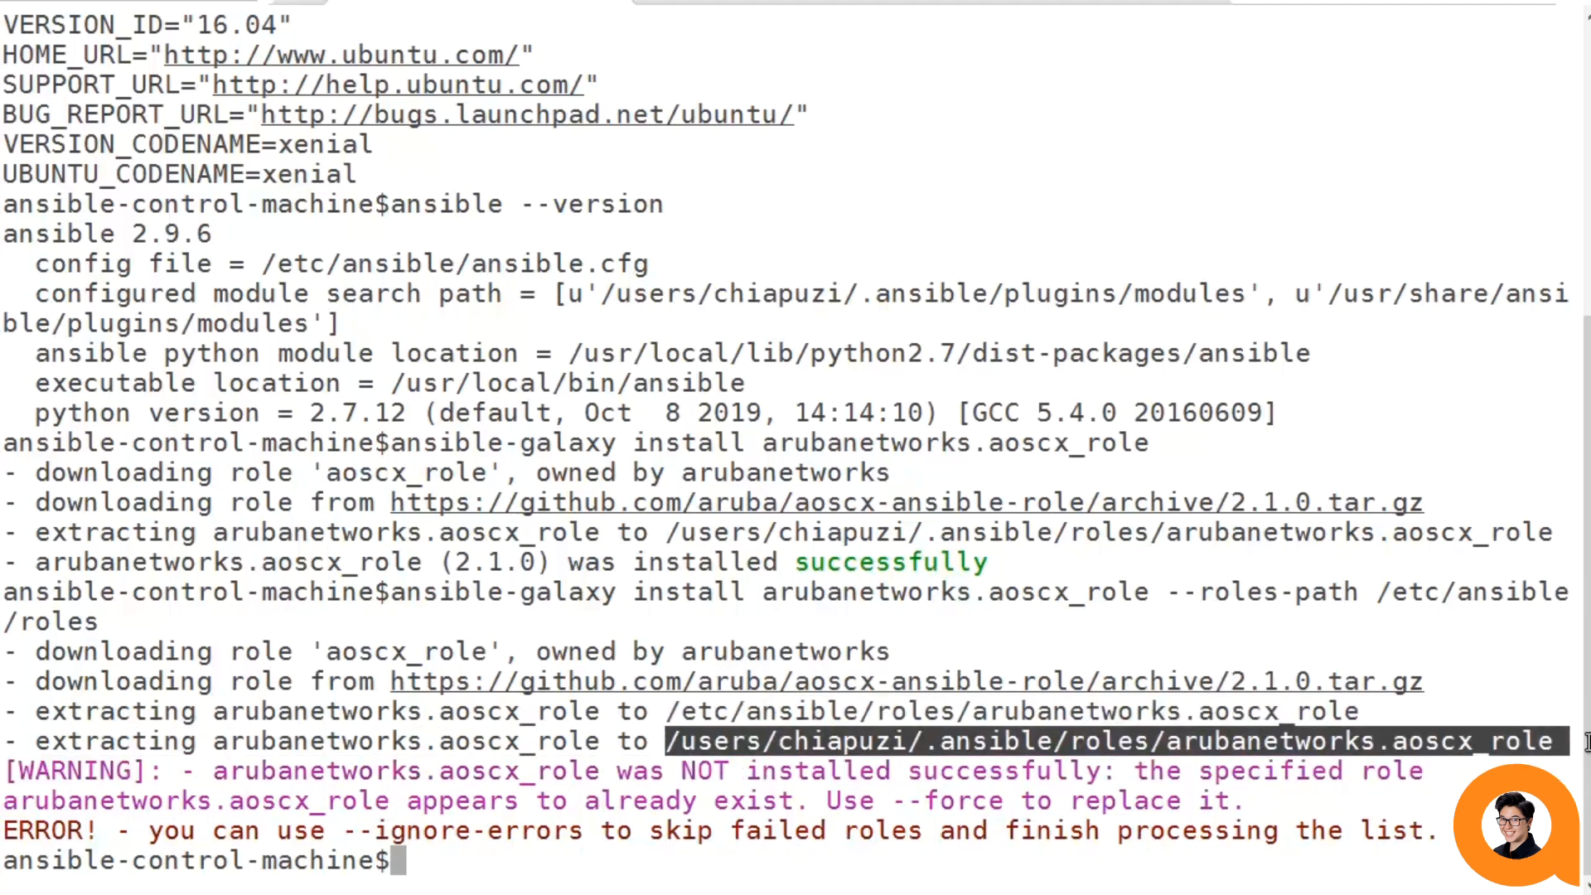
mouse_move(1282, 671)
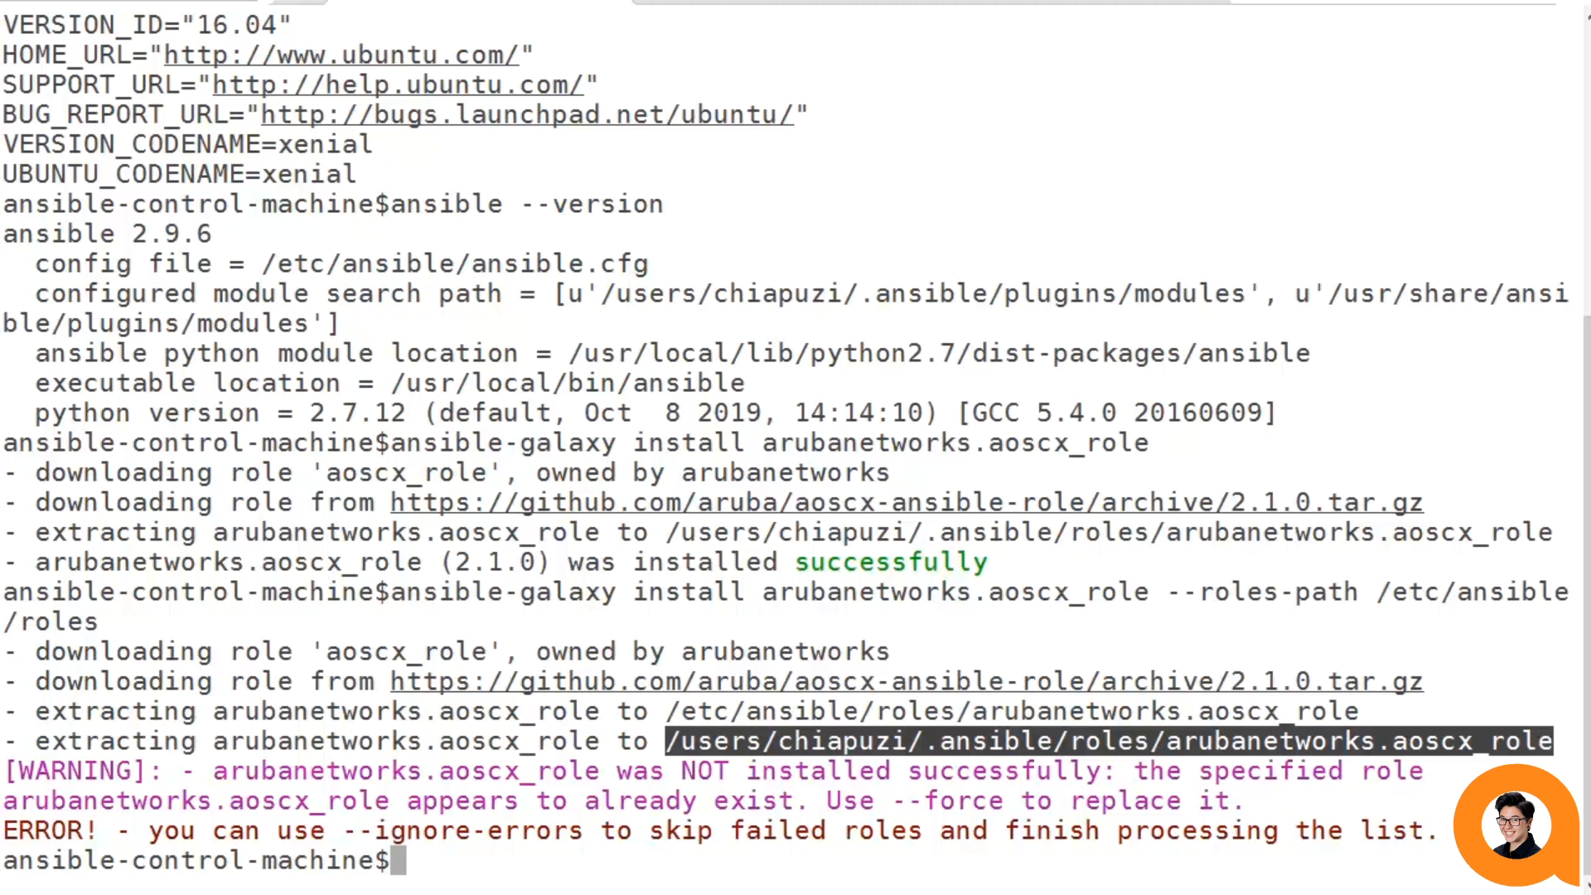
mouse_move(1354, 877)
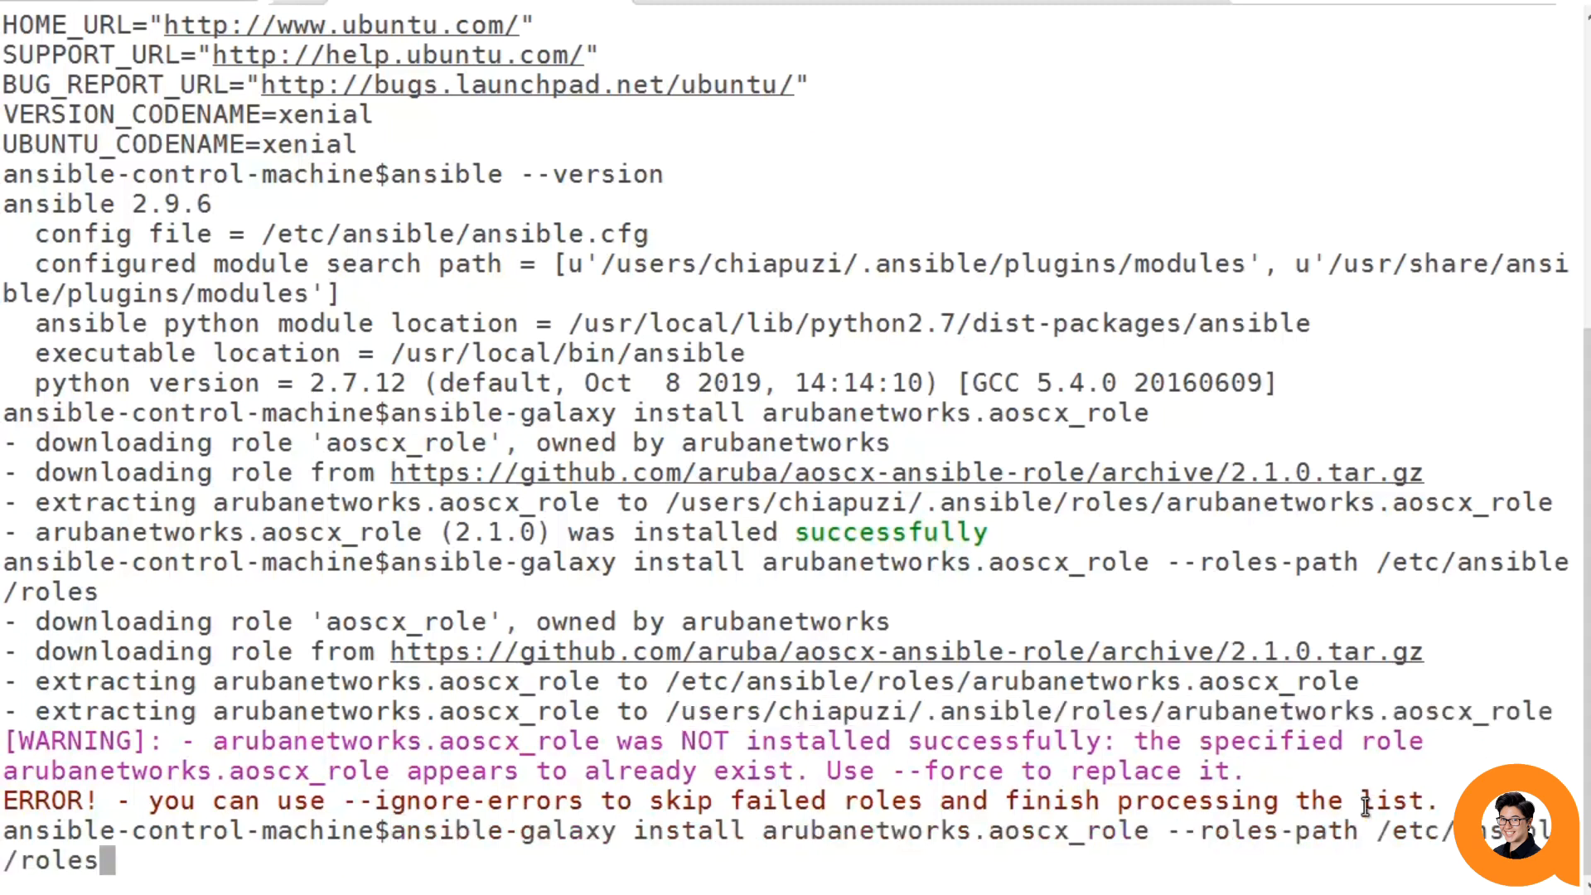
Discard the recalled command, rerun ansible-galaxy install arubanetworks.aoscx_role, and start adding --force.
key(Return)
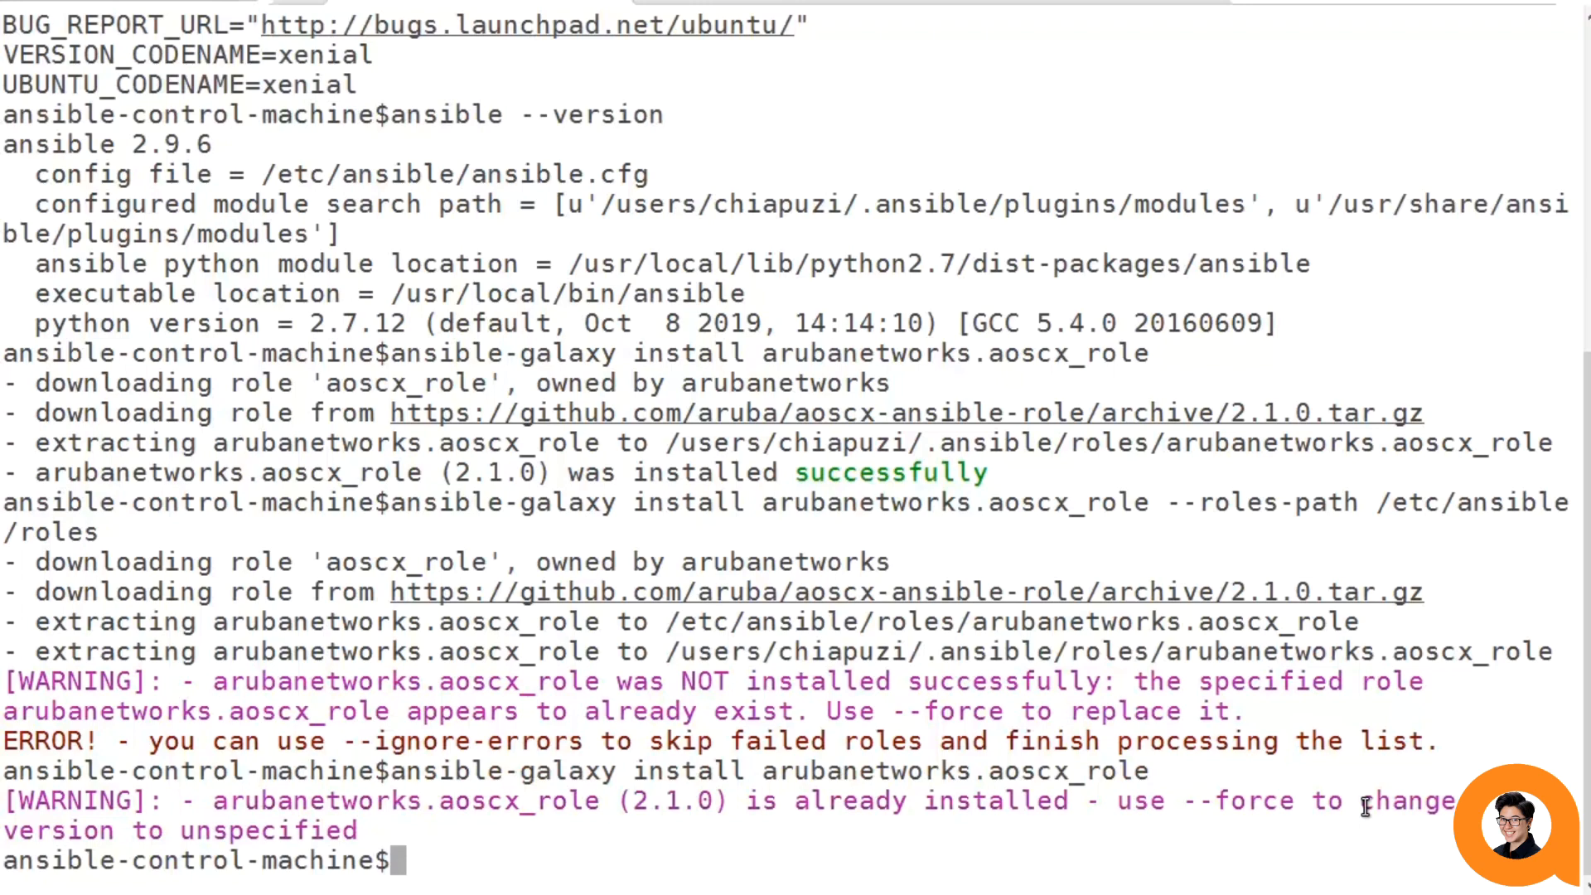
text(ansible-galaxy install arubanetworks.aoscx_role)
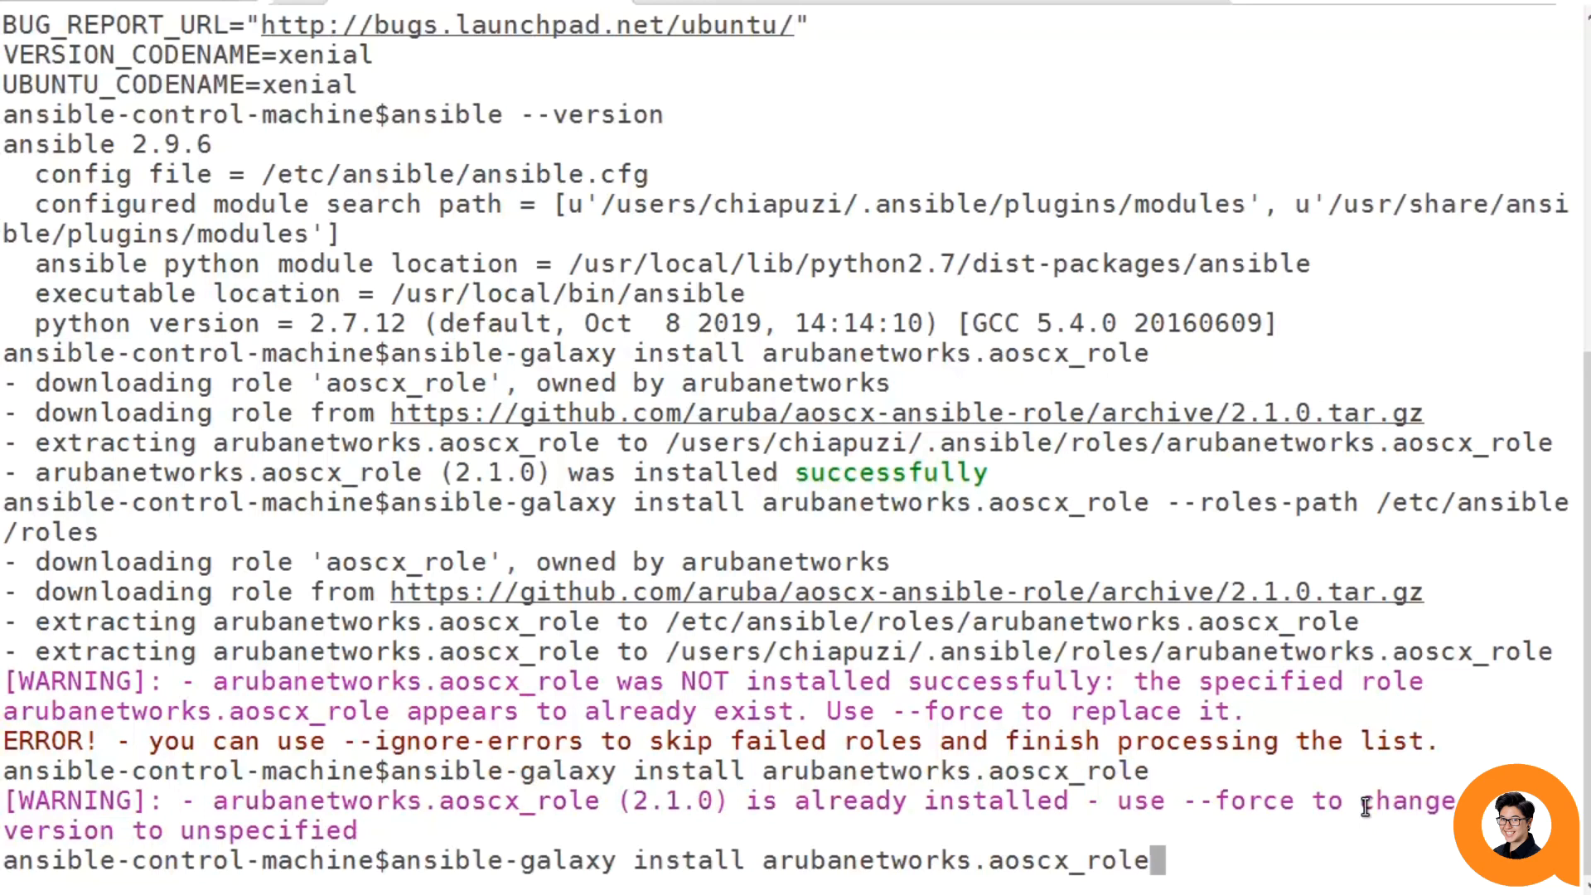
text(--for)
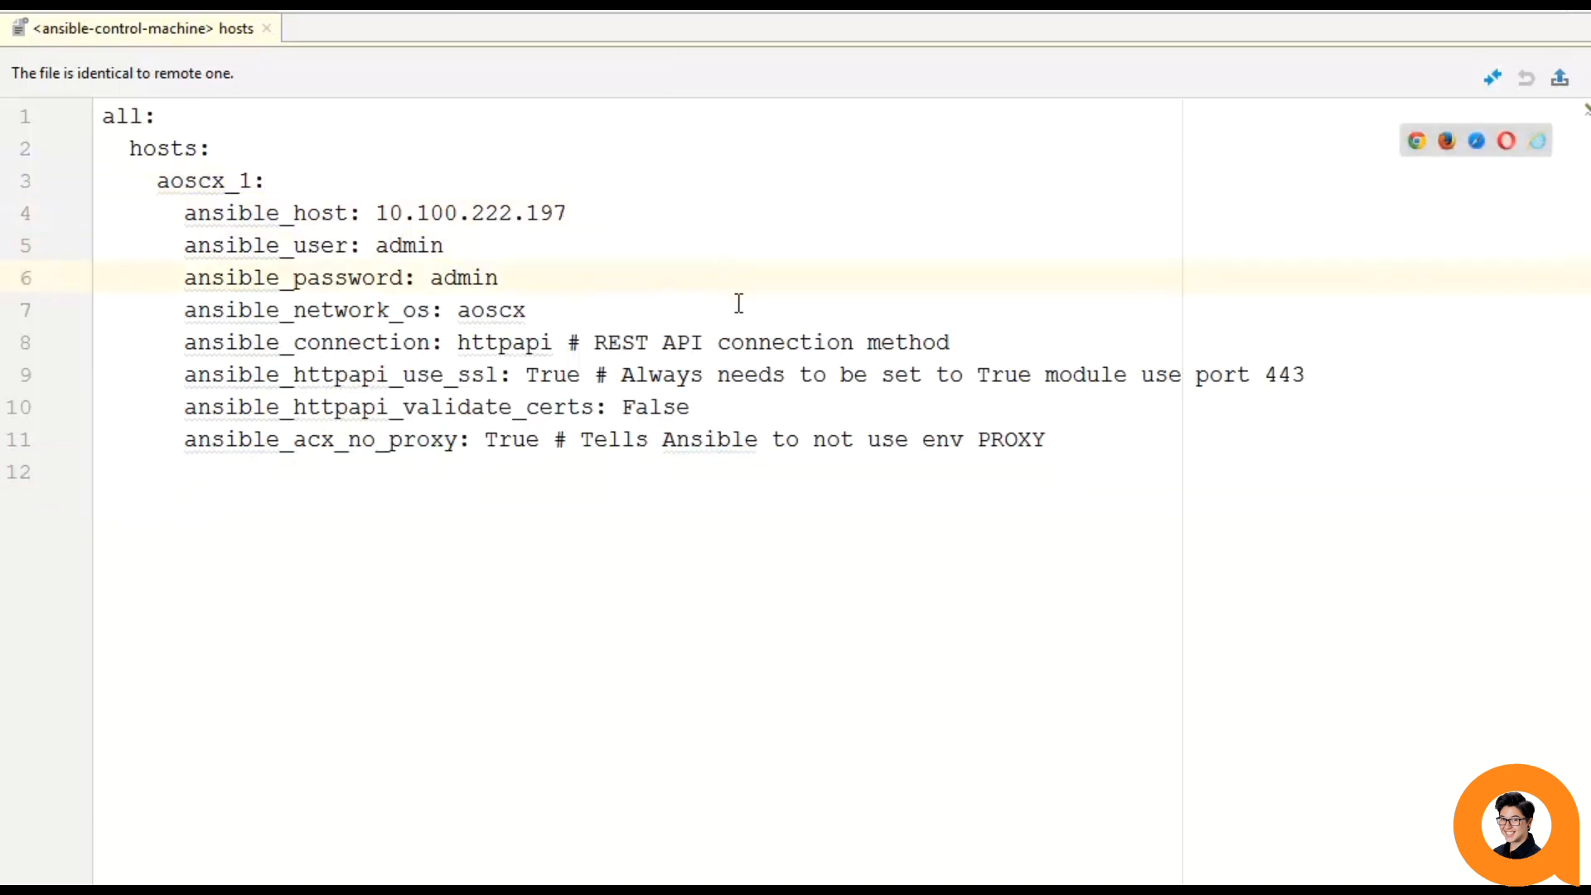
Review the hosts inventory defining aoscx_1, then open a new empty firmware_upgrade.yml tab.
click(502, 278)
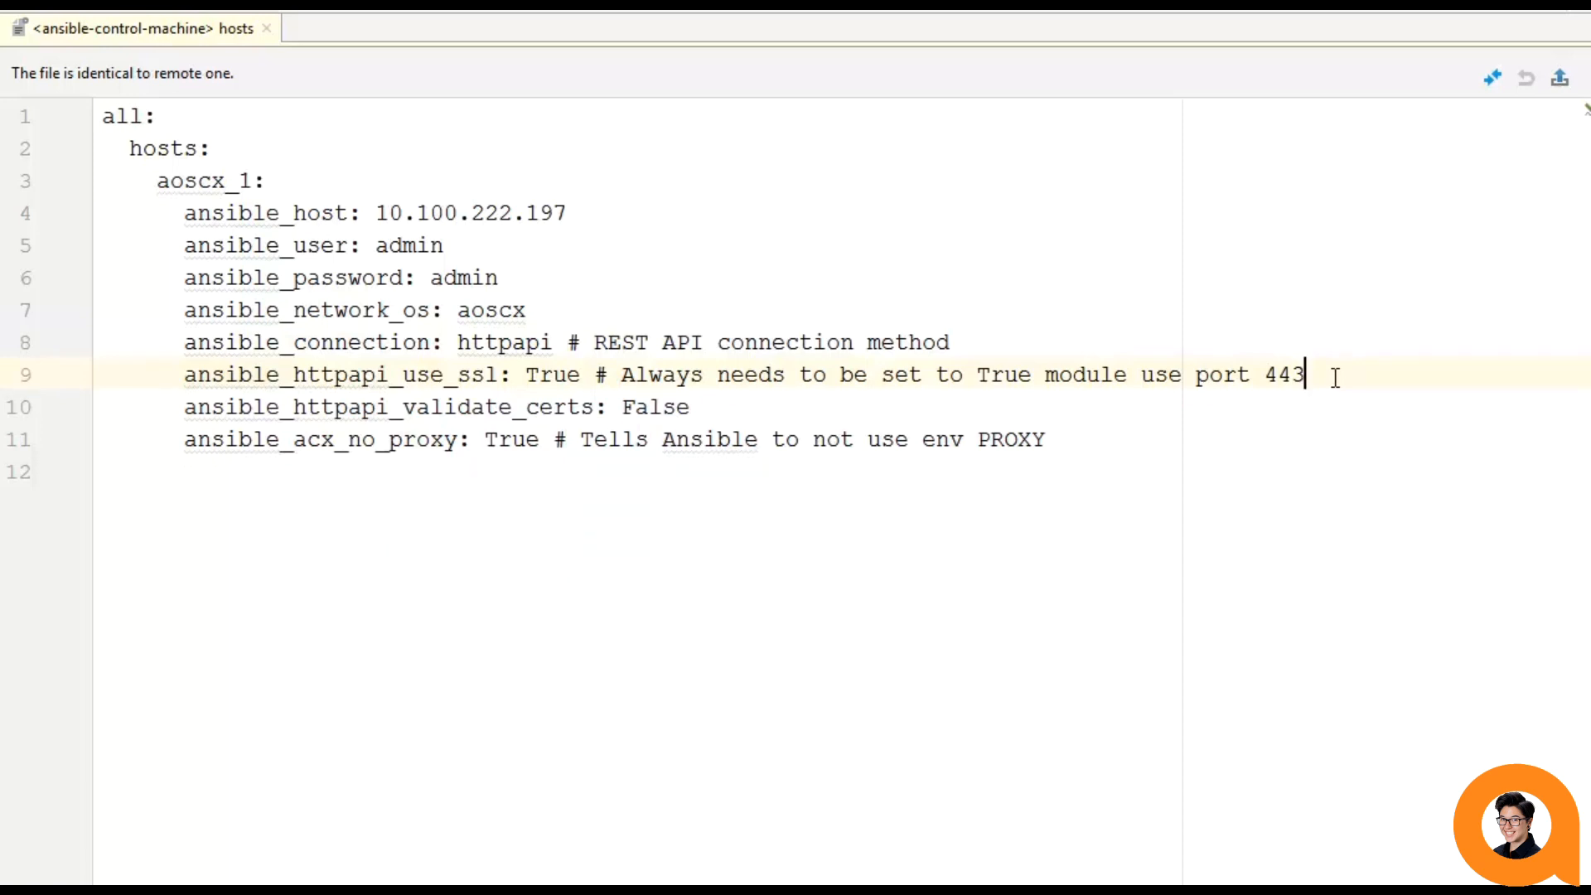
mouse_move(1006, 193)
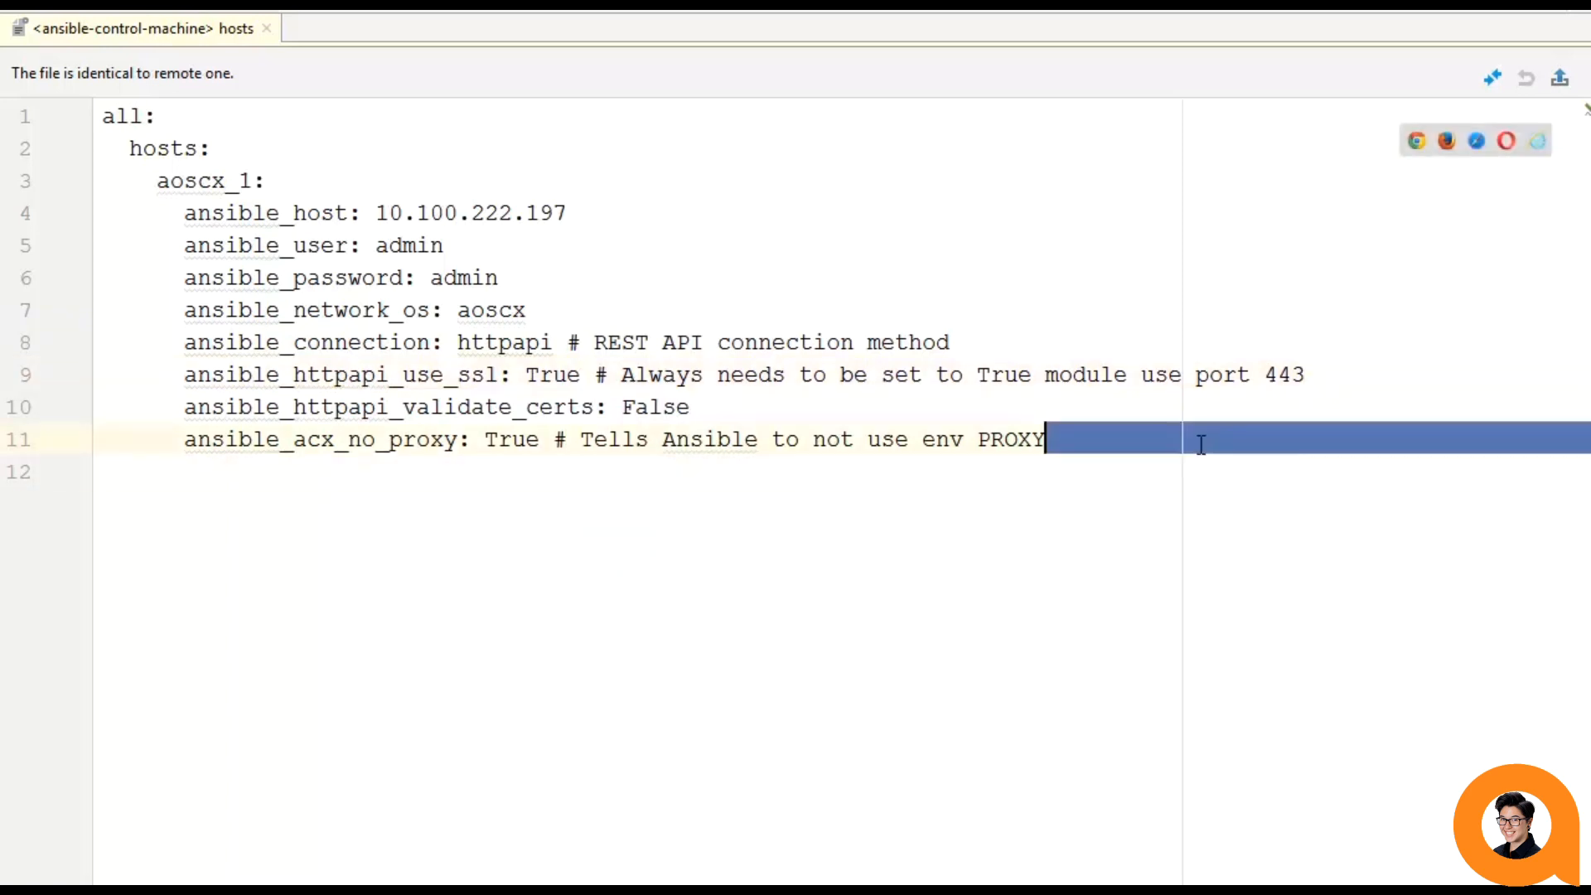
click(1201, 441)
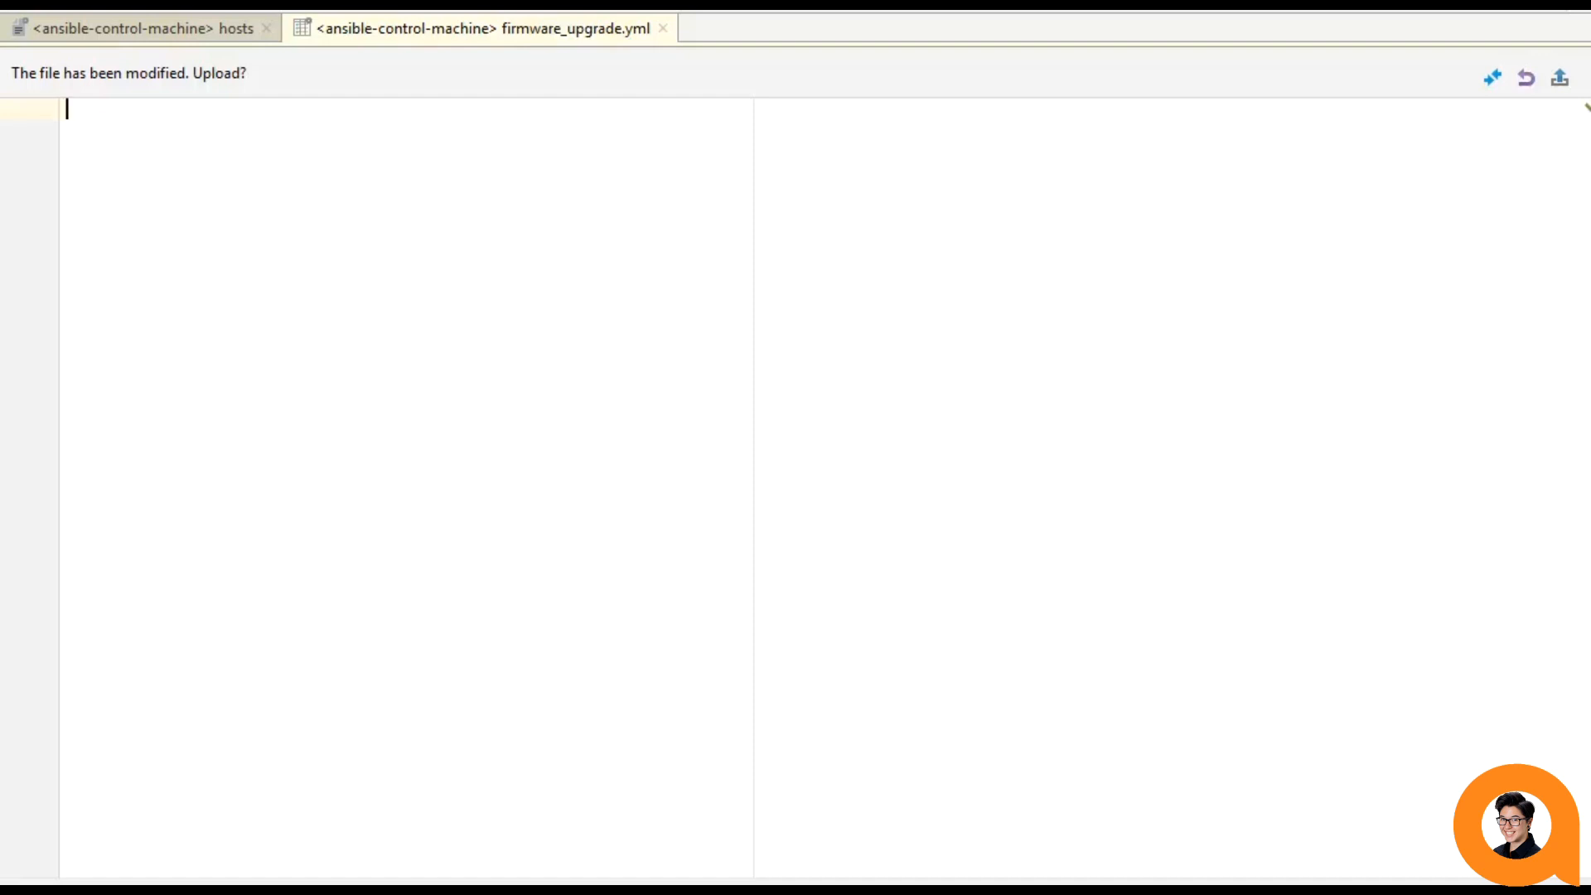
Type the play: hosts all, gather_facts False, role arubanetworks.aoscx_role, and a tasks section.
text(---)
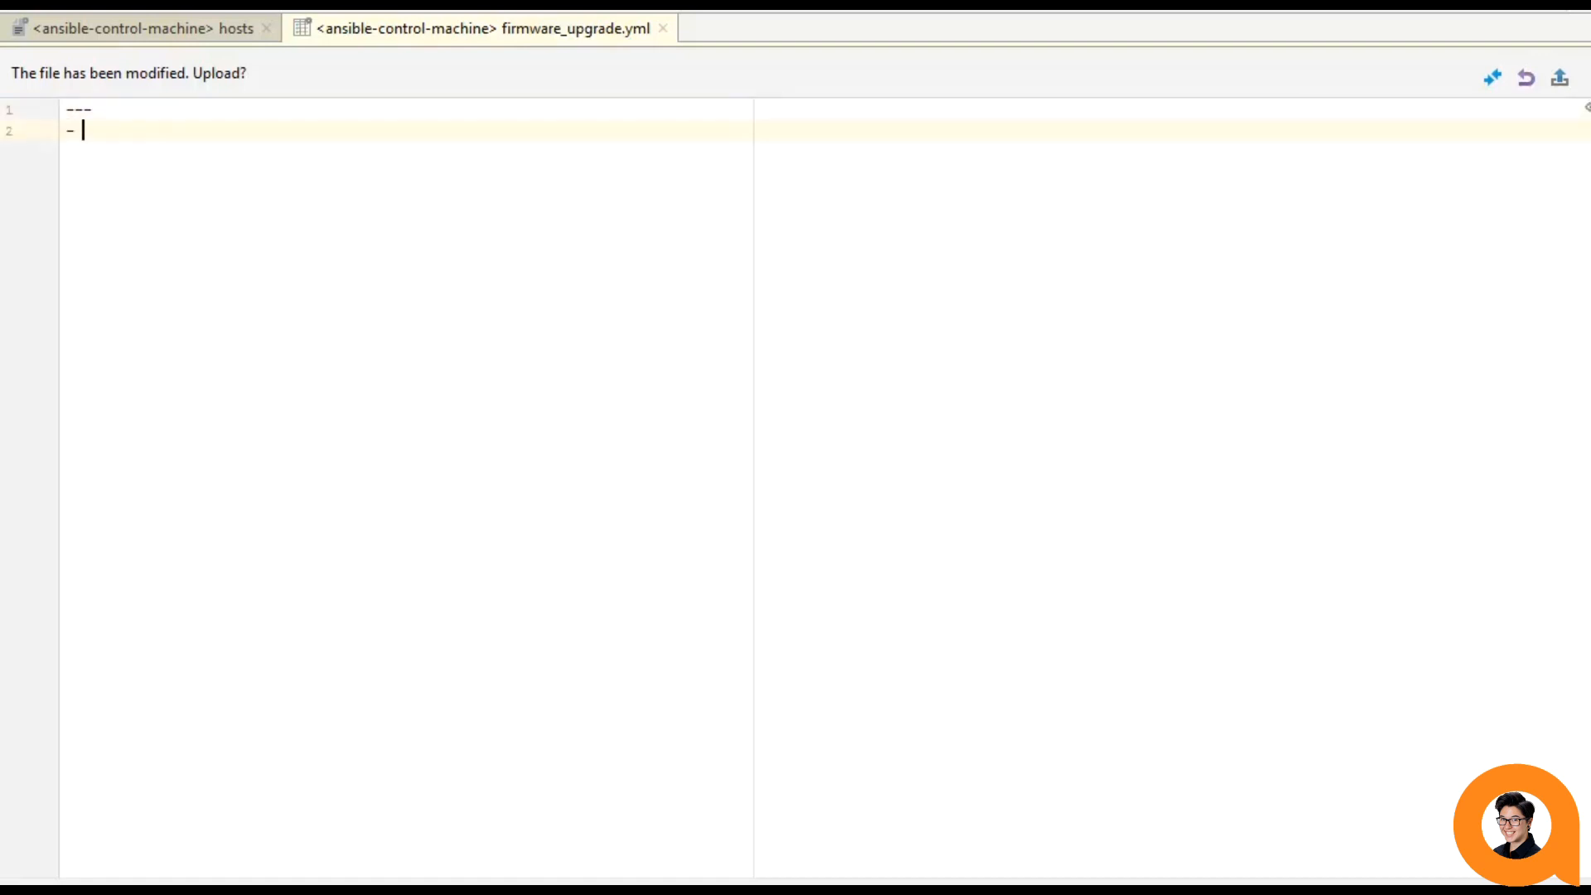
text(hosts:a)
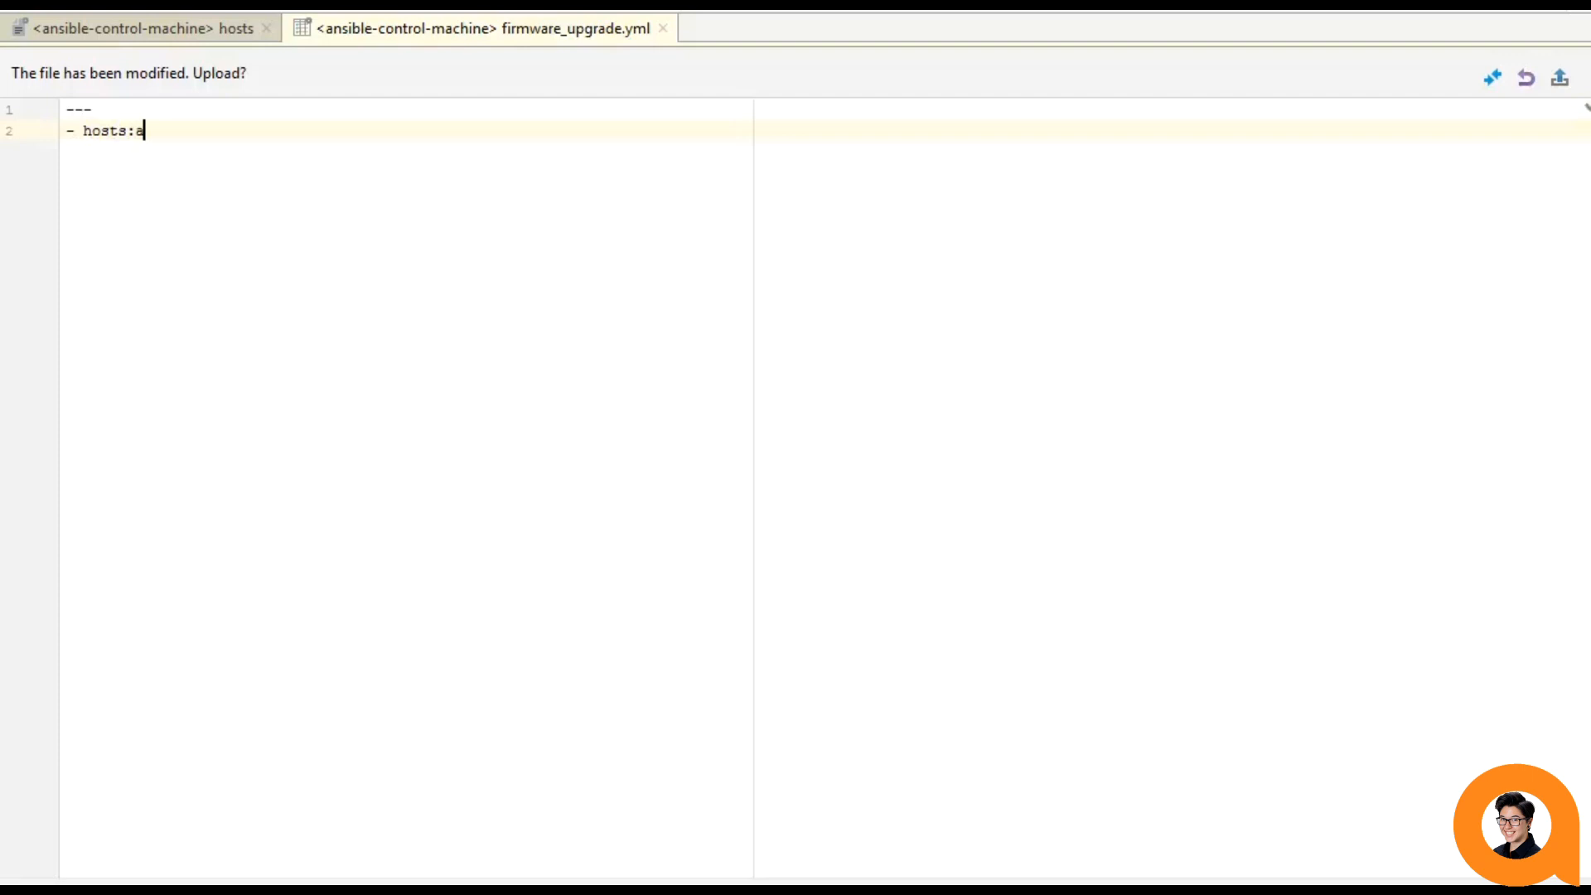
text(ll)
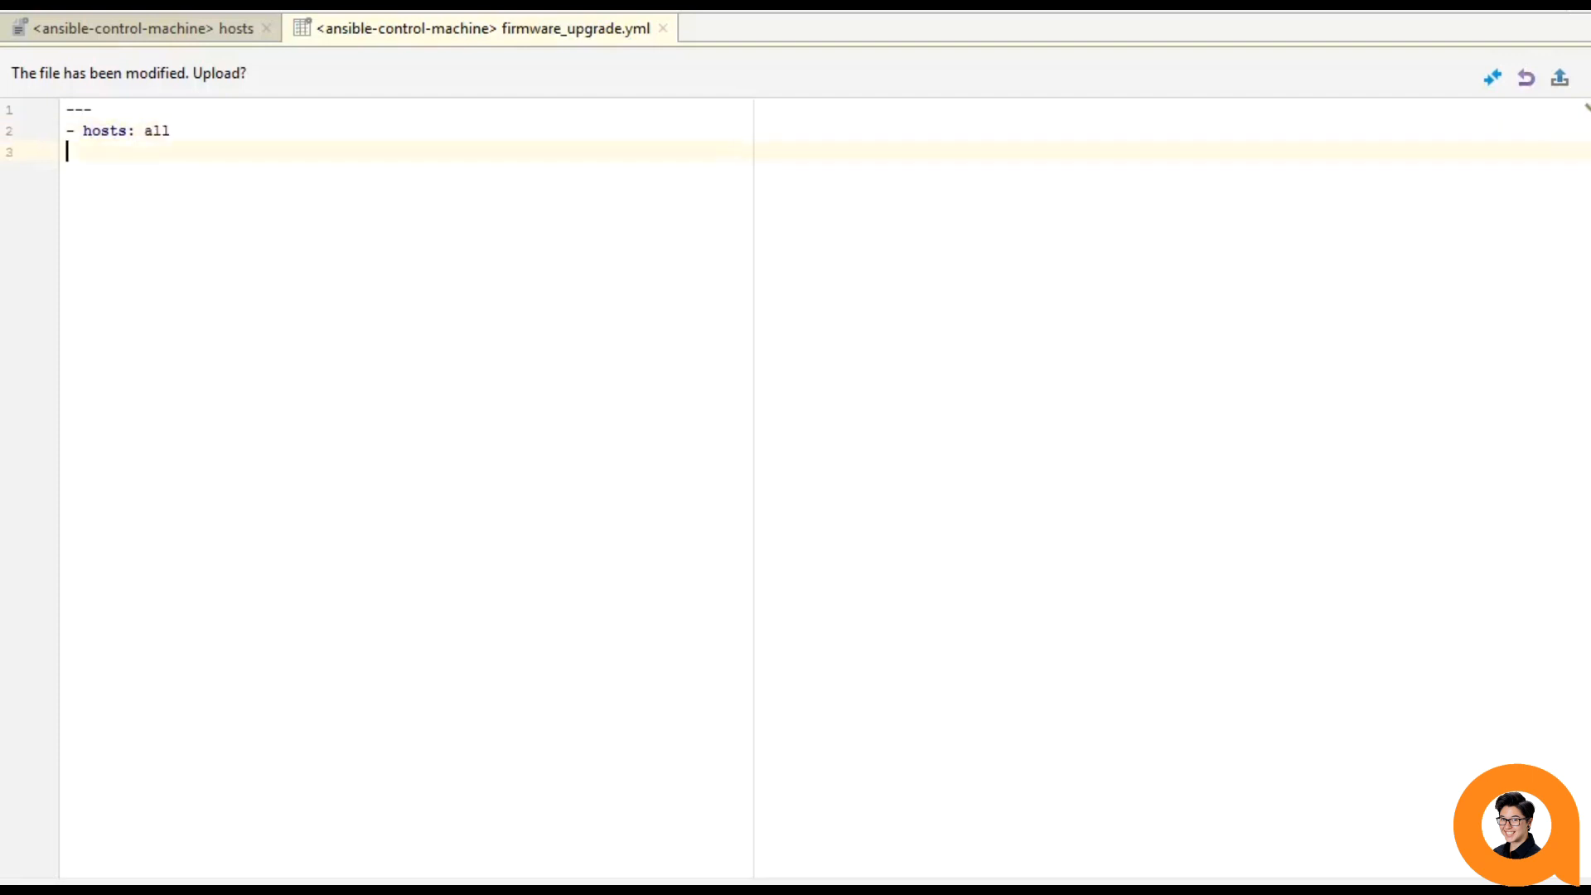
text(gather)
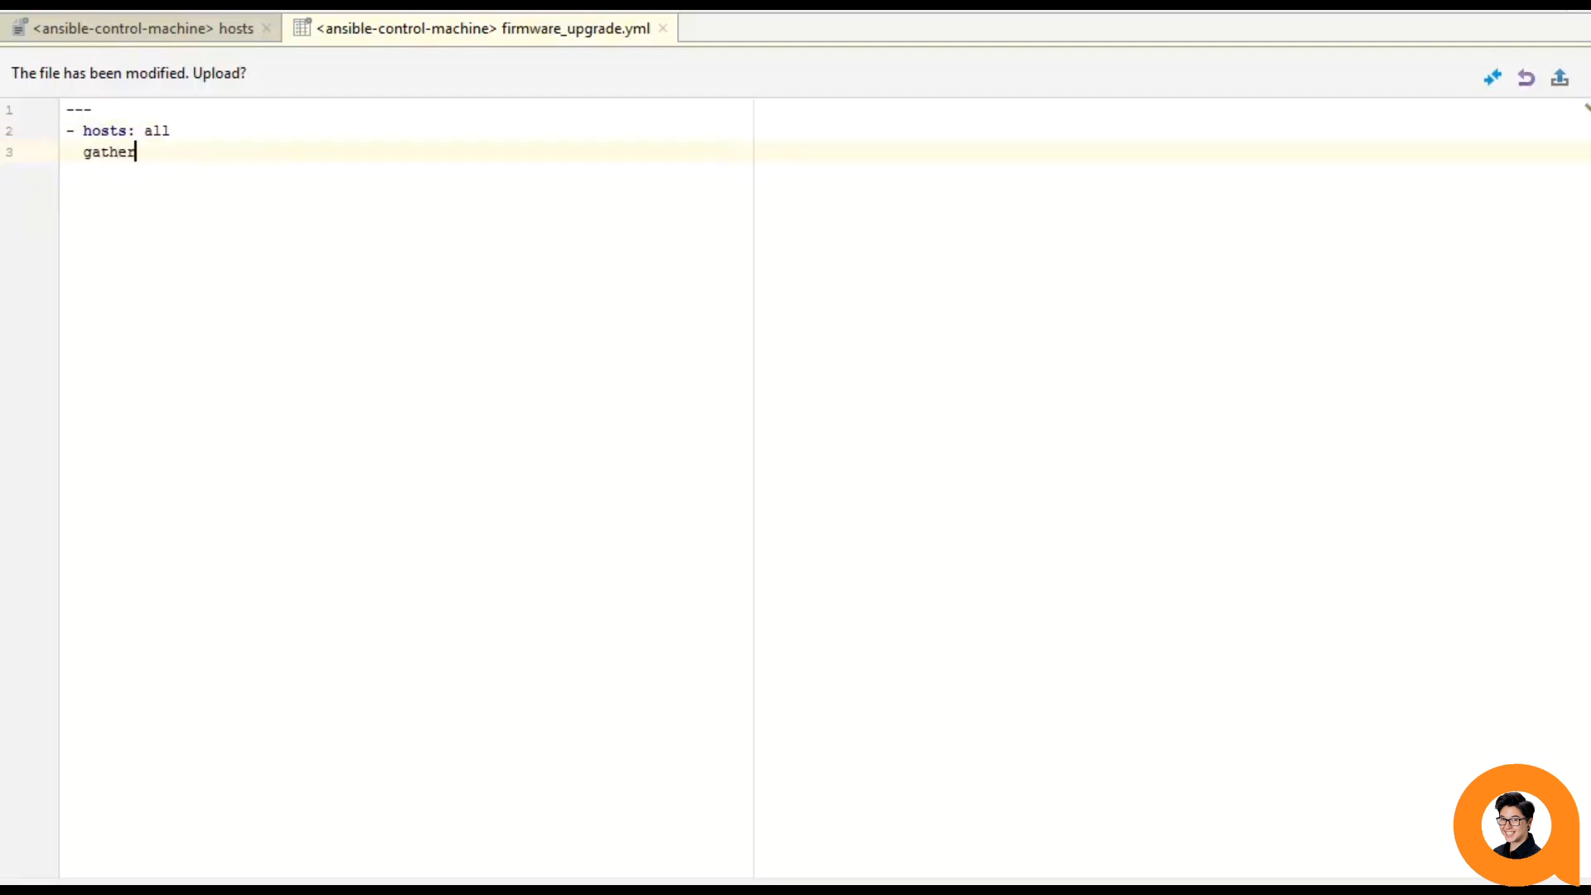
text(_facts: a)
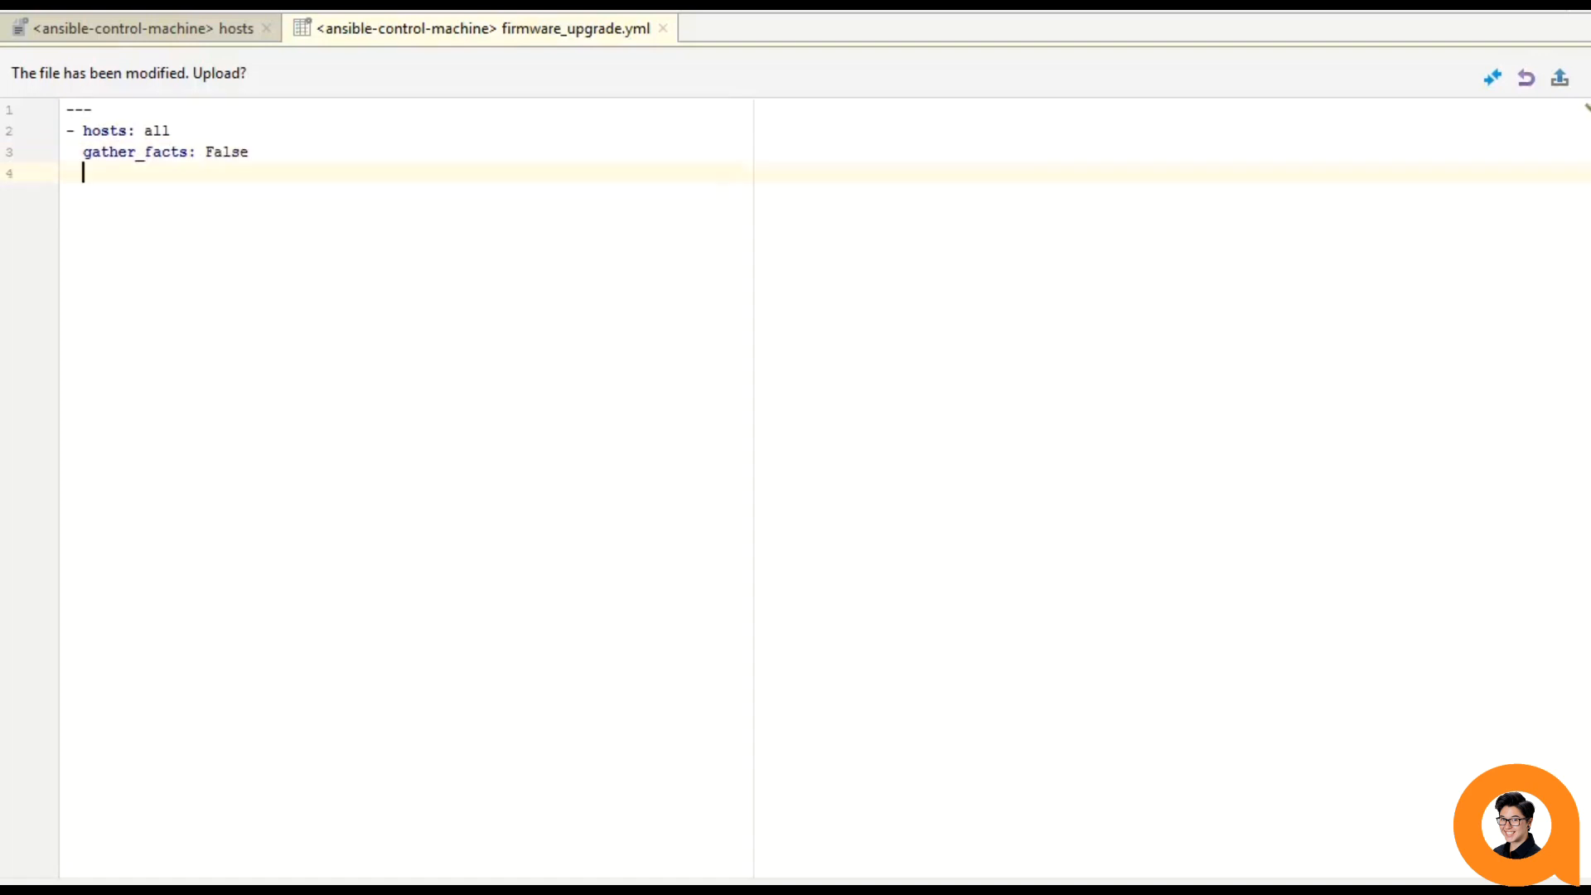
text(roles:)
text(-)
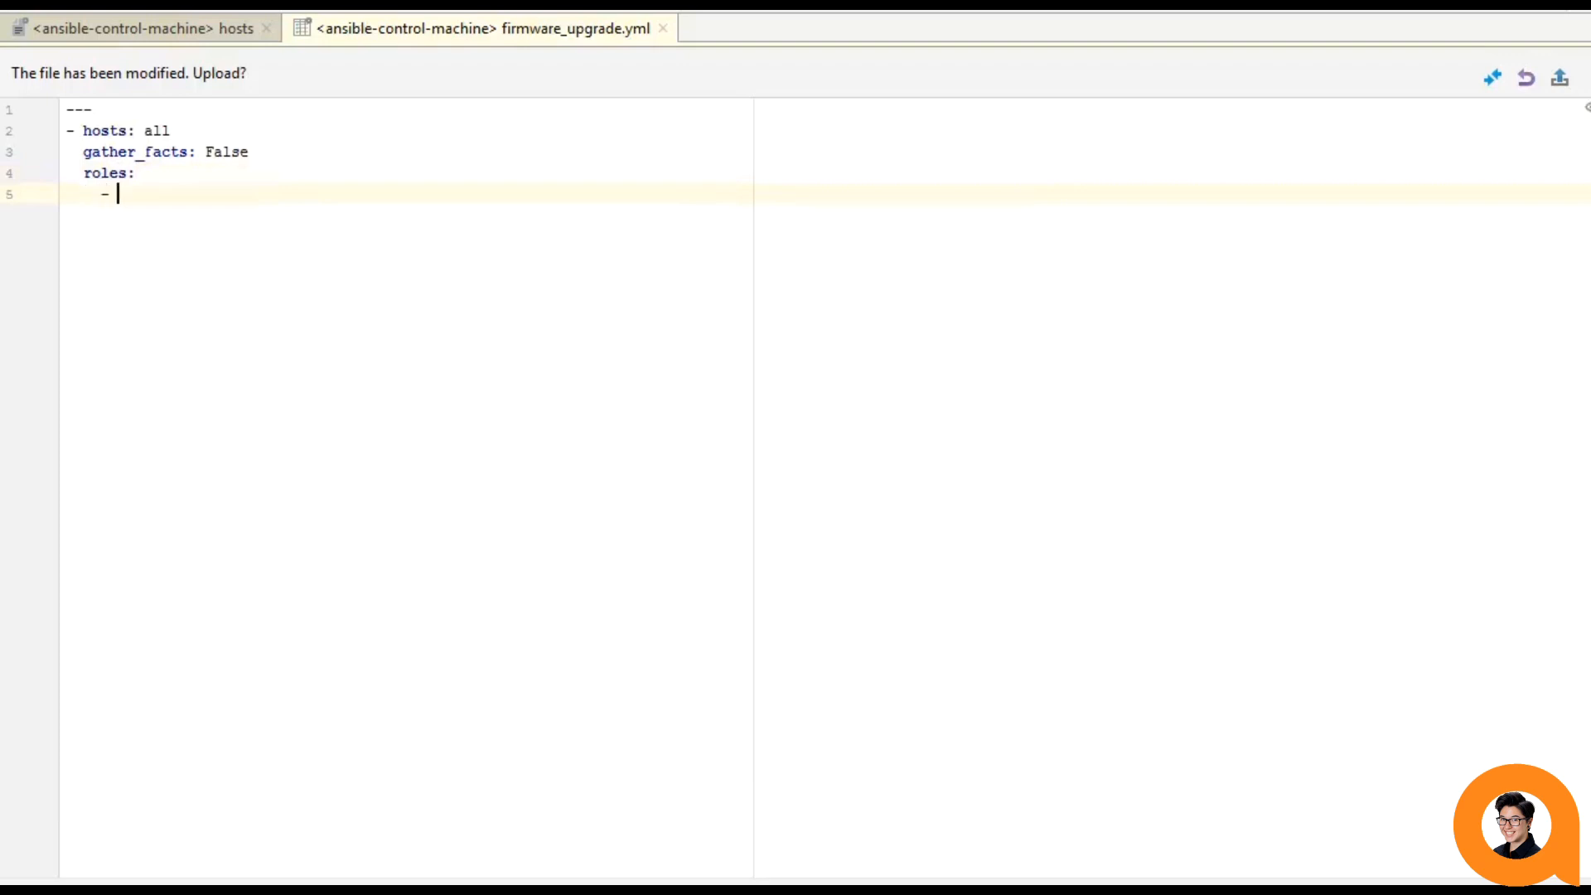
text(role:)
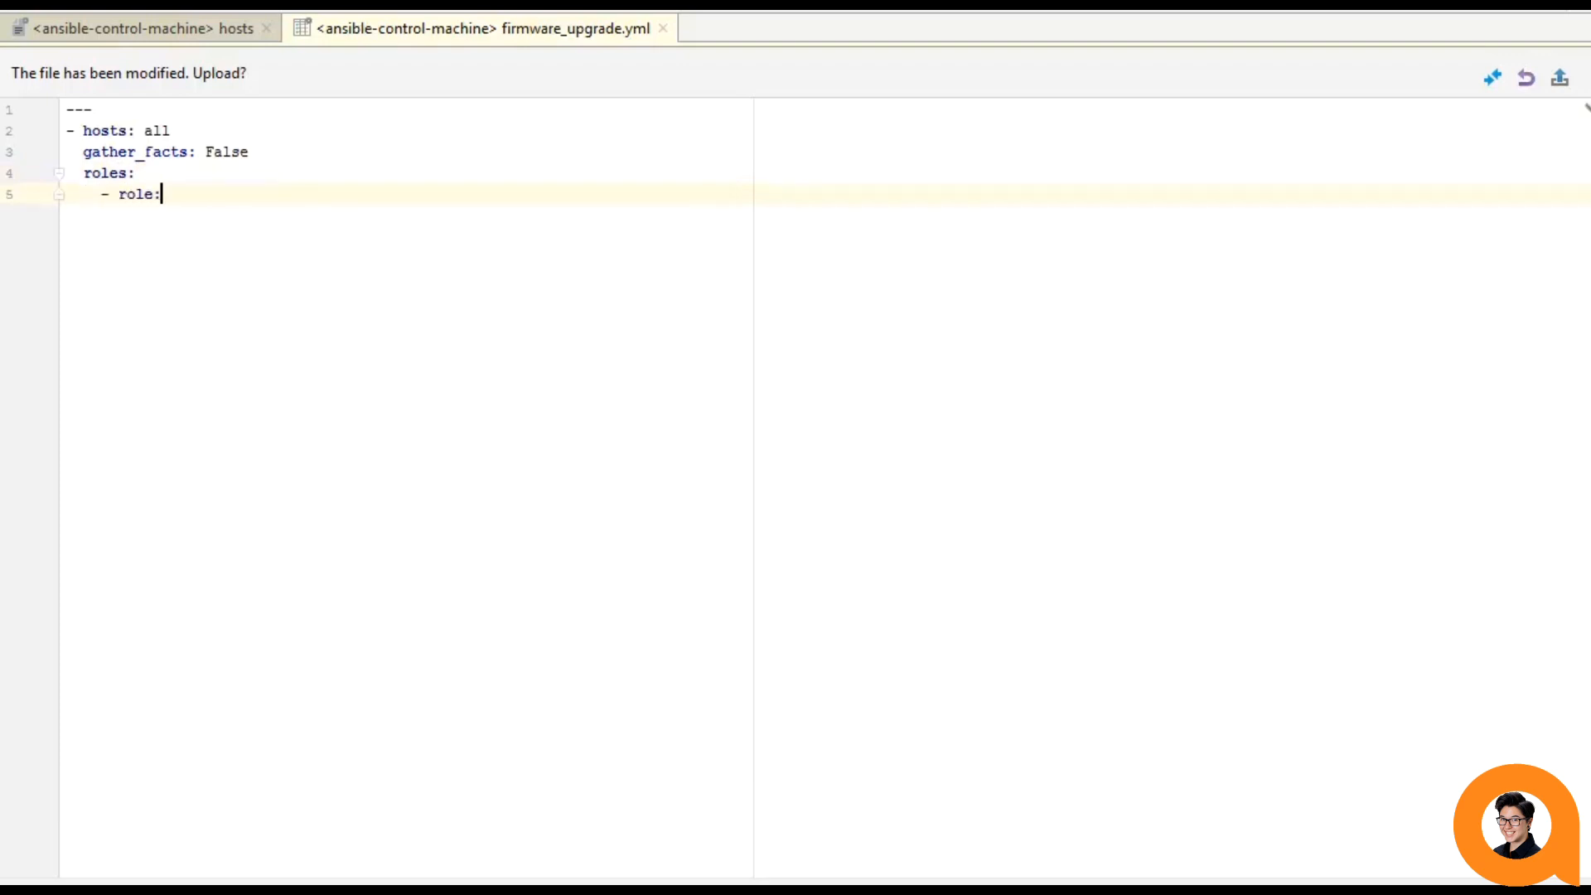
text(" ")
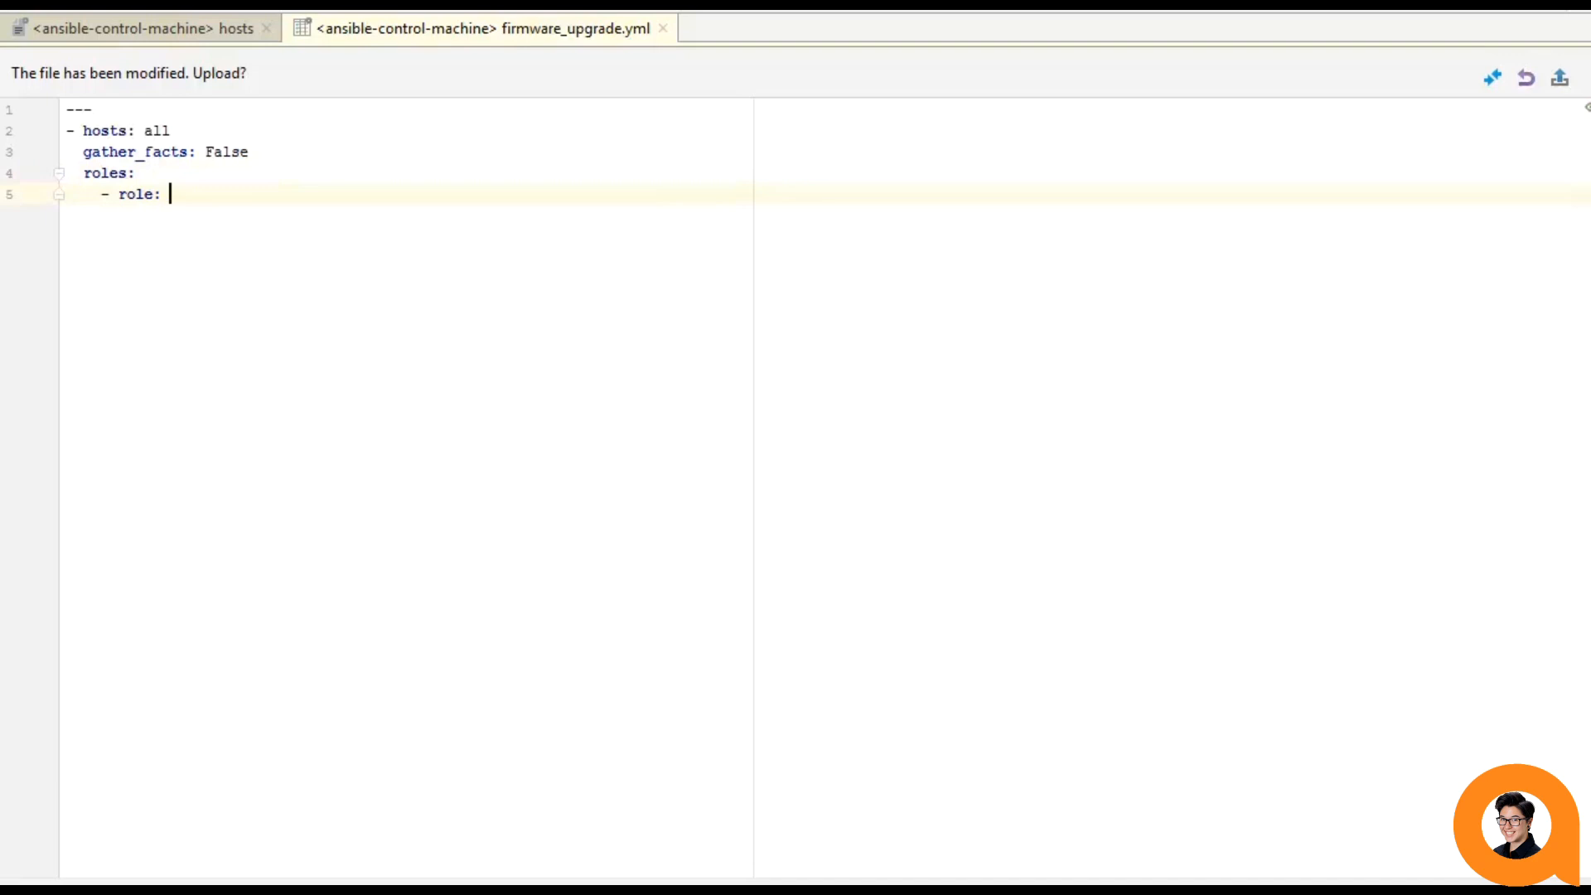
text(aruba)
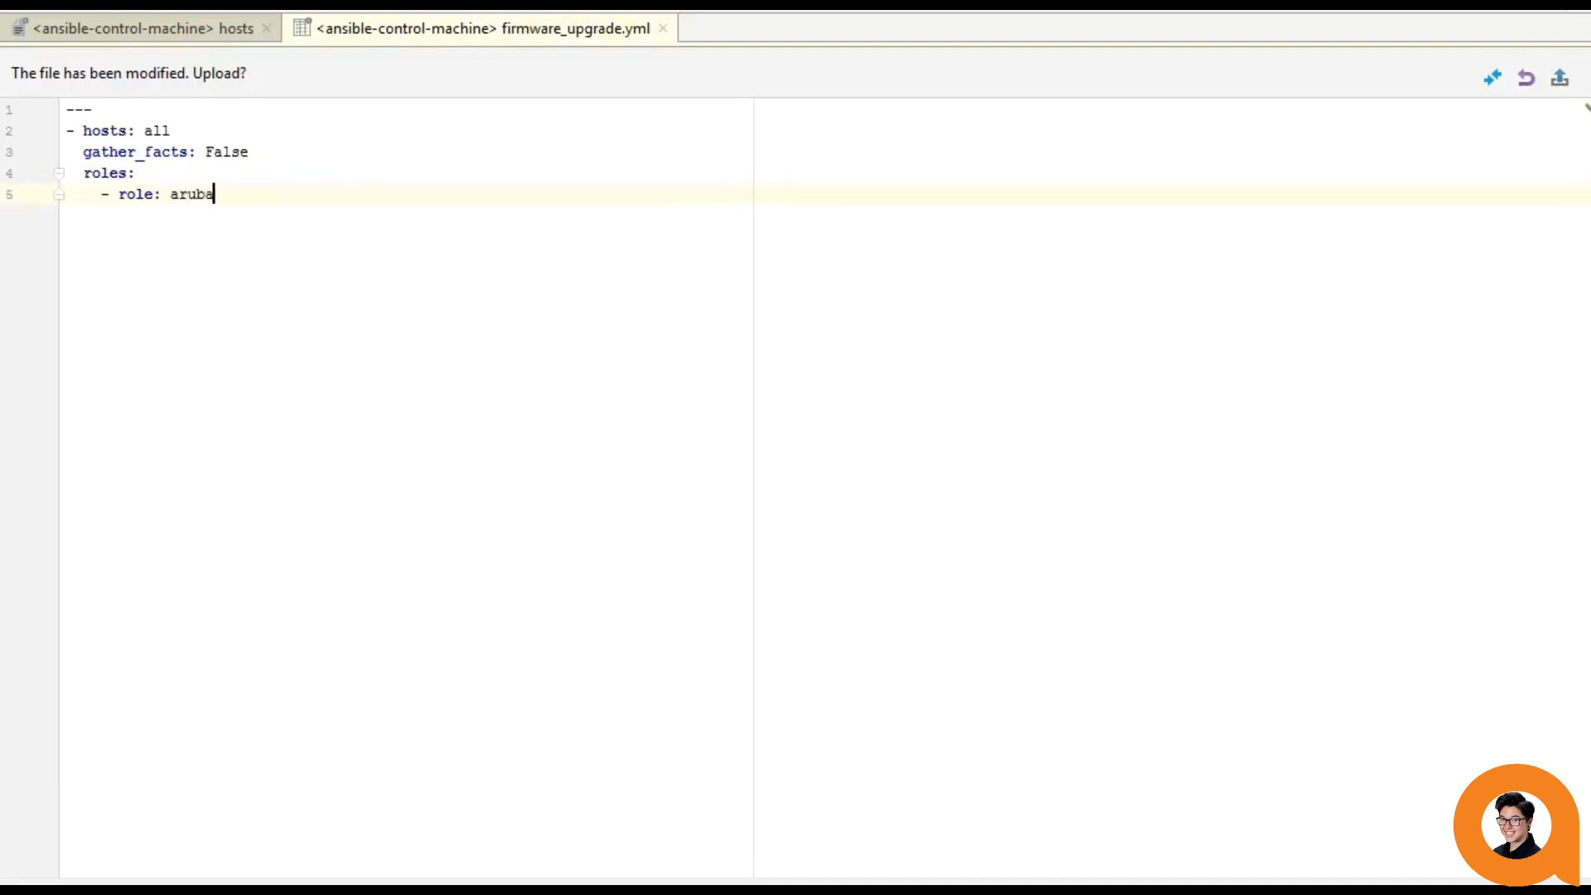
text(networks.)
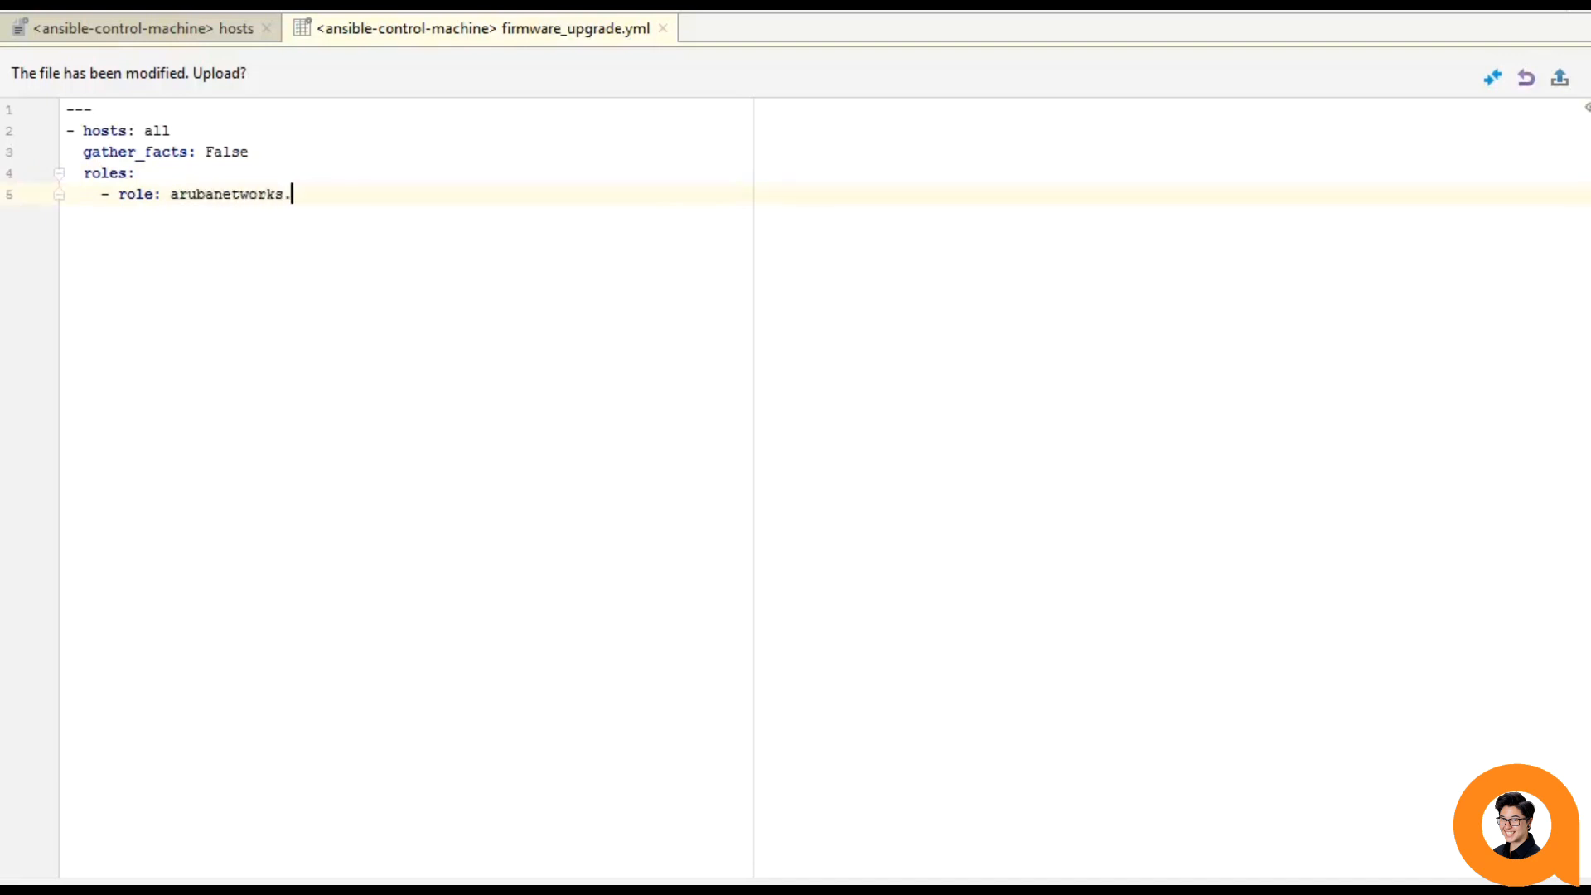
text(aoscx_role)
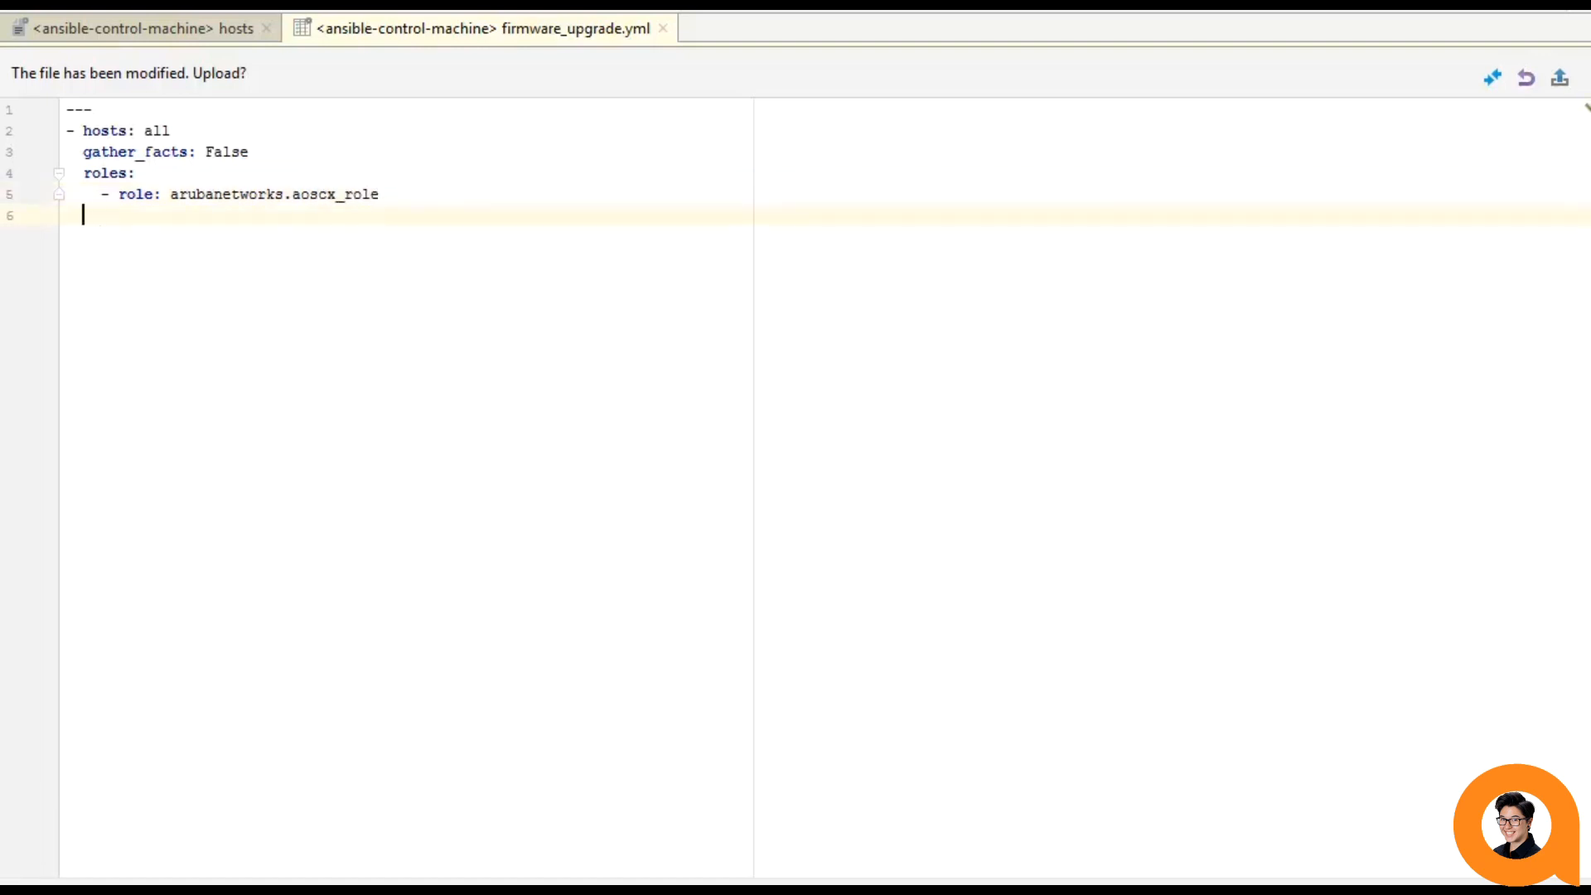
text(tasks:)
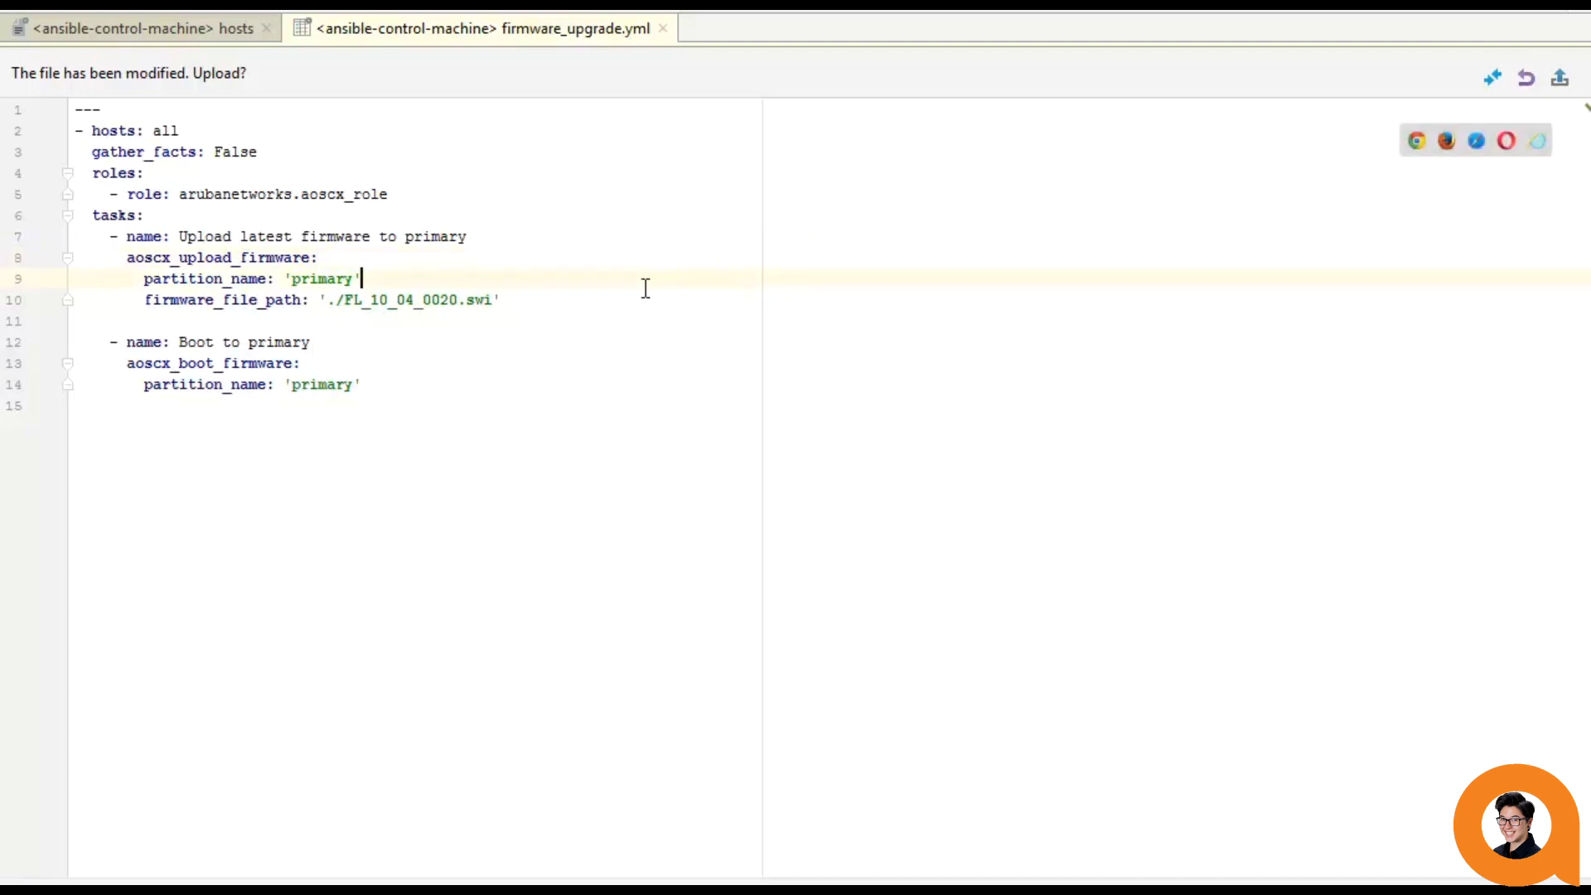
click(532, 300)
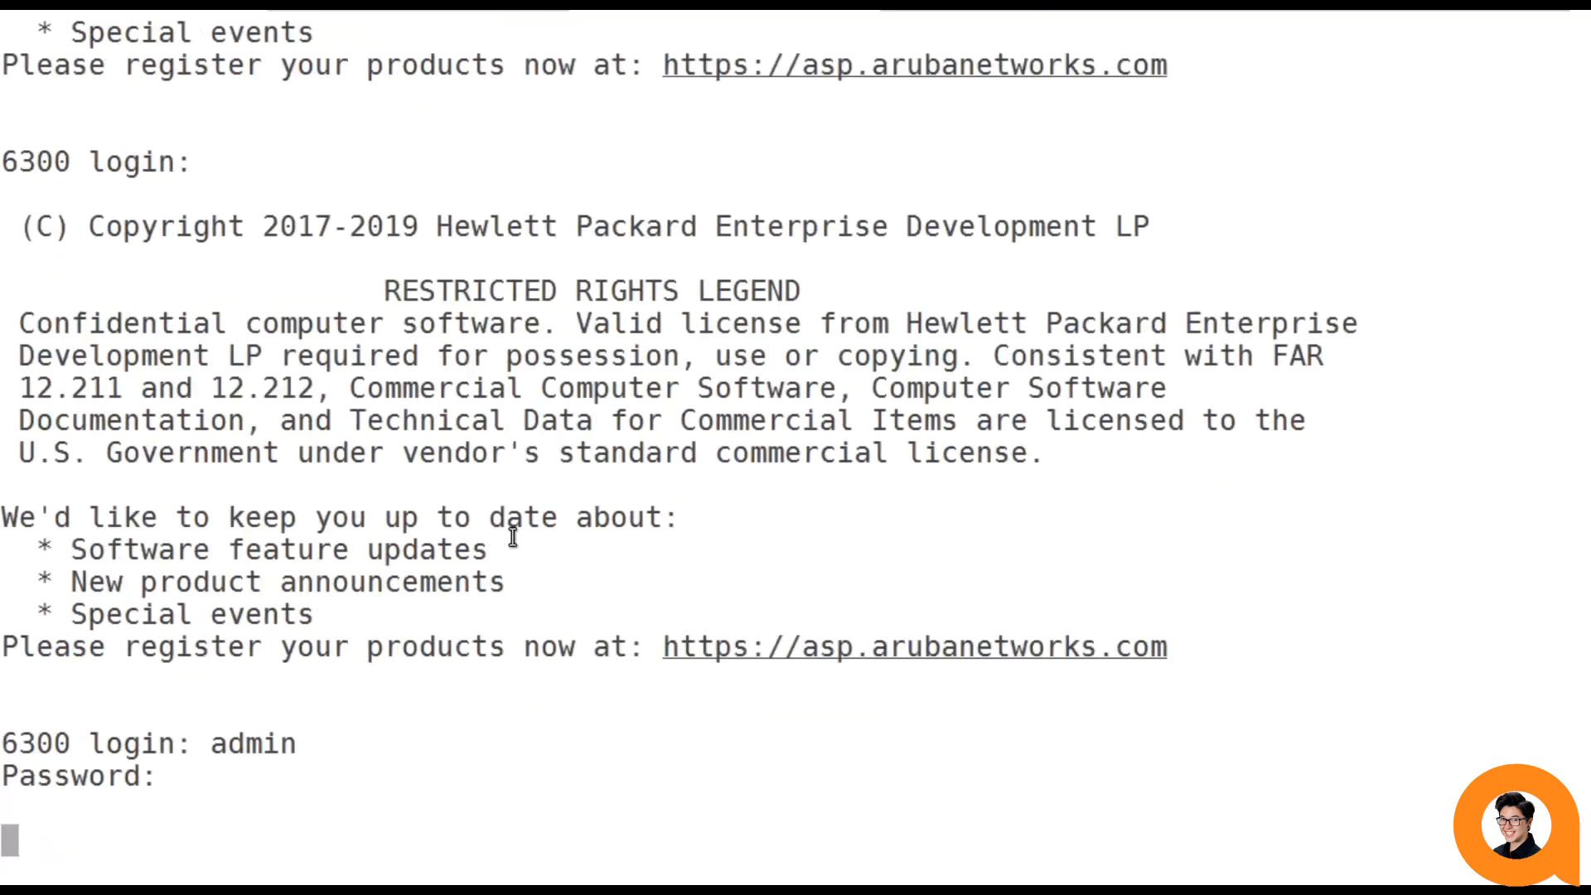
Log in to the switch, run show int mgmt showing 10.100.222.197, and start show version.
key(Enter)
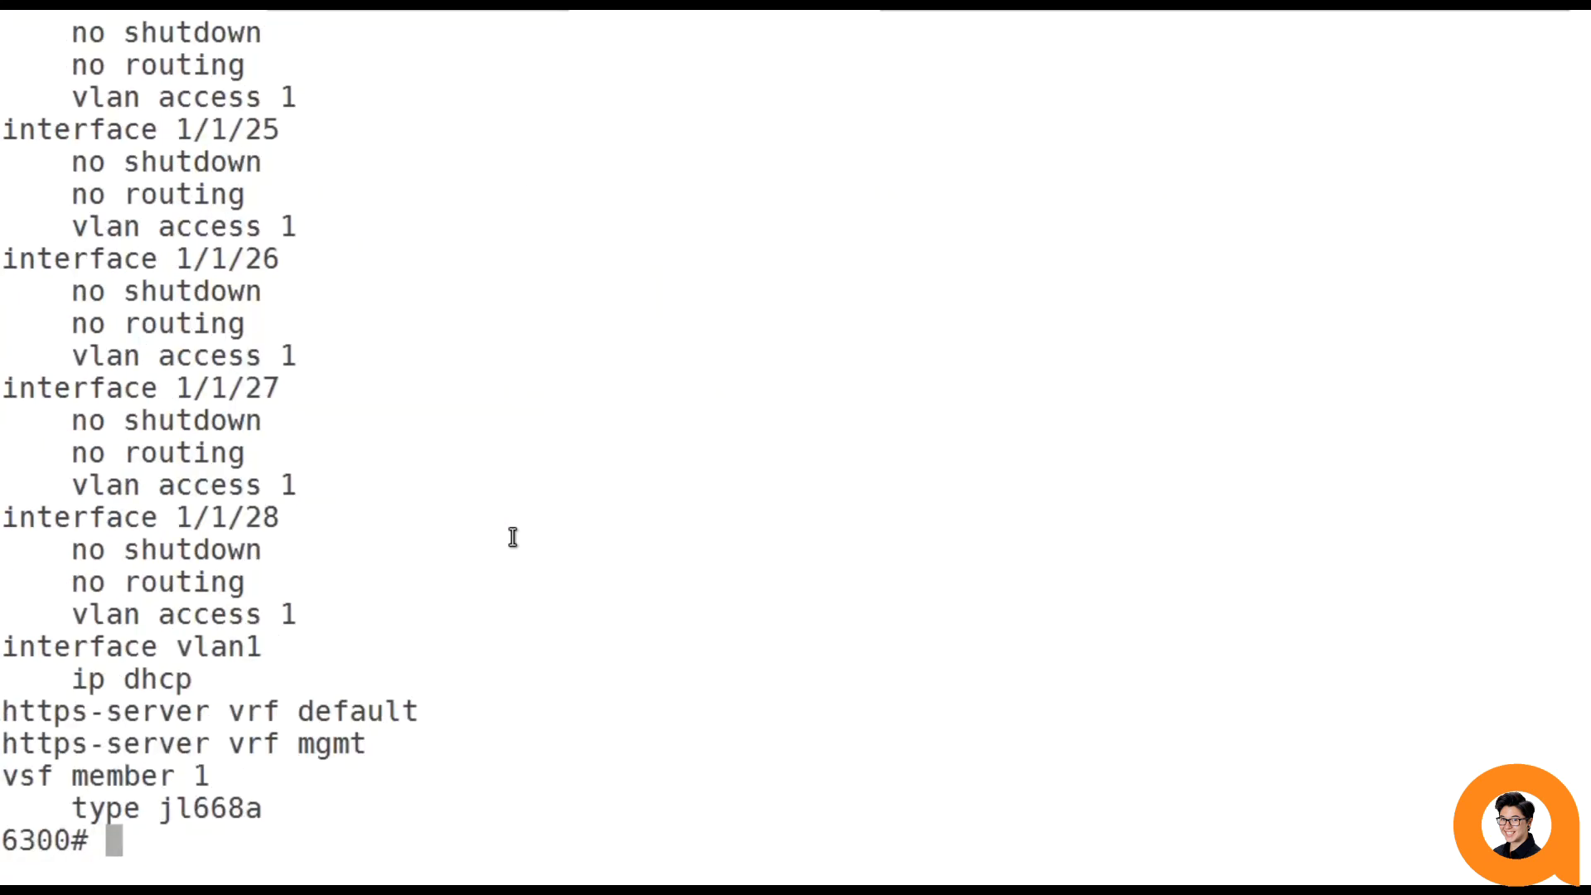
text(show int mgmt)
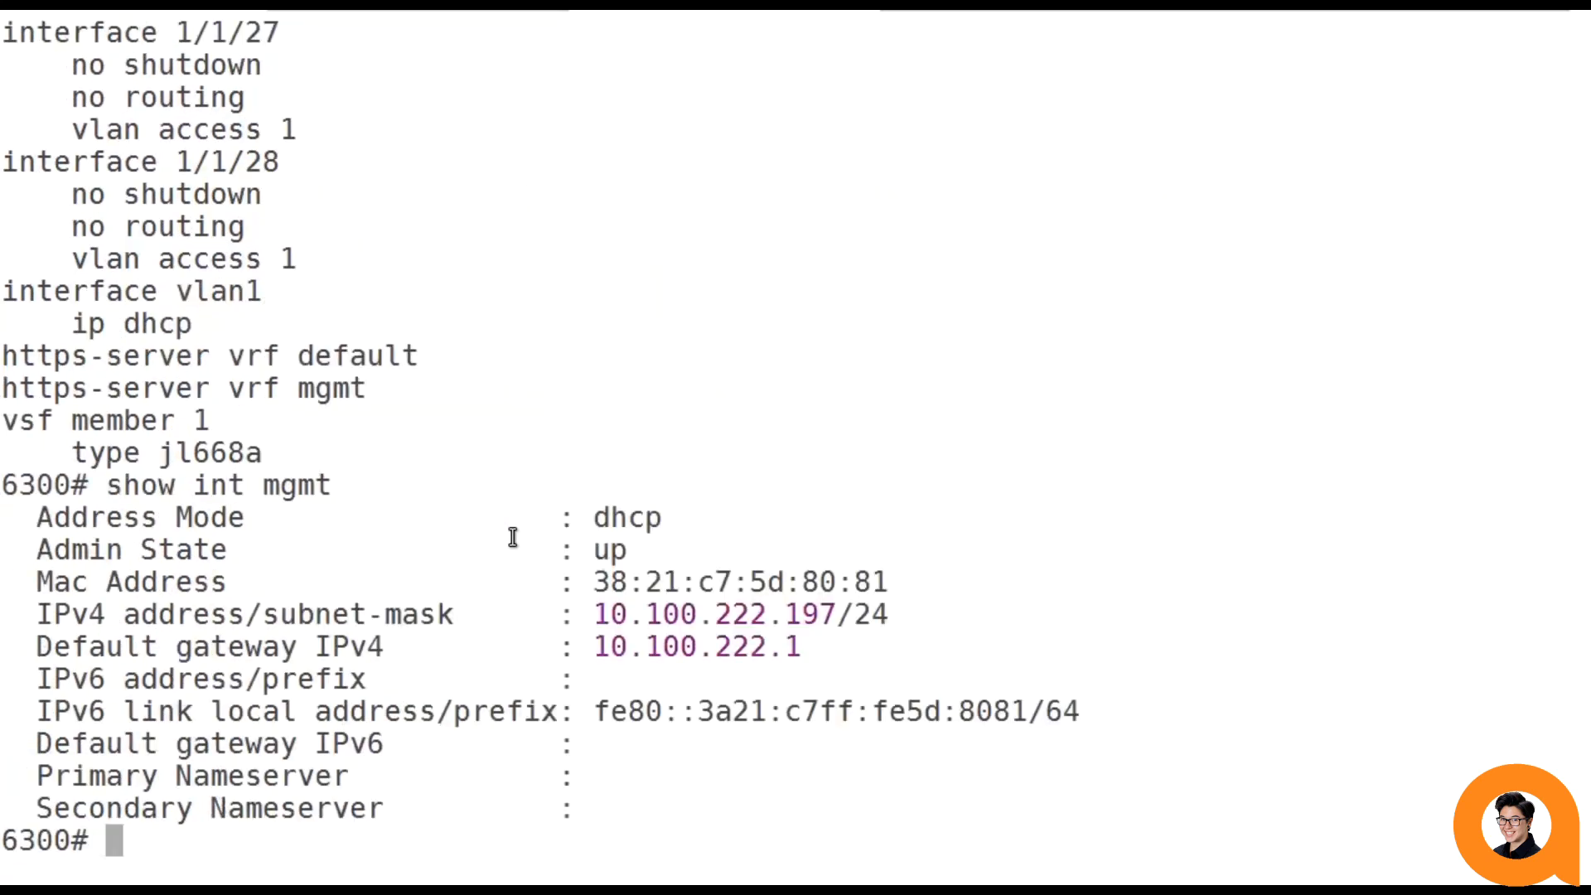
mouse_move(765, 795)
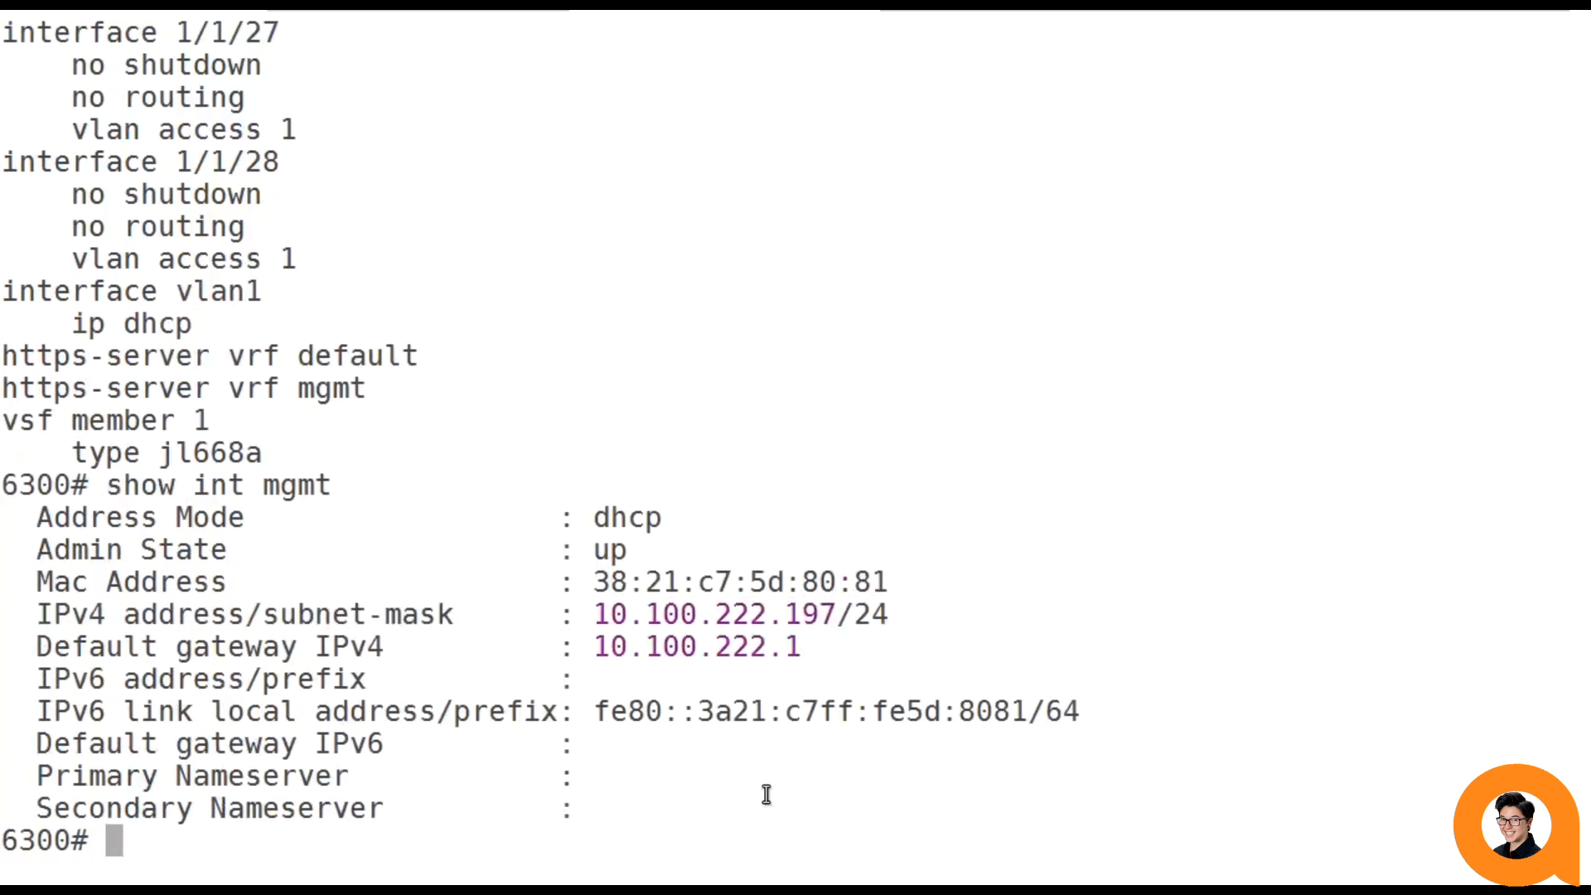
text(show version)
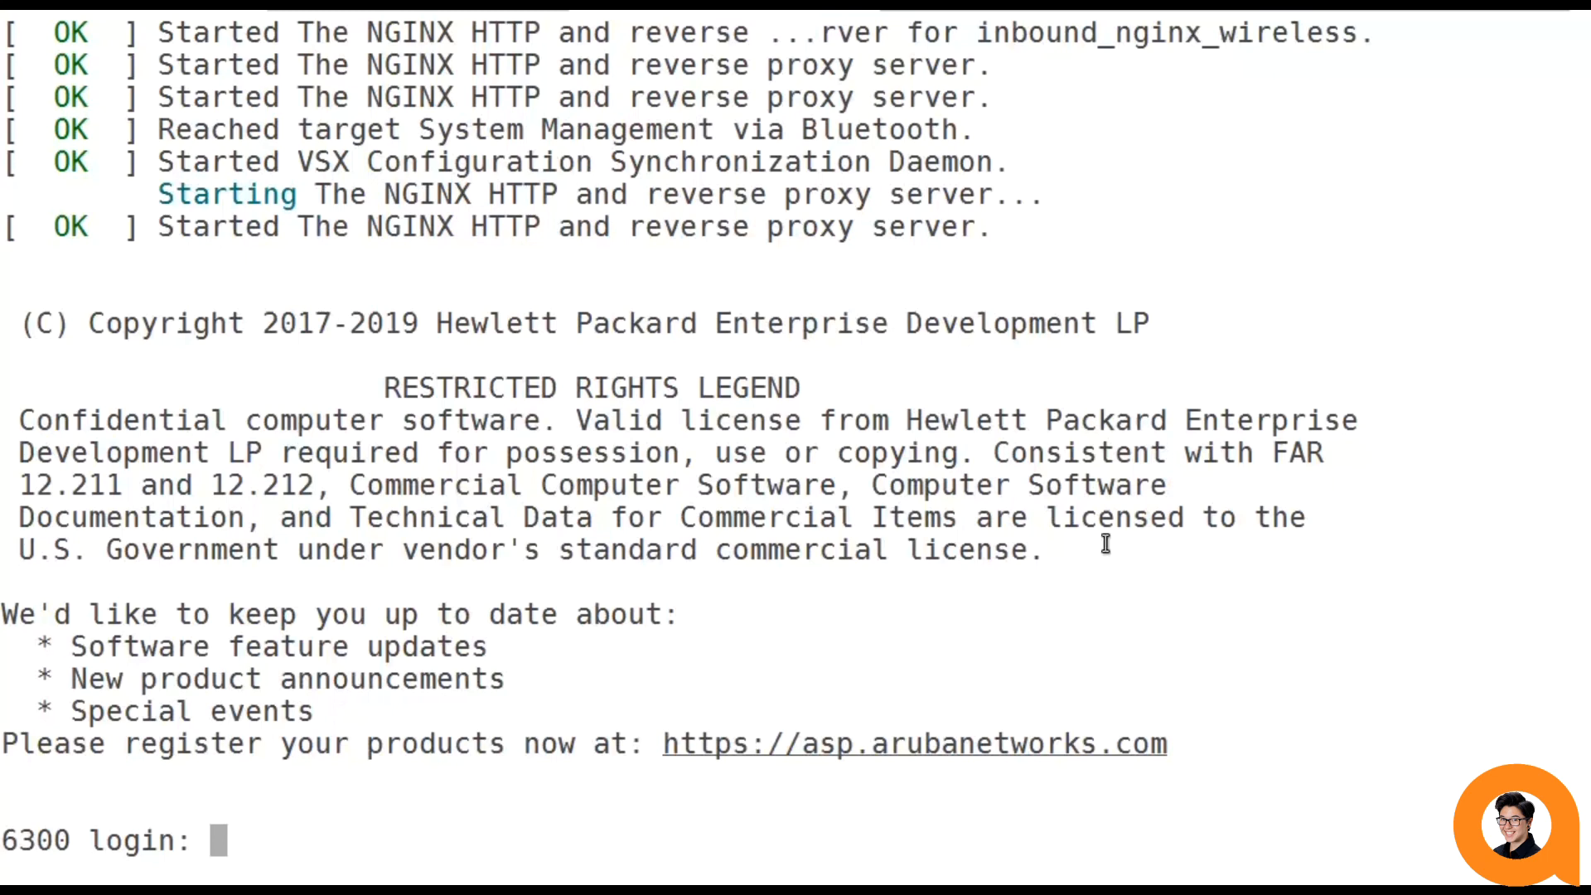
Enter admin at the rebooted 6300 login prompt and type show ver.
text(admin)
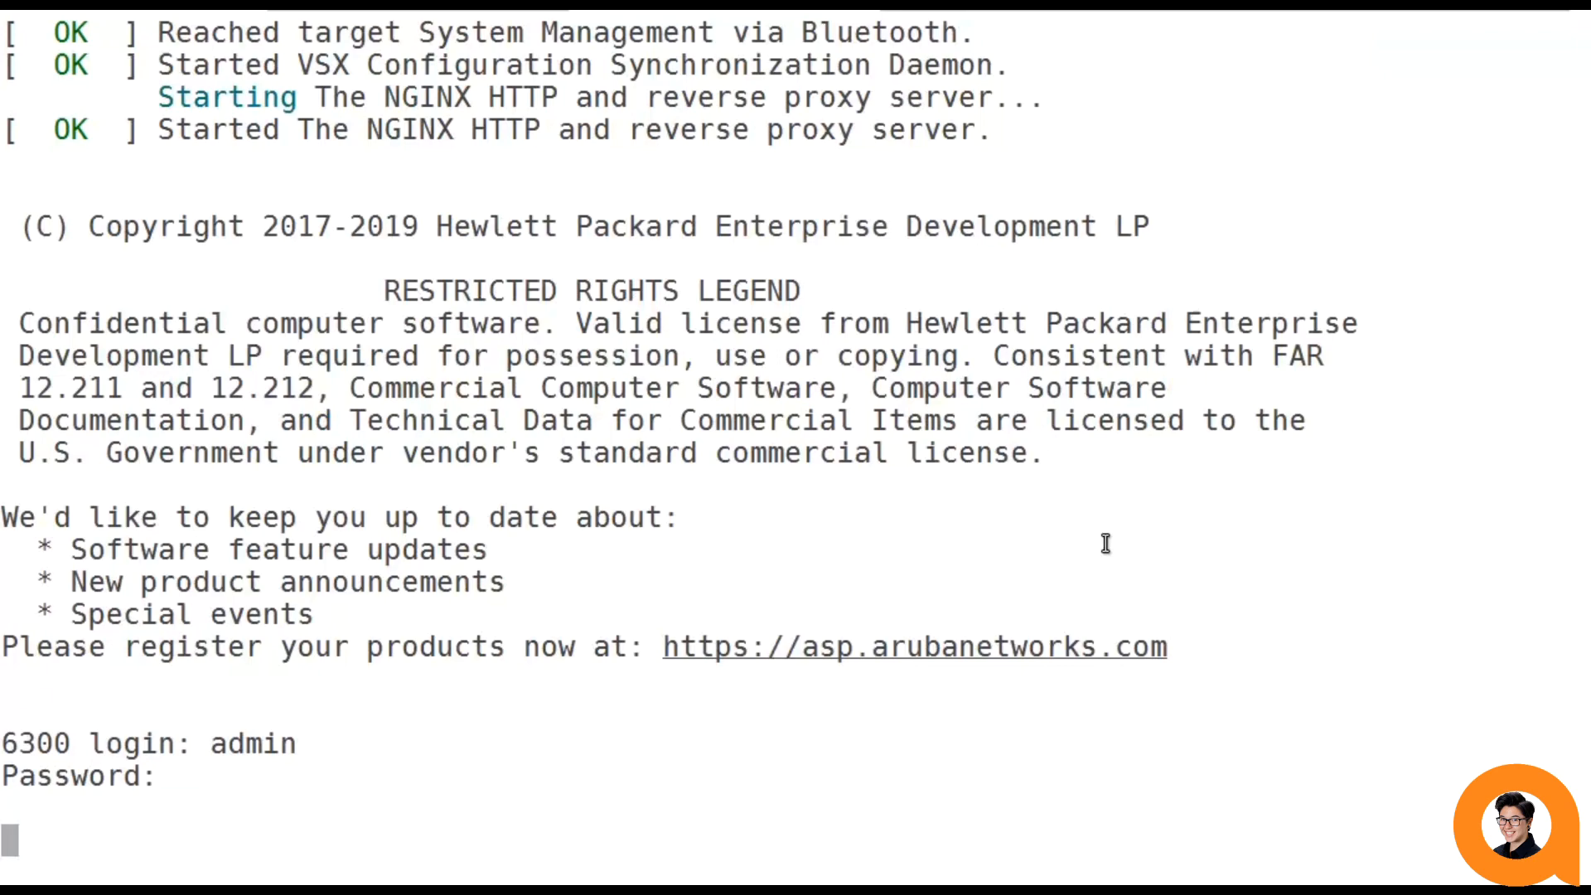
text(show ver)
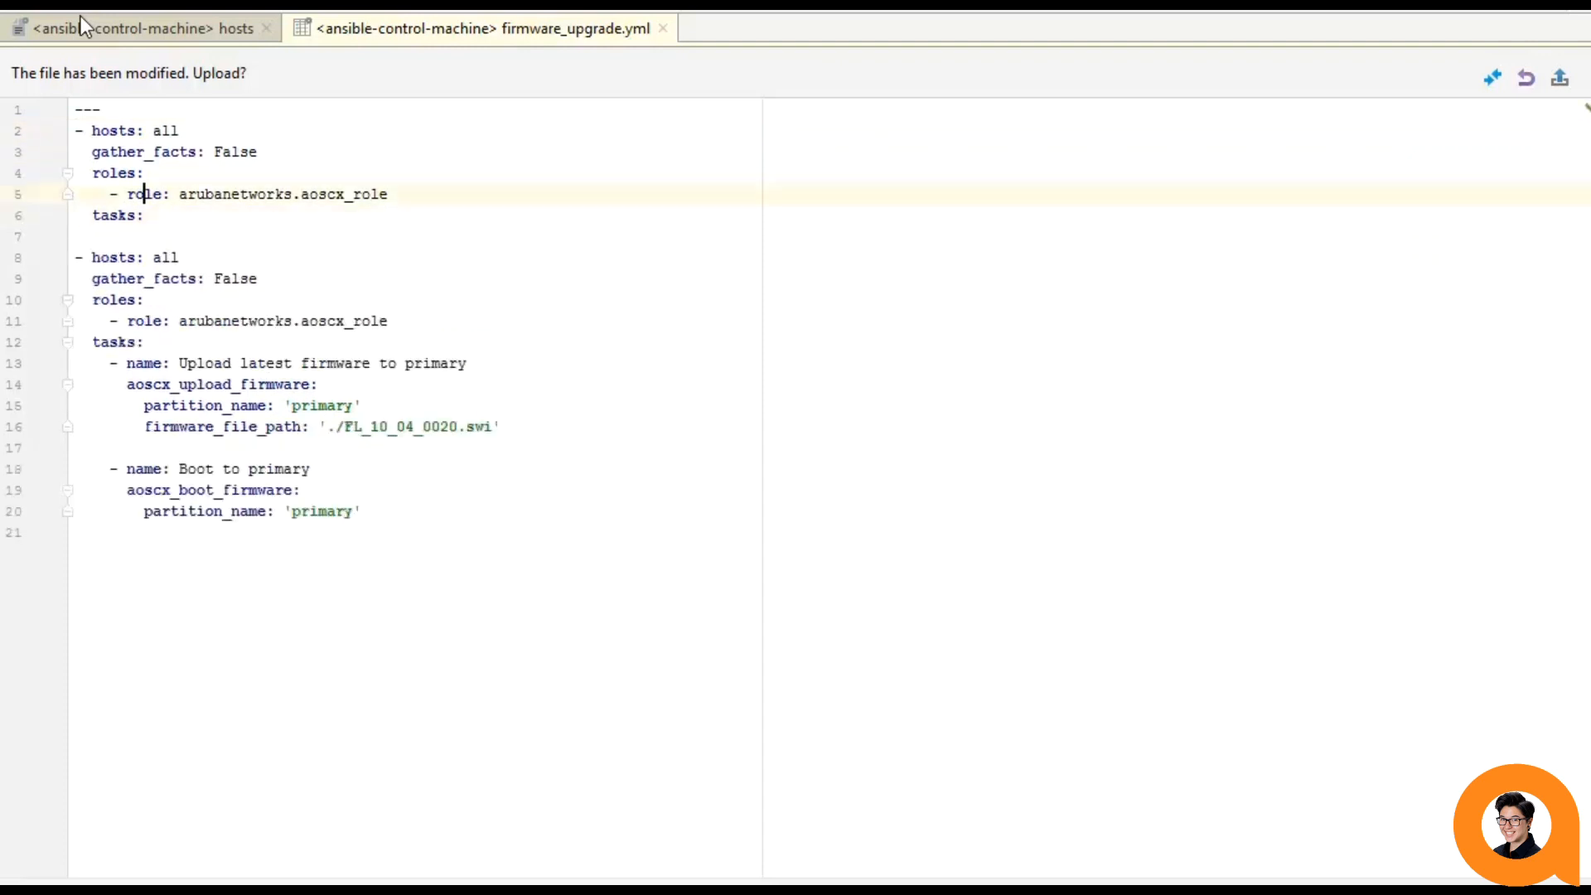
Add a vars section with ansible_connection: network_cli below the role entry.
key(Enter)
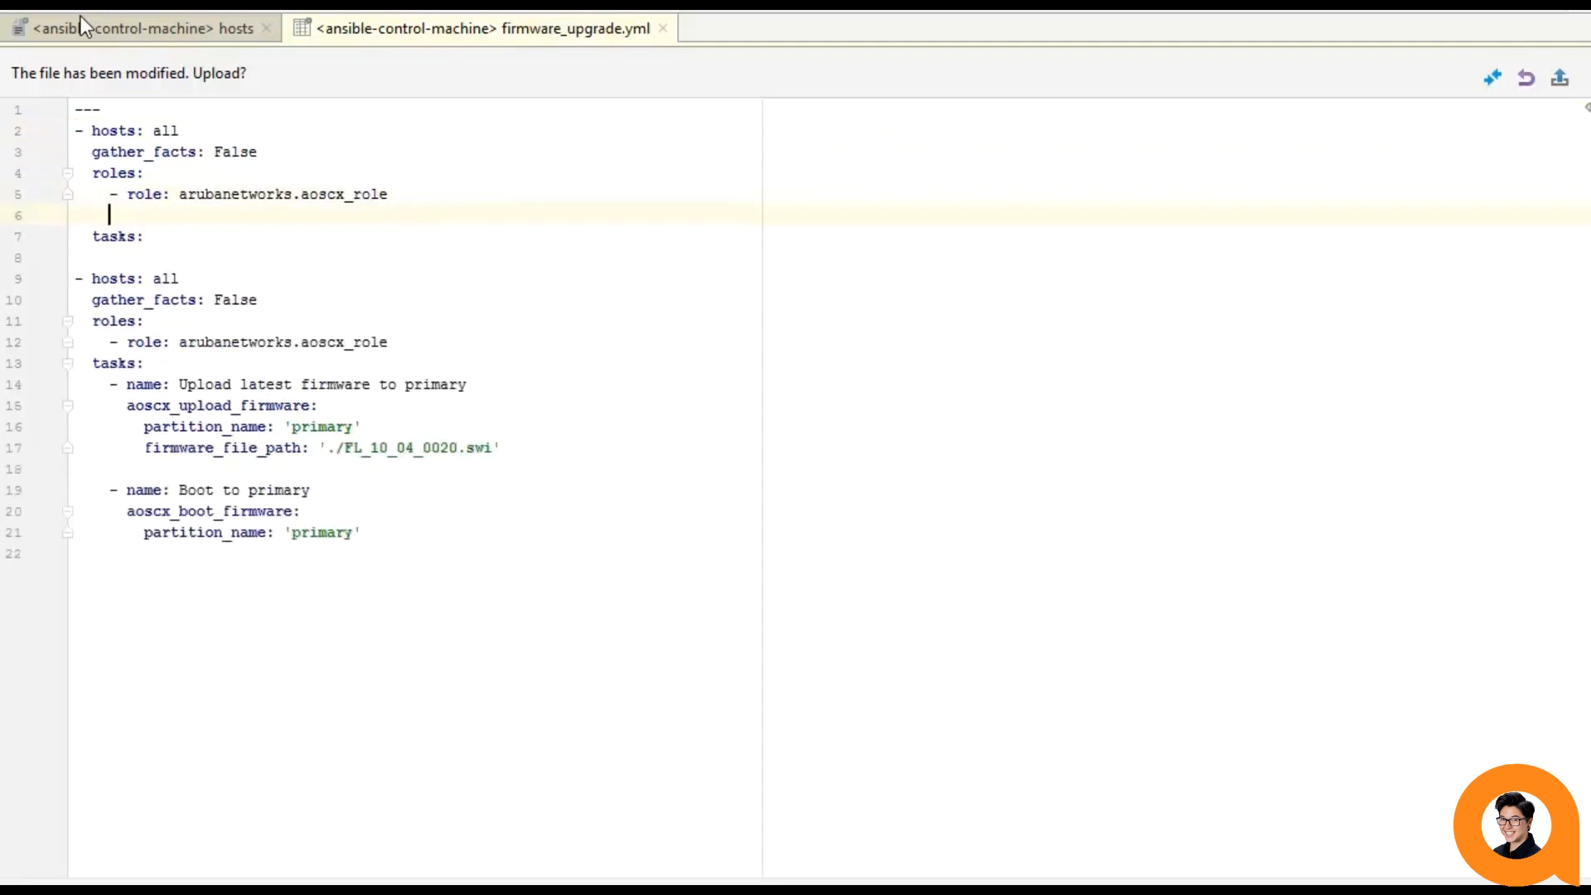
text(vars:)
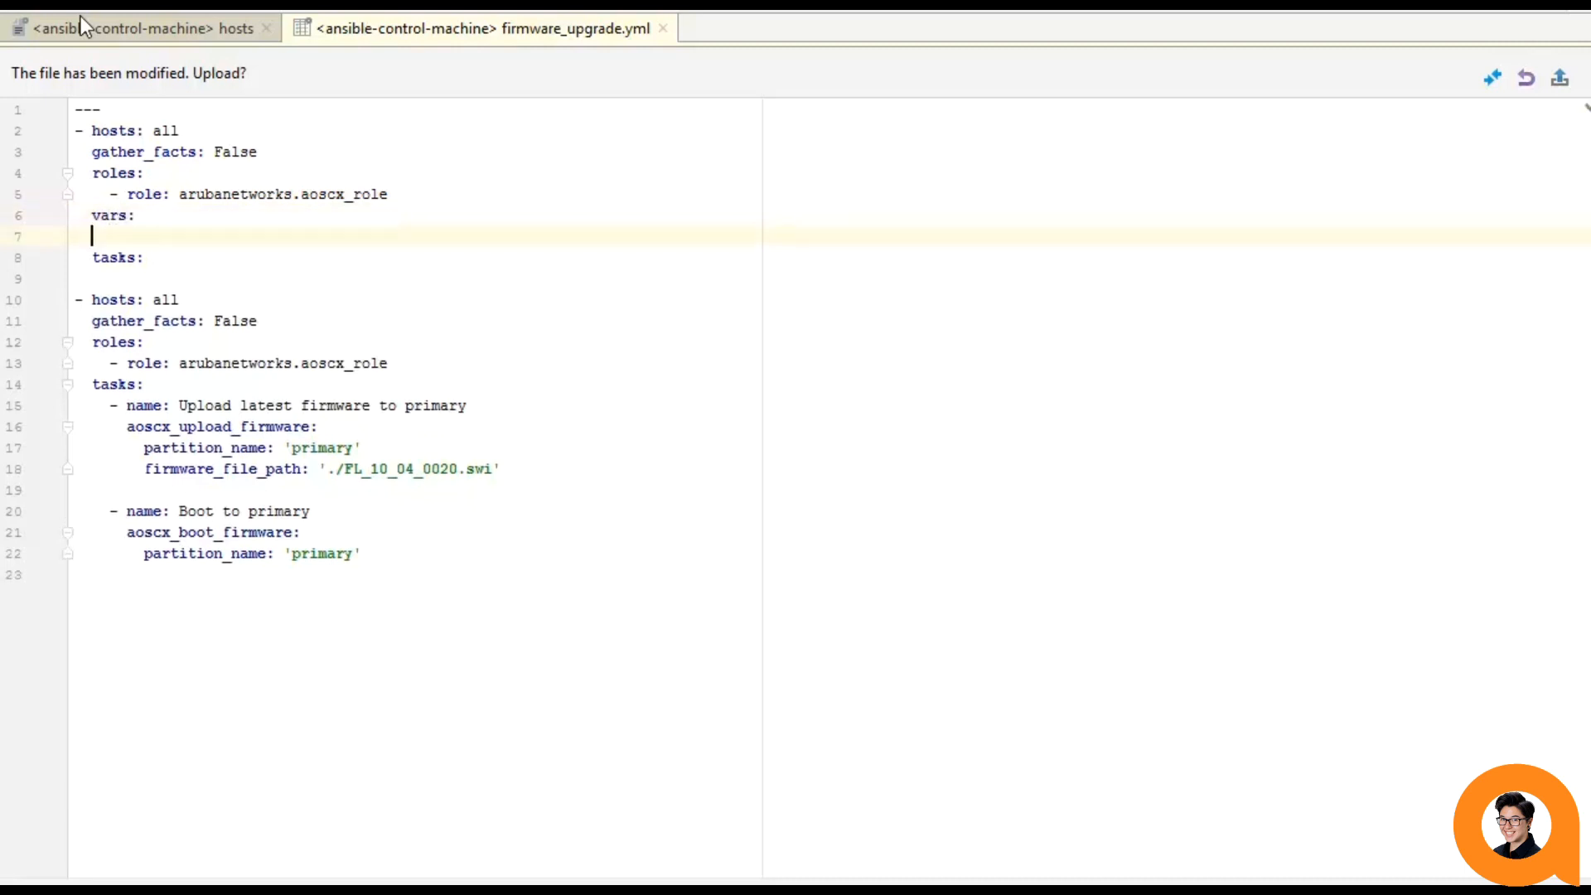
text(ansible_co)
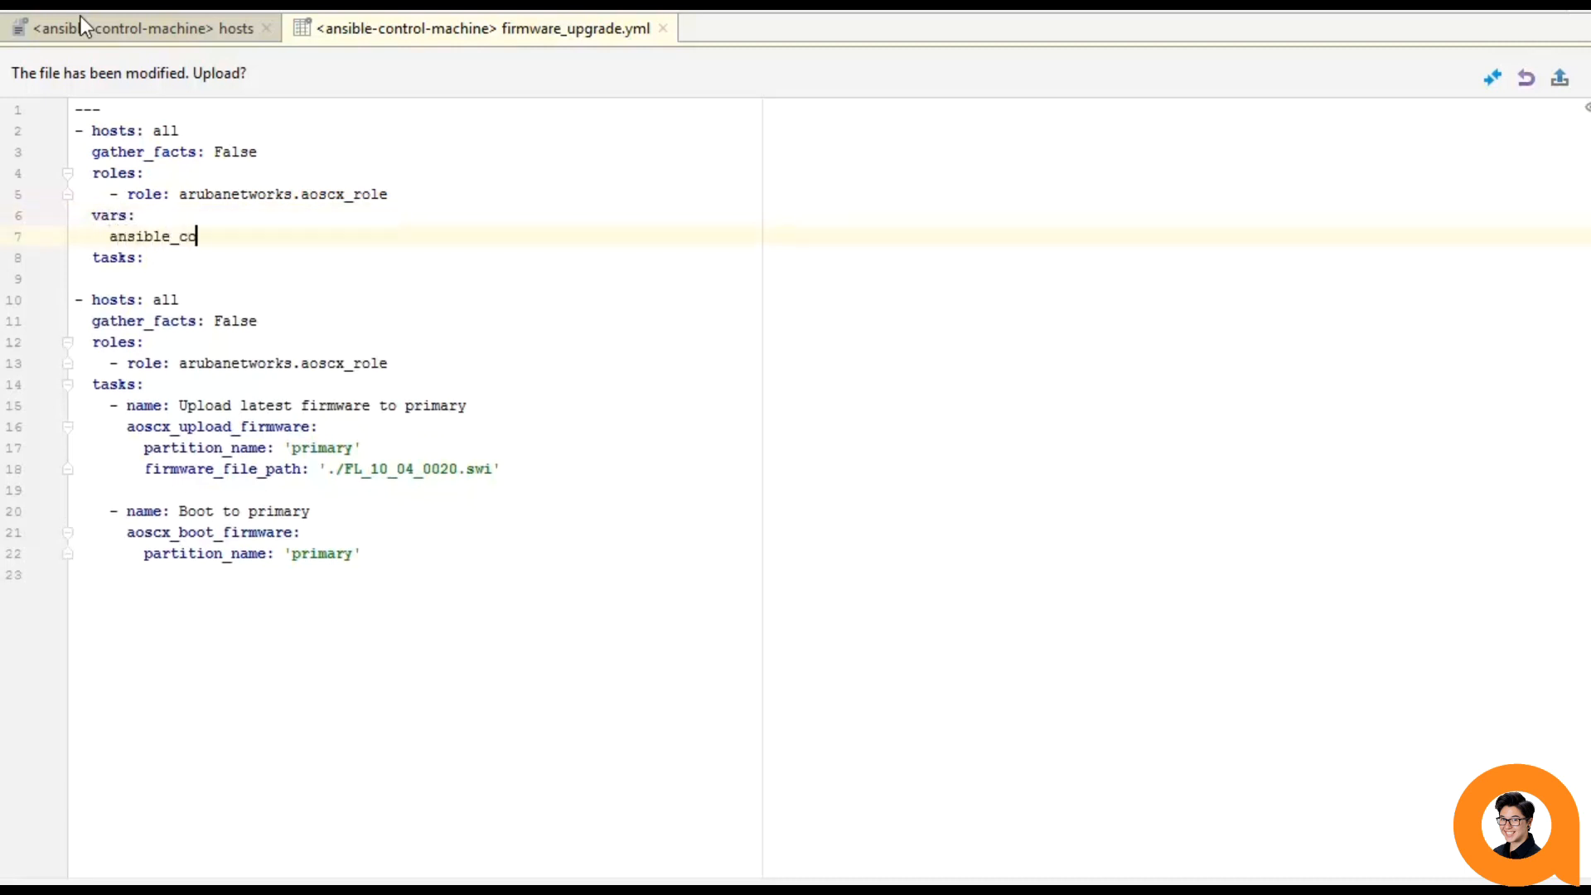
text(nnection: network)
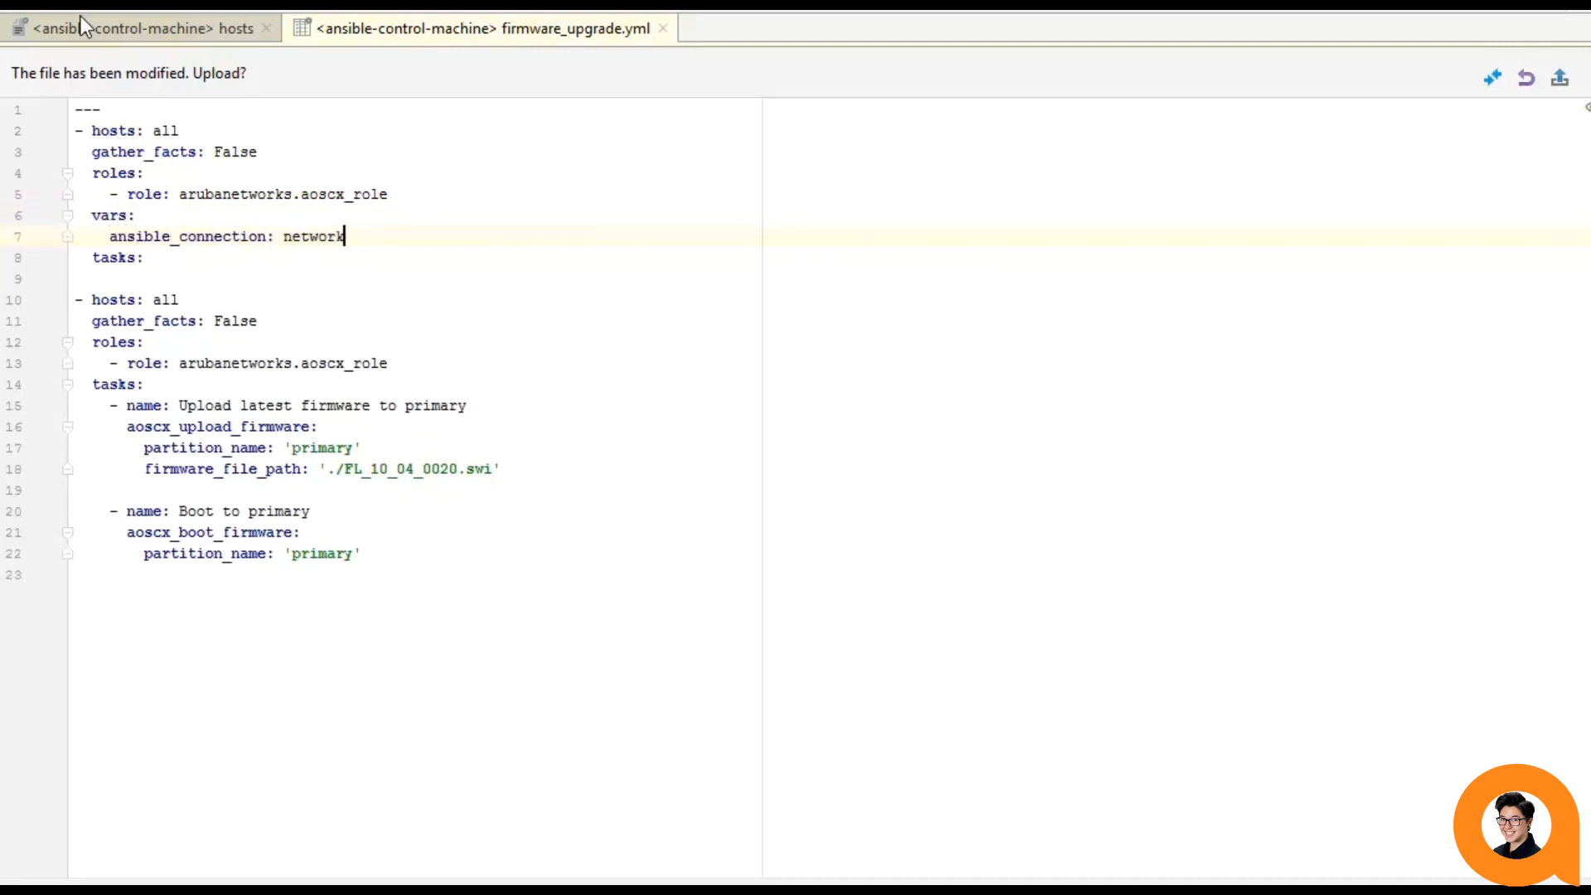
text(_cli)
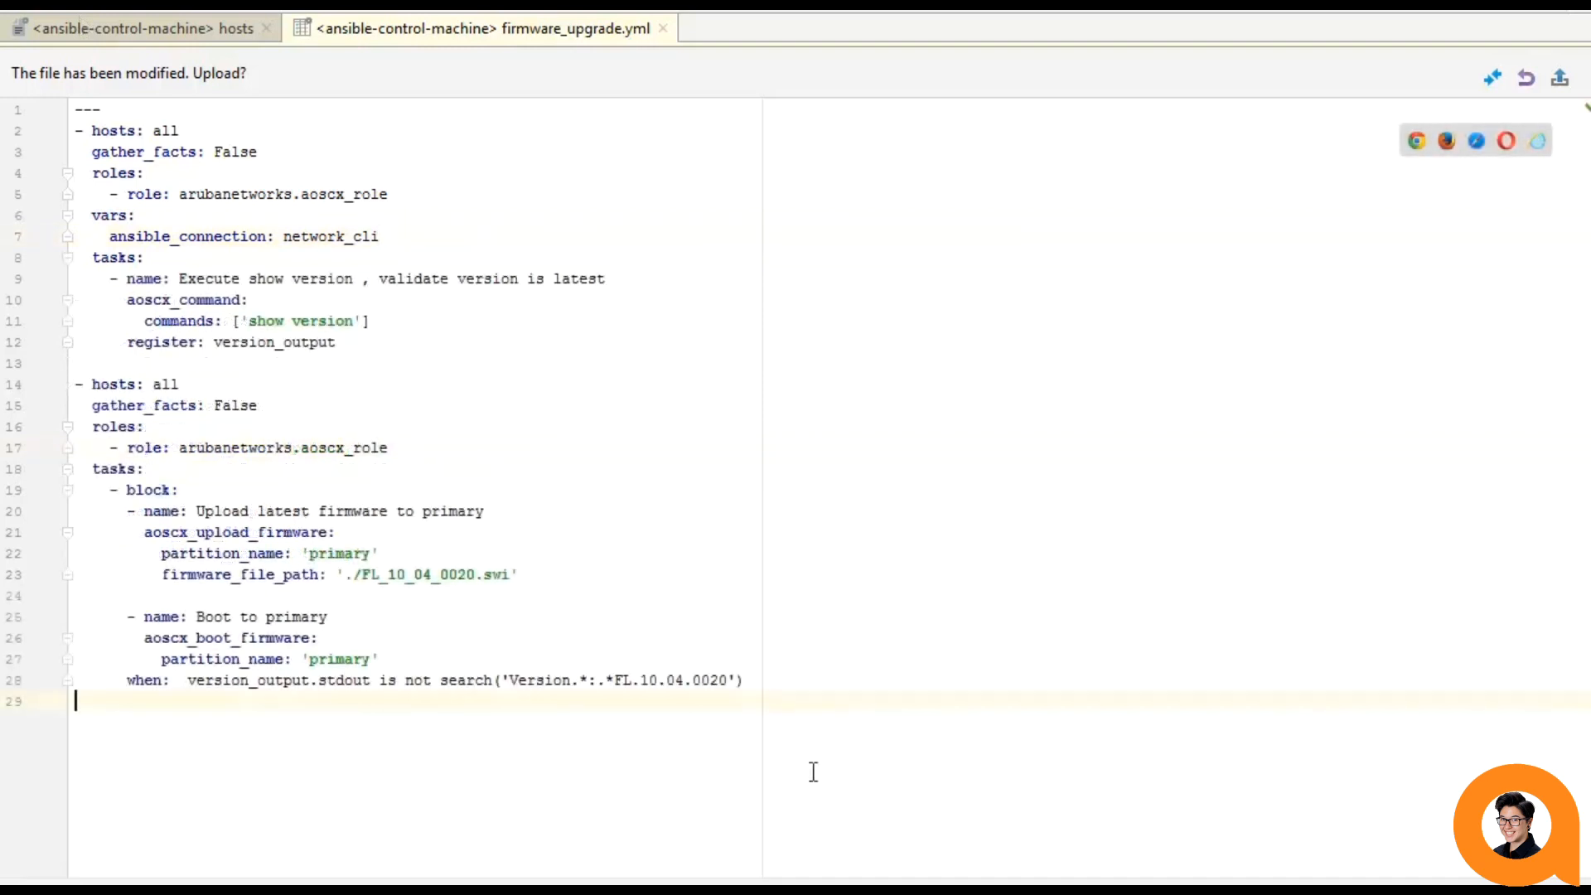
mouse_move(474, 307)
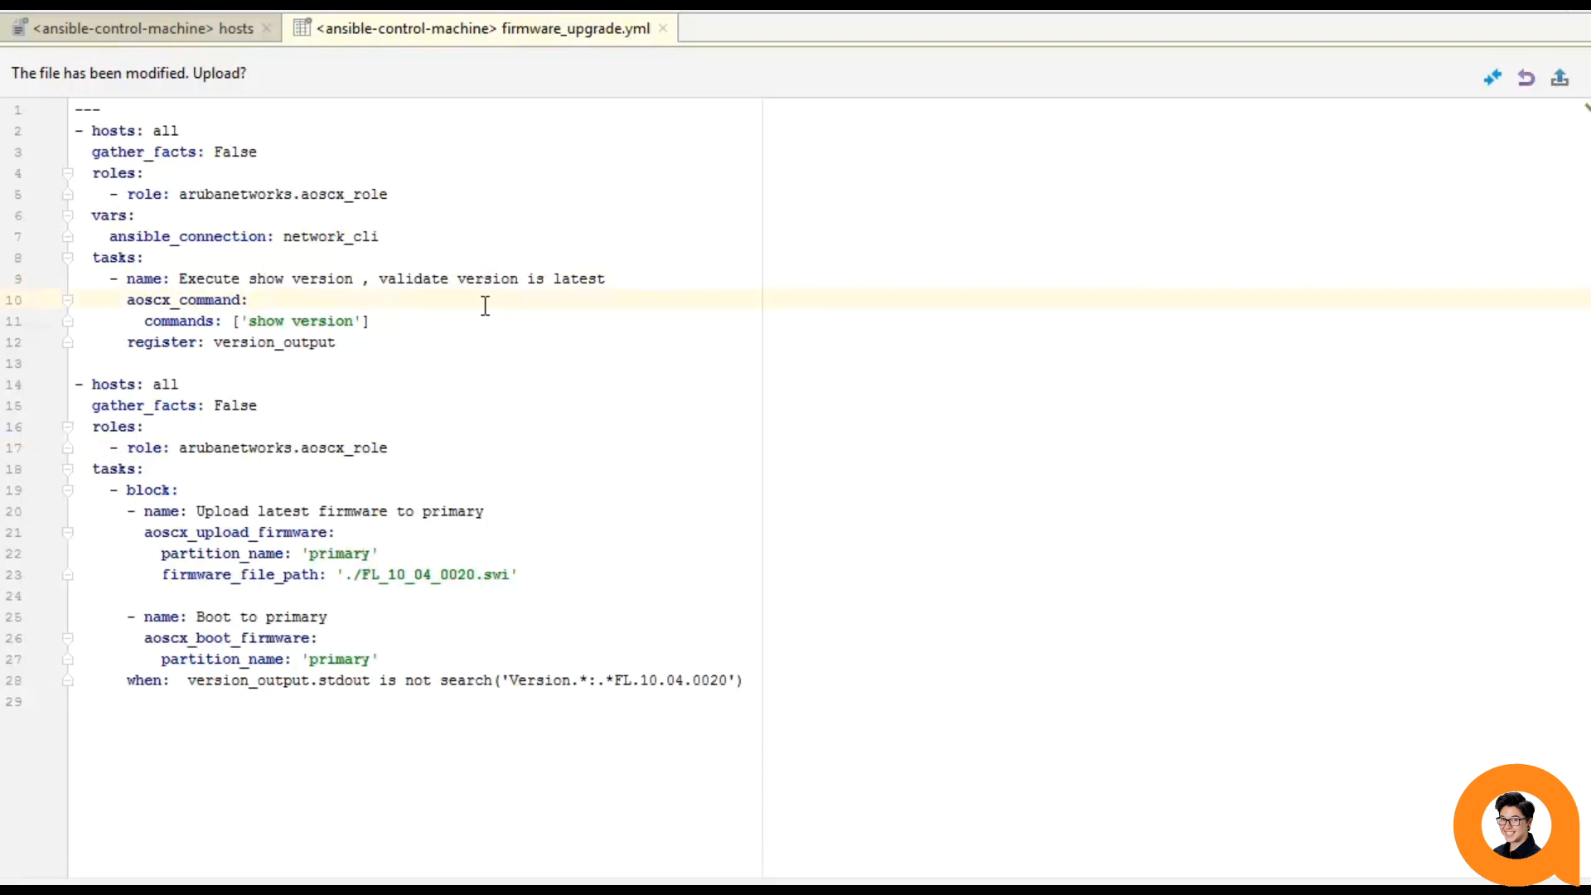
mouse_move(489, 351)
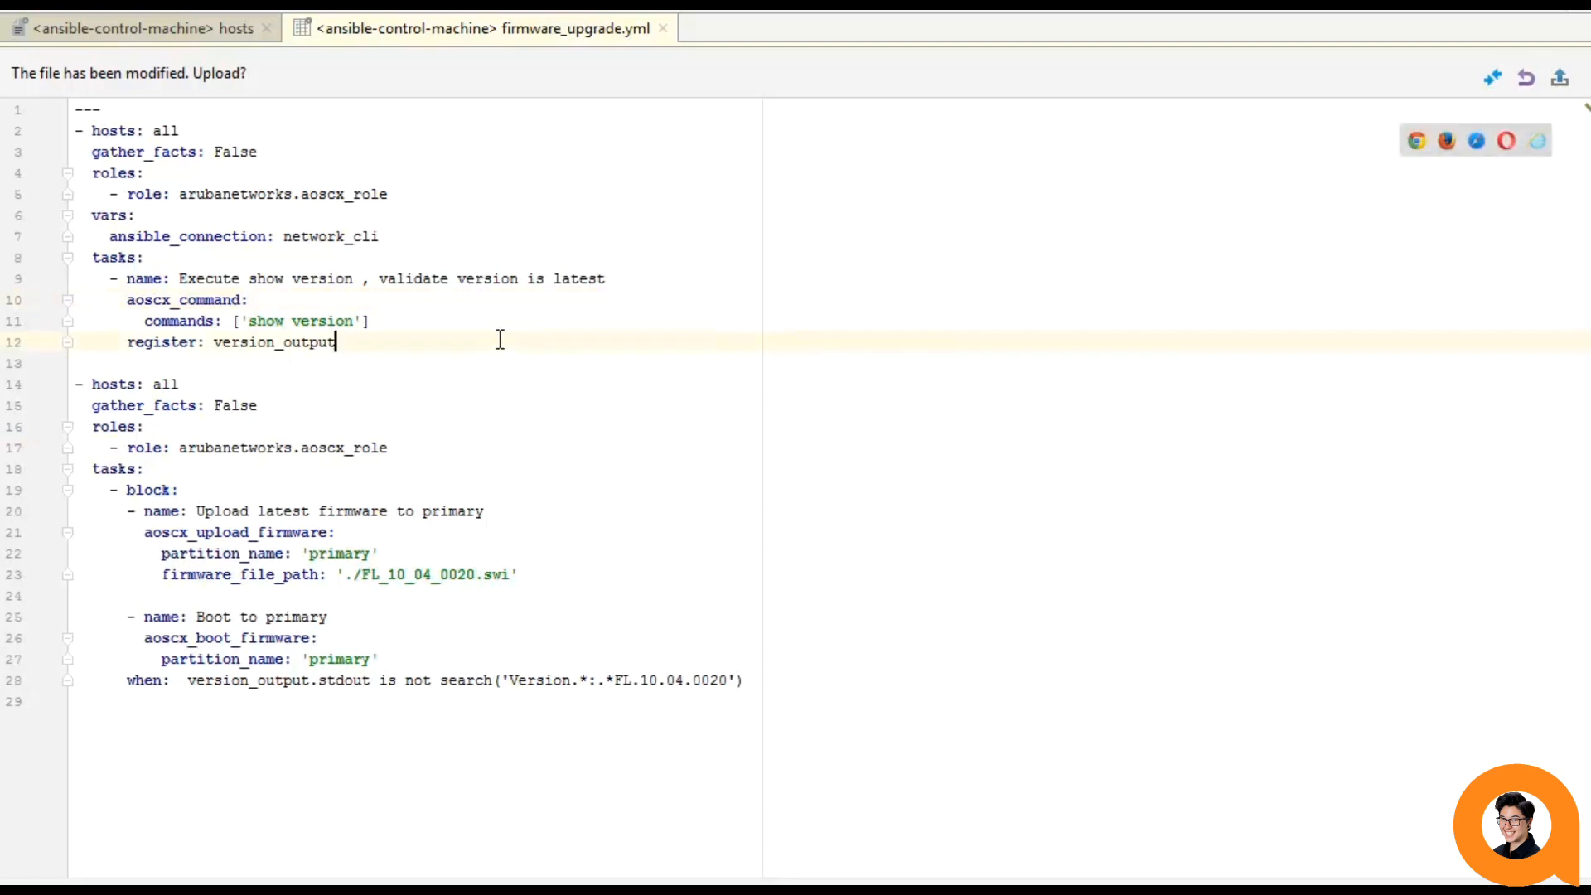
mouse_move(324, 351)
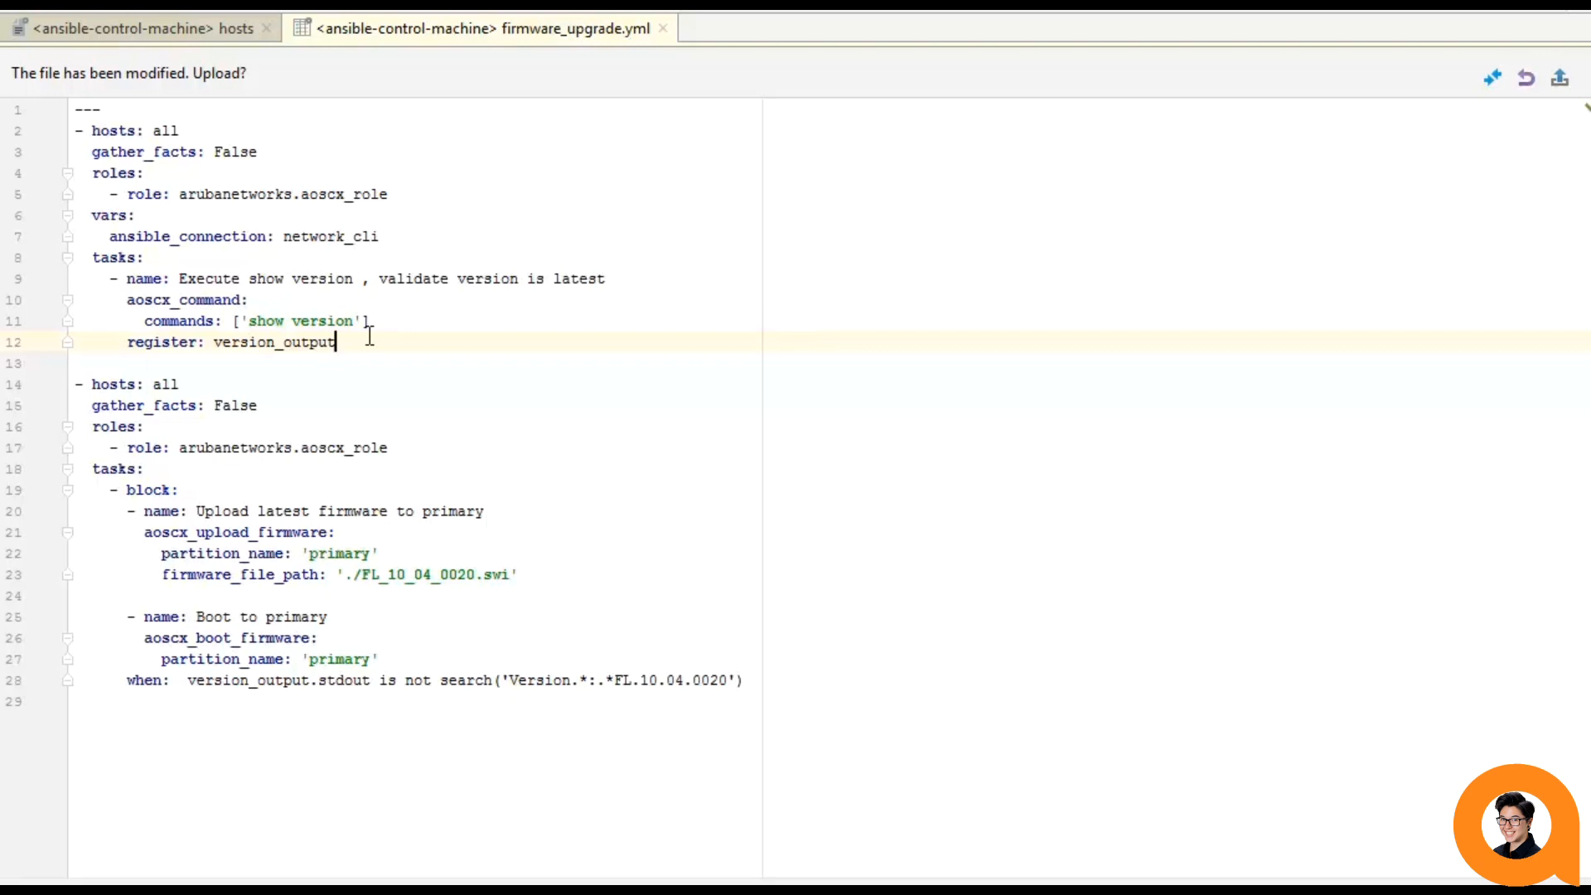
mouse_move(381, 377)
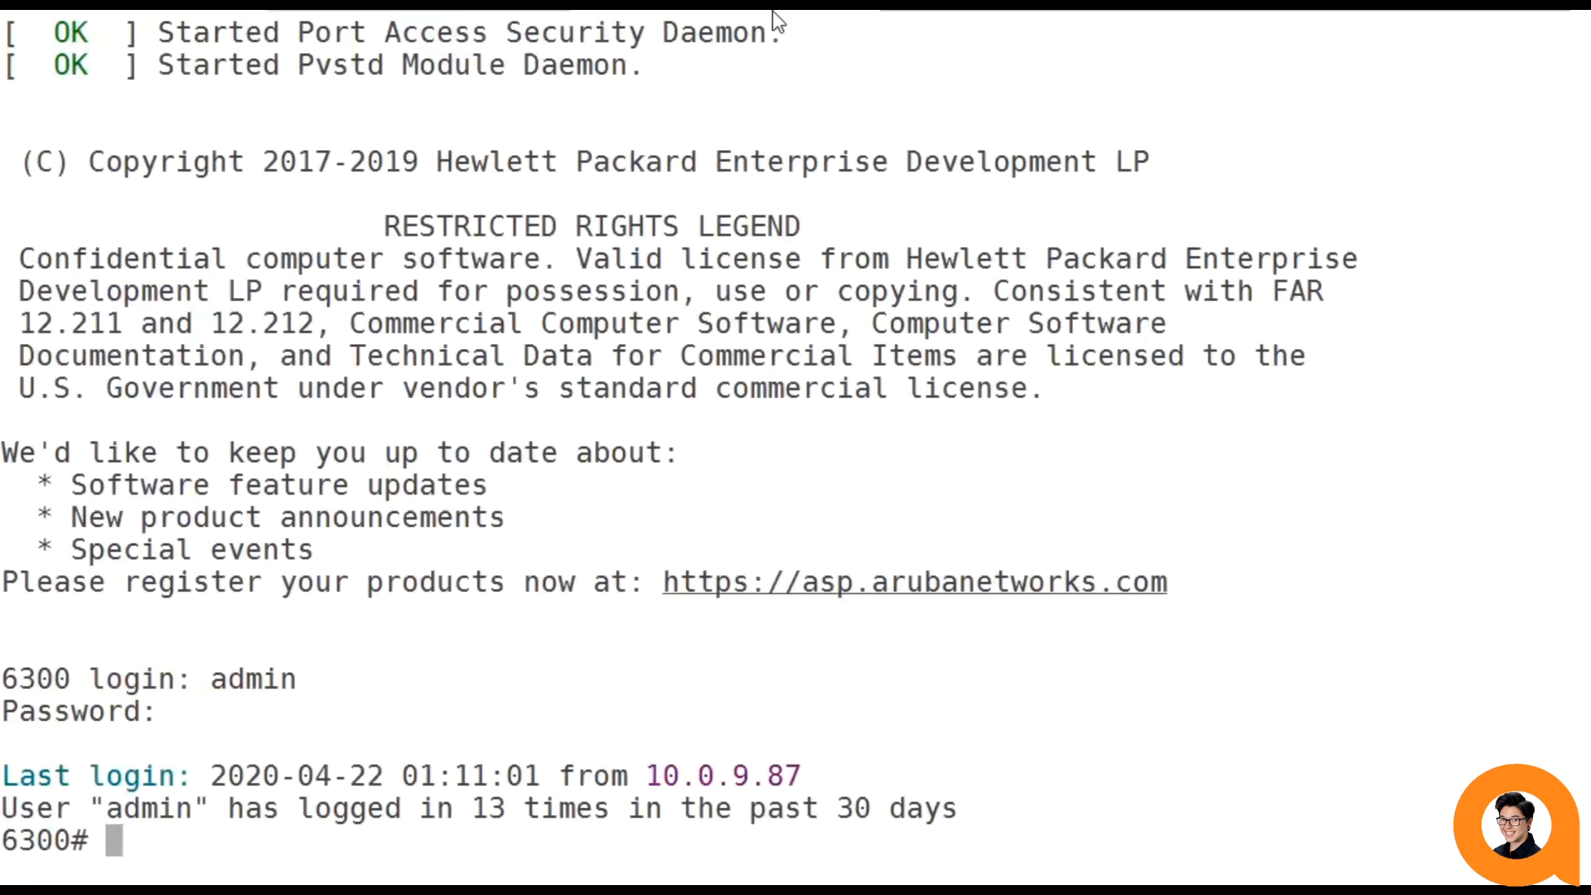
Enter show version at the 6300# prompt to check the running firmware.
text(show)
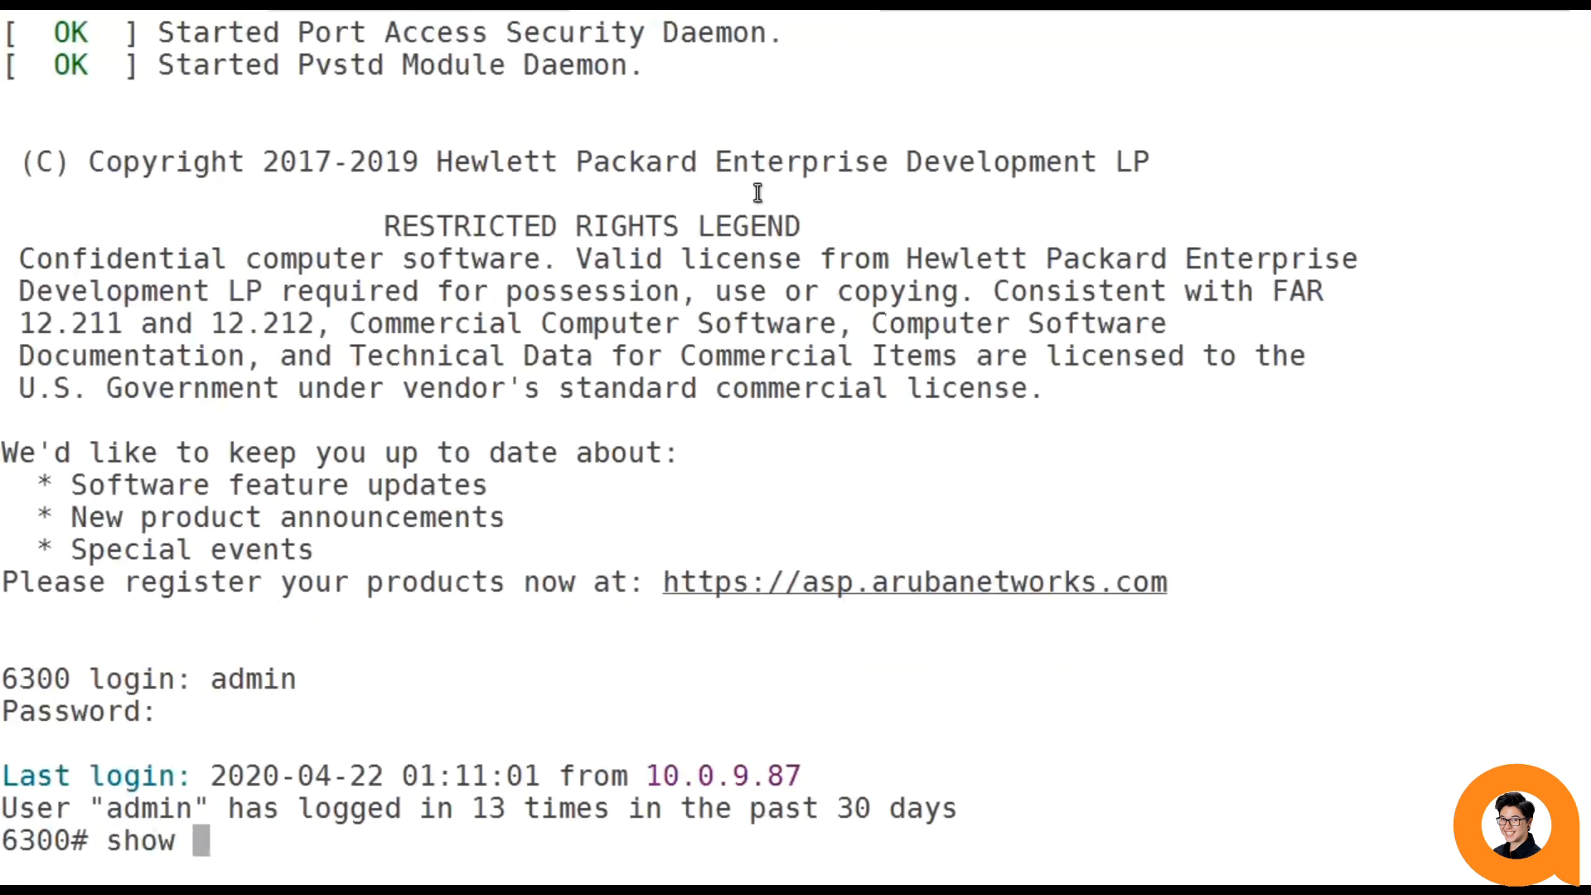
text(version)
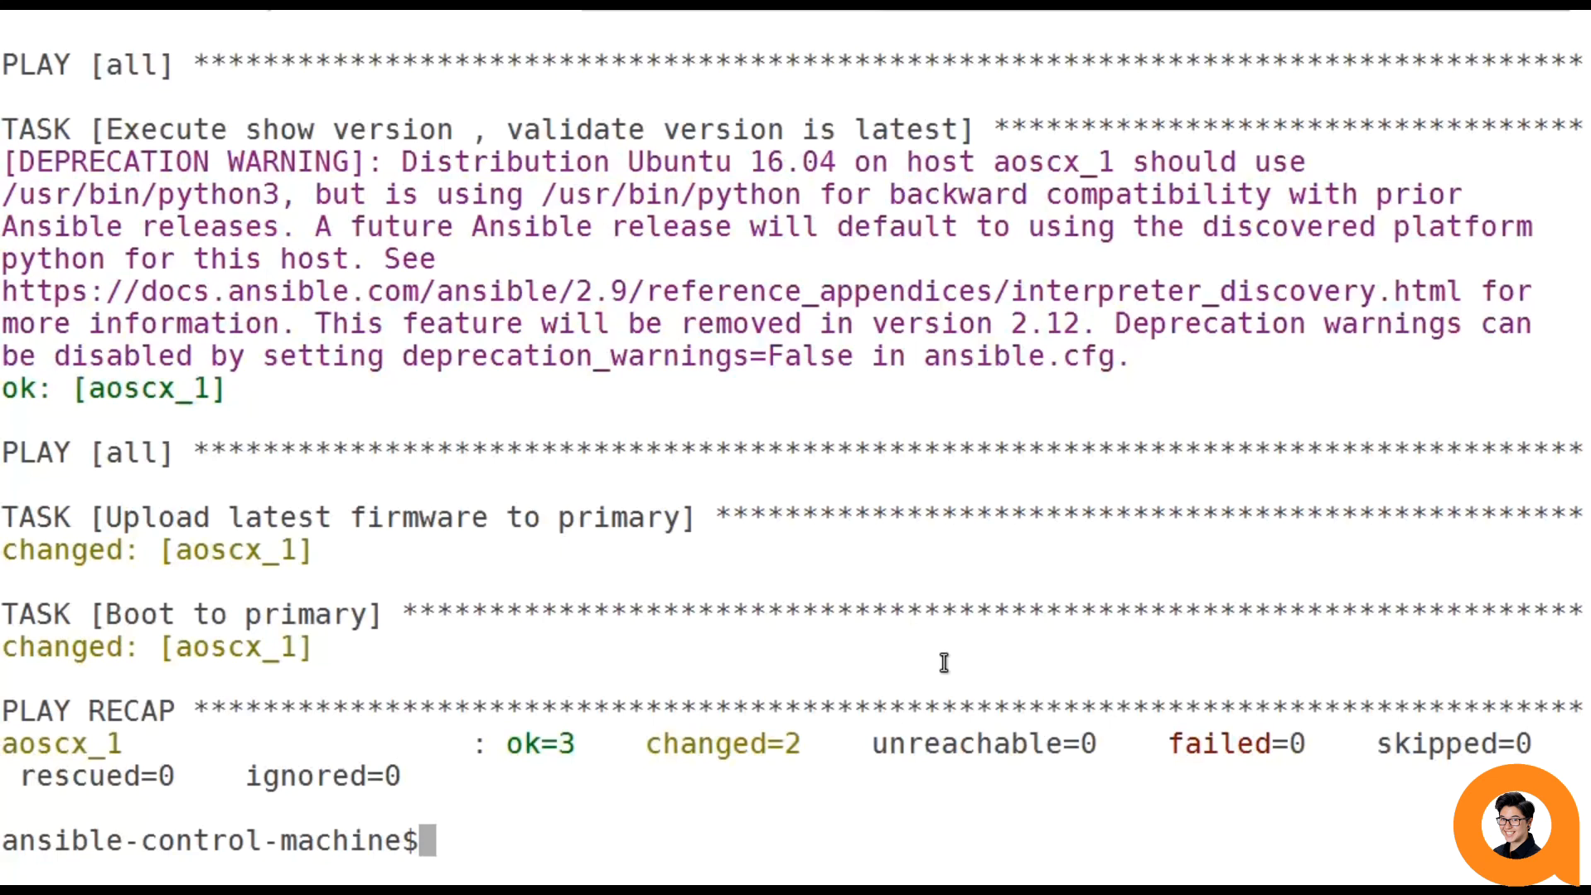
Run ansible-playbook firmware_upgrade.yml -i hosts verbosely against the FL.10.04.0001 switch.
text(ansible-playbook firmware_upgrade.yml -i hosts)
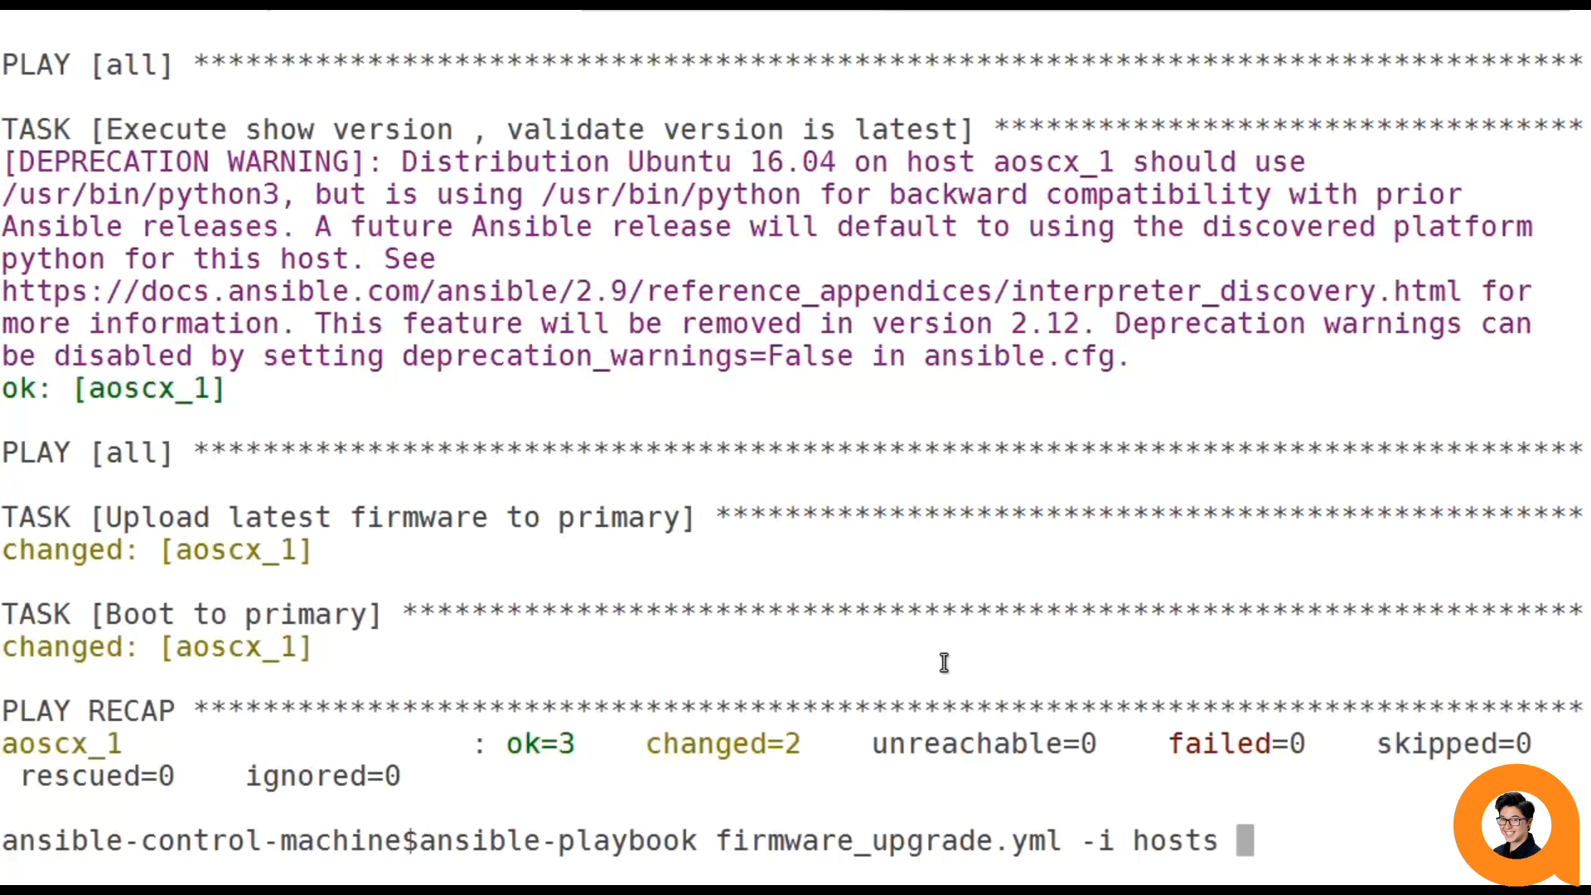
text(-)
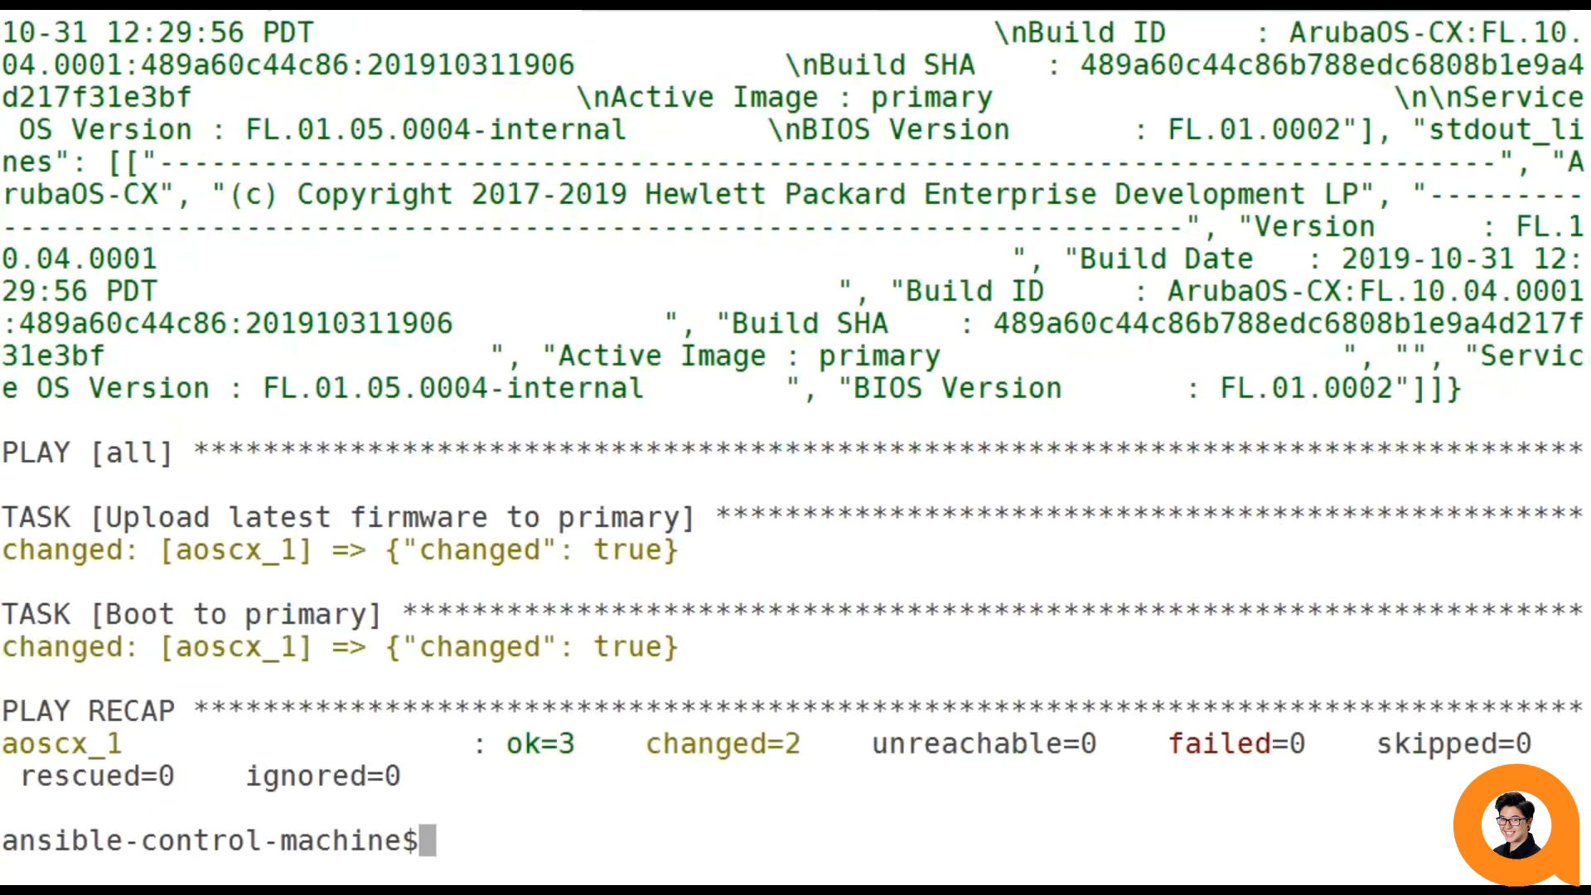
mouse_move(572, 518)
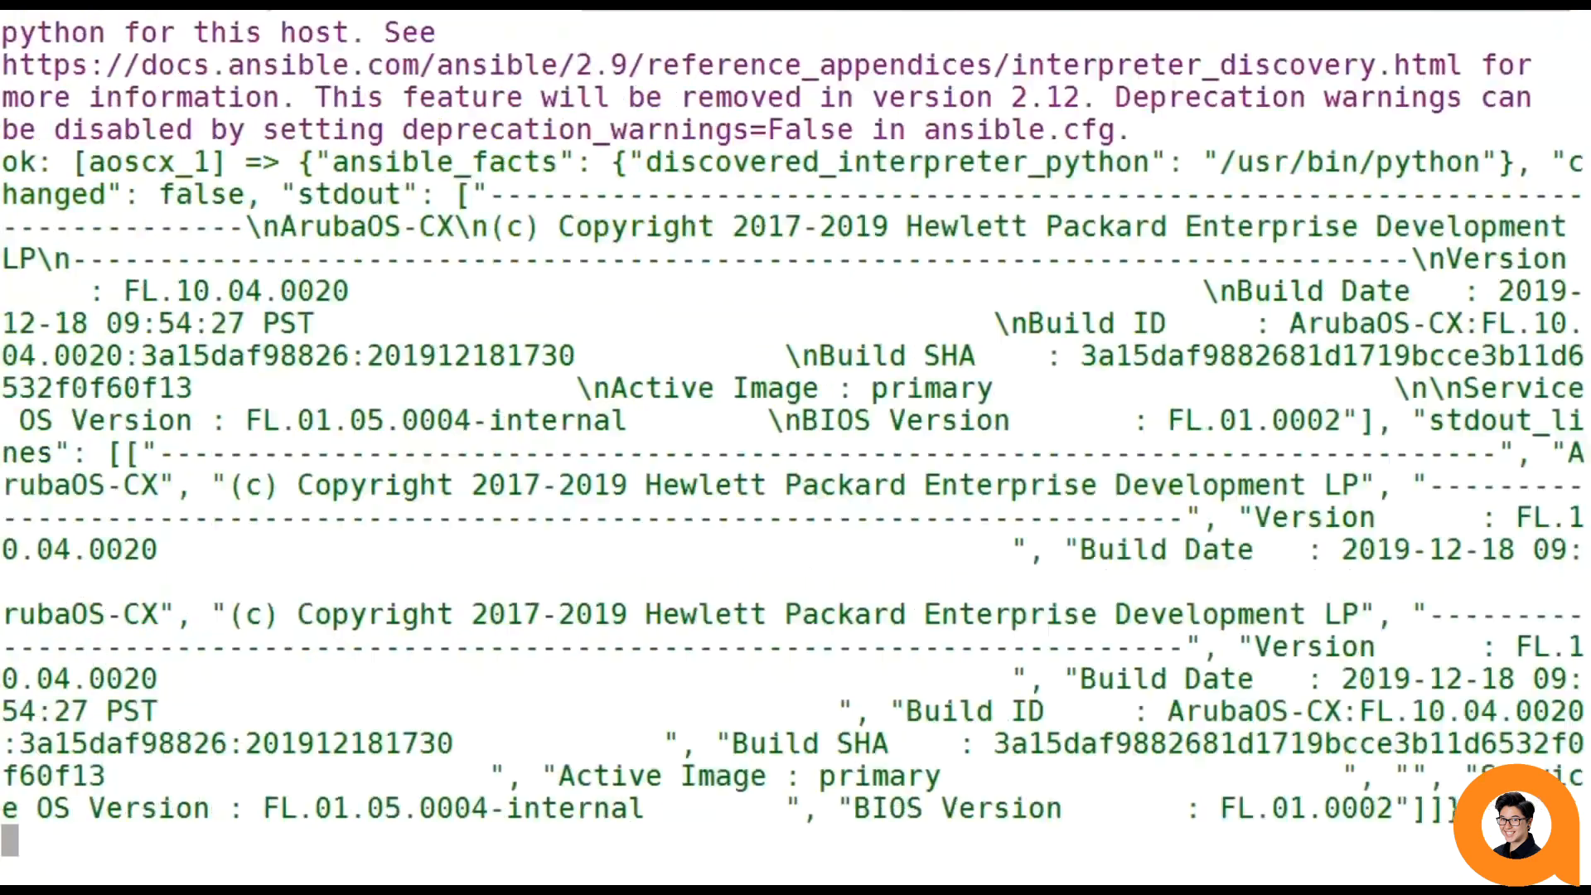
Scroll the rerun output to the PLAY RECAP showing both upgrade tasks skipped.
scroll(down, 3)
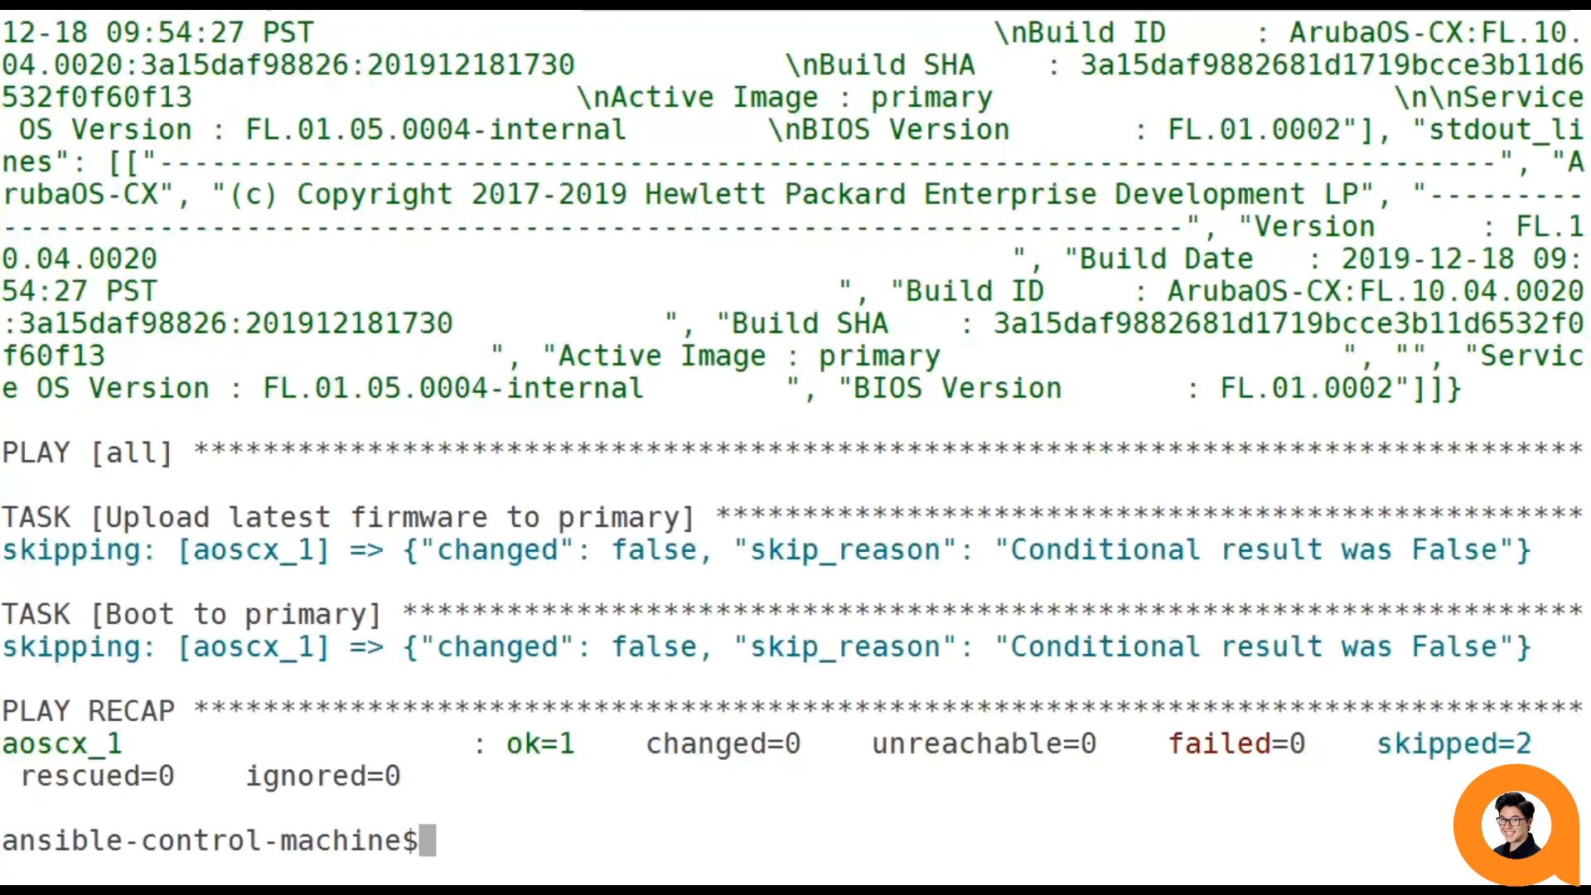
mouse_move(1068, 846)
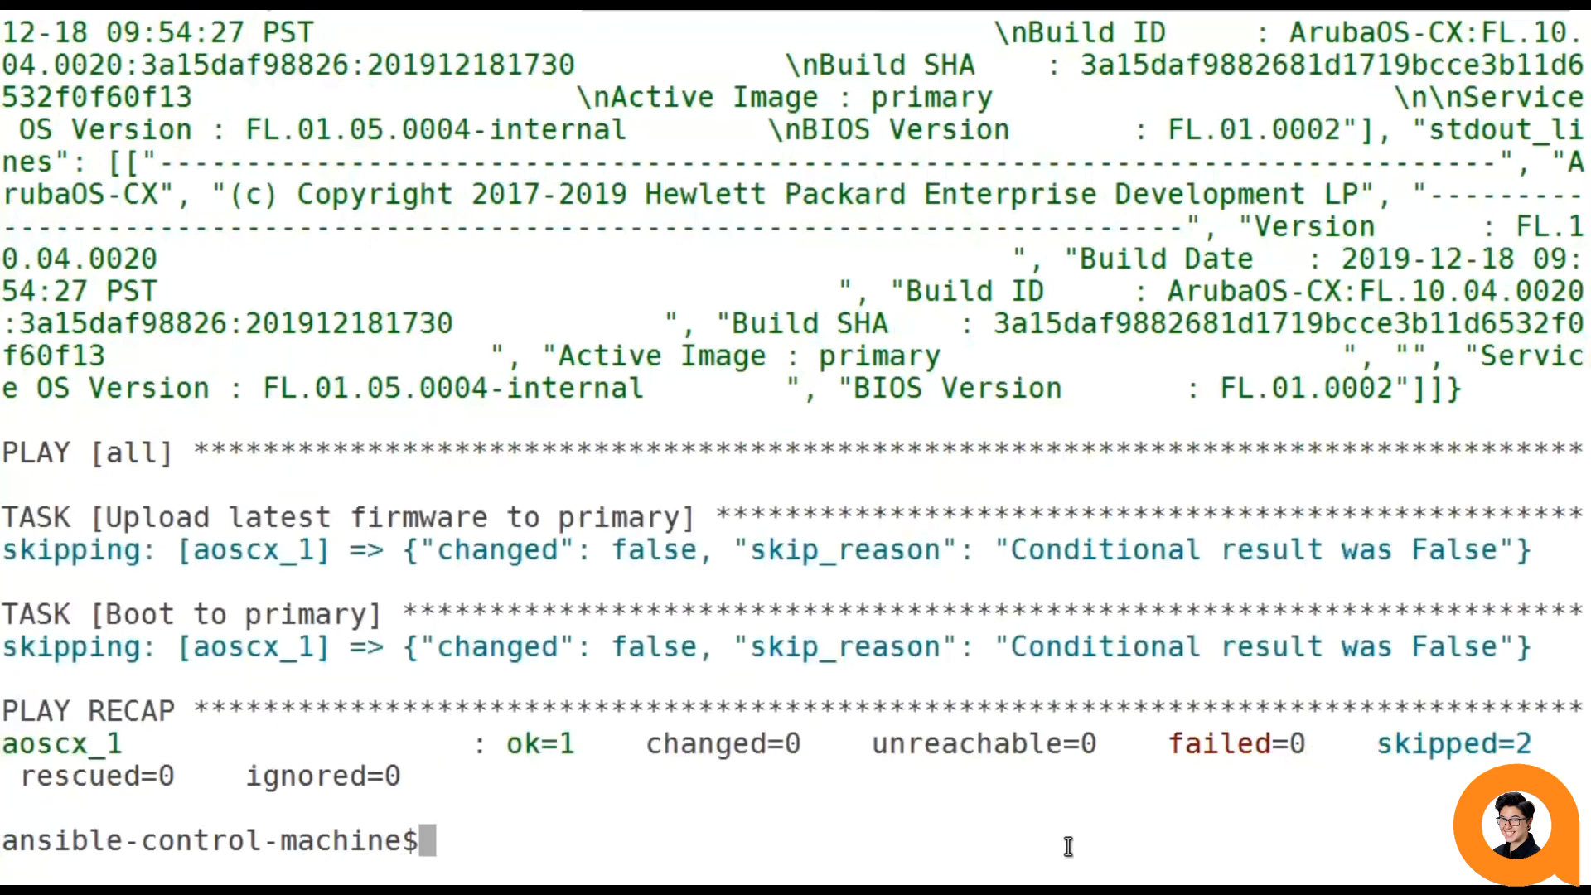
mouse_move(1038, 861)
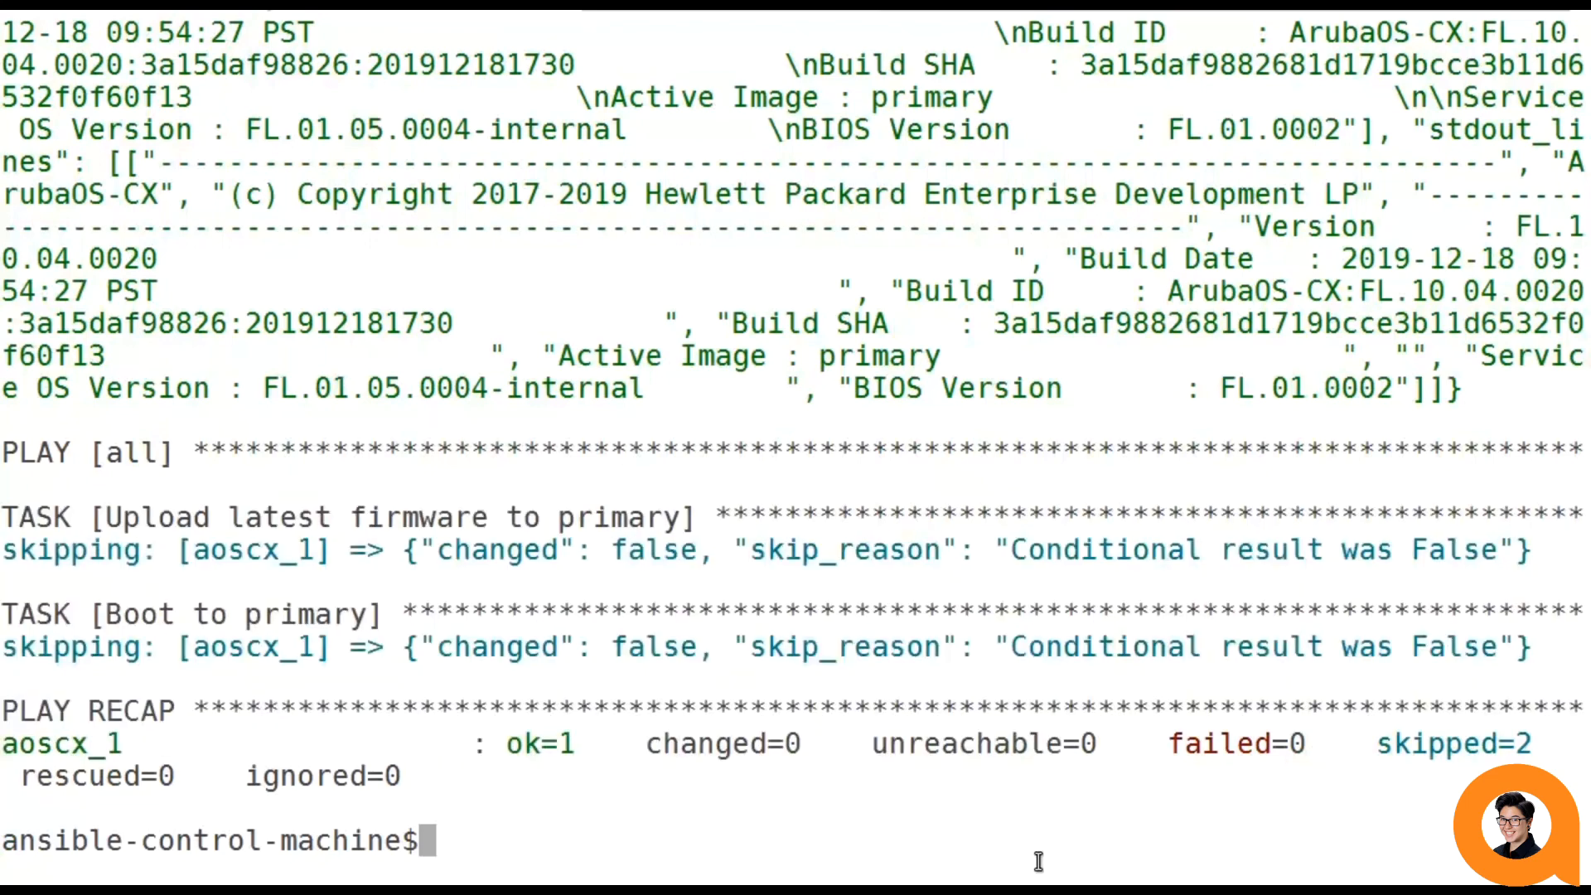